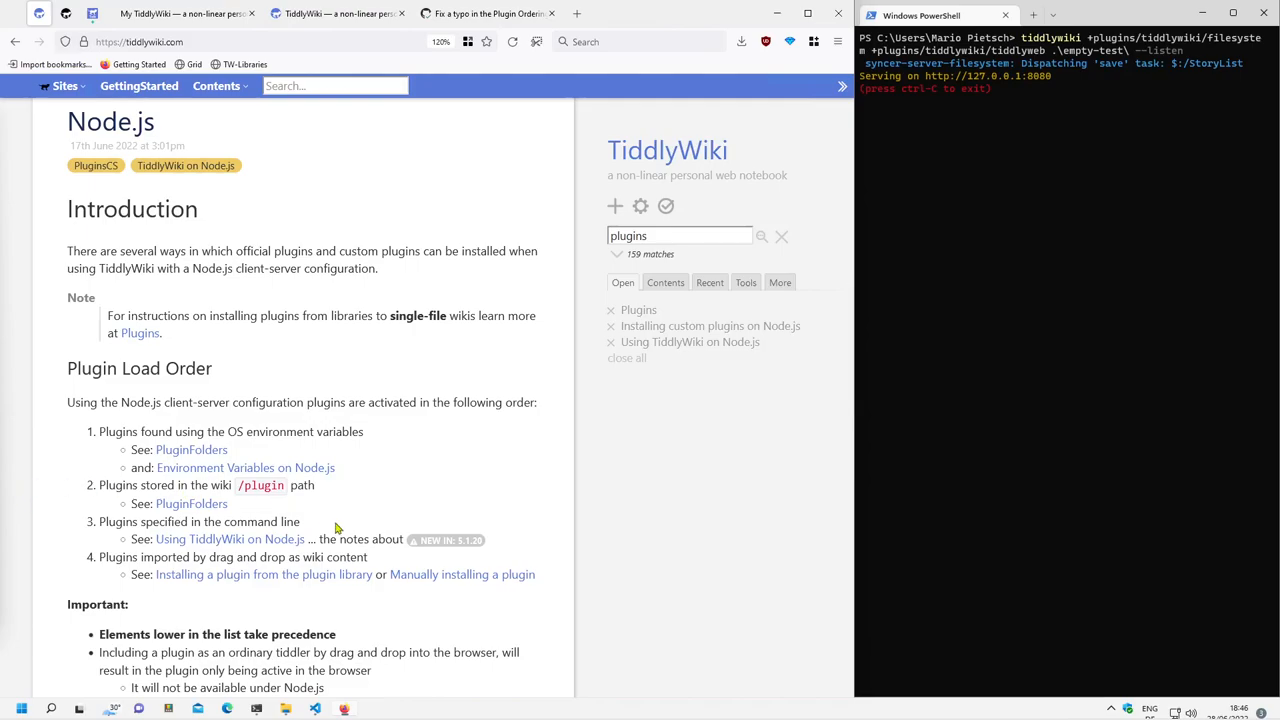
pyautogui.moveTo(402, 567)
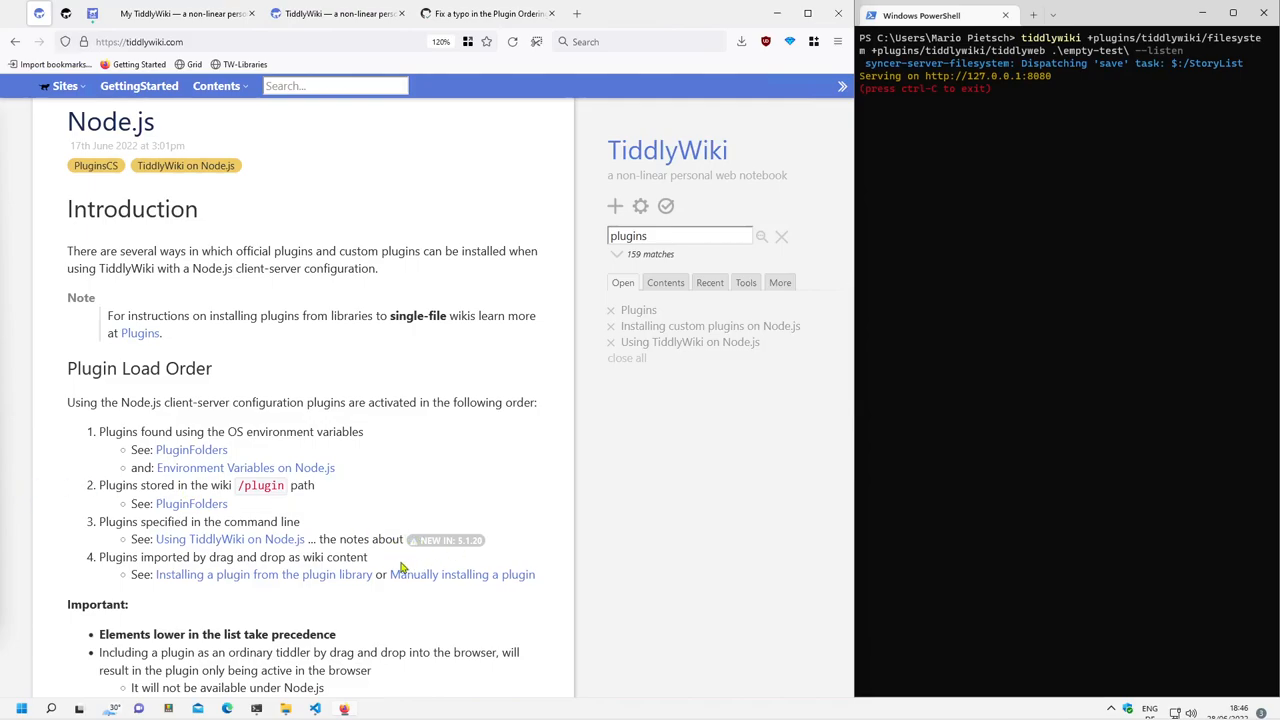
pyautogui.moveTo(320, 325)
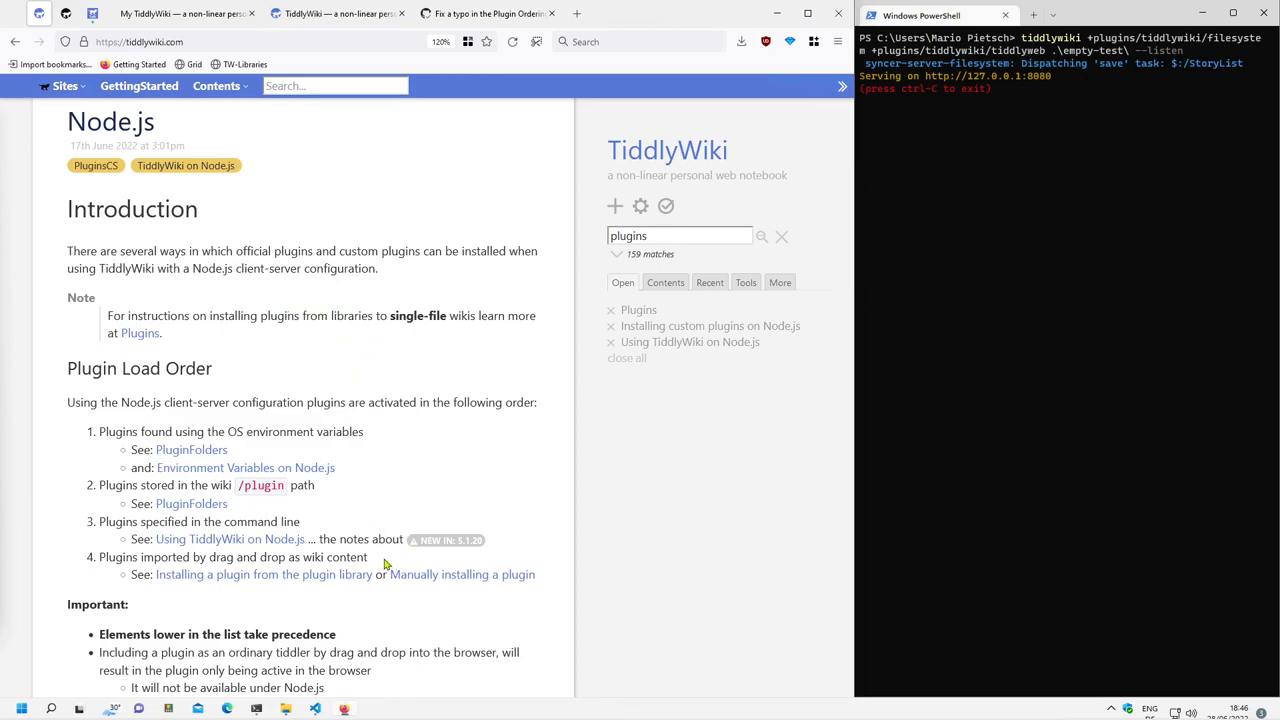
pyautogui.moveTo(343, 543)
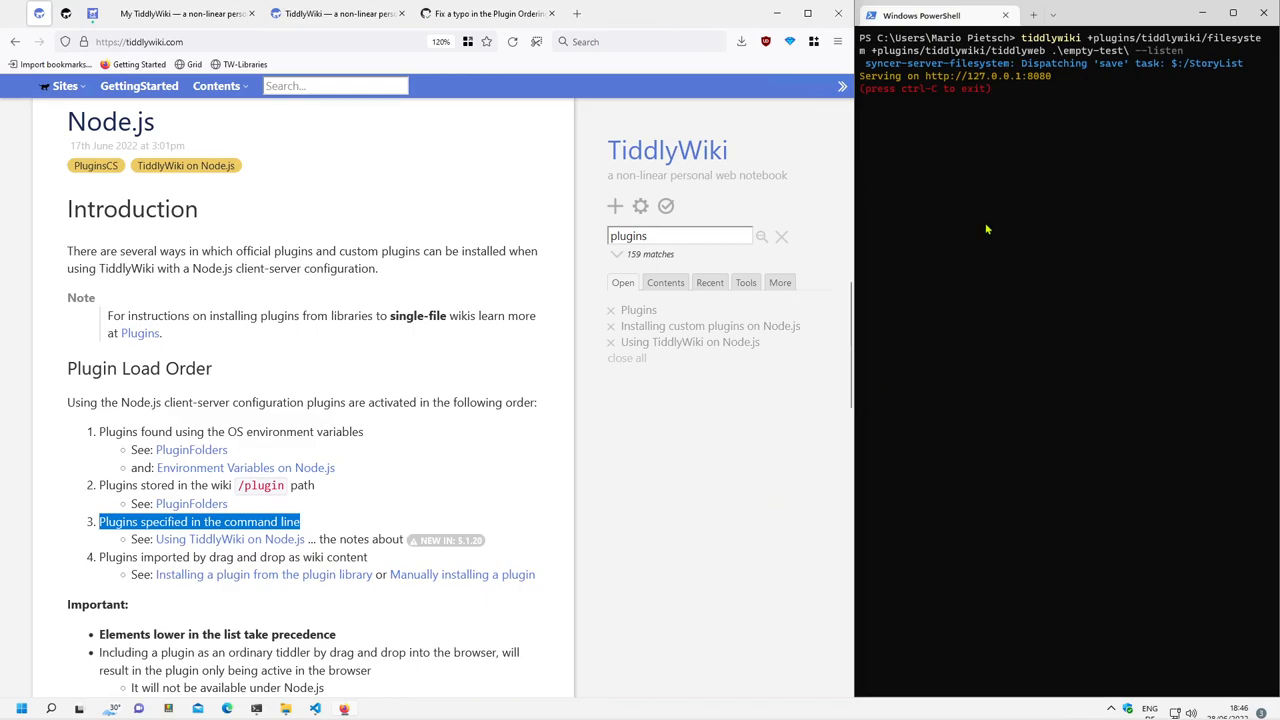
pyautogui.moveTo(1113, 97)
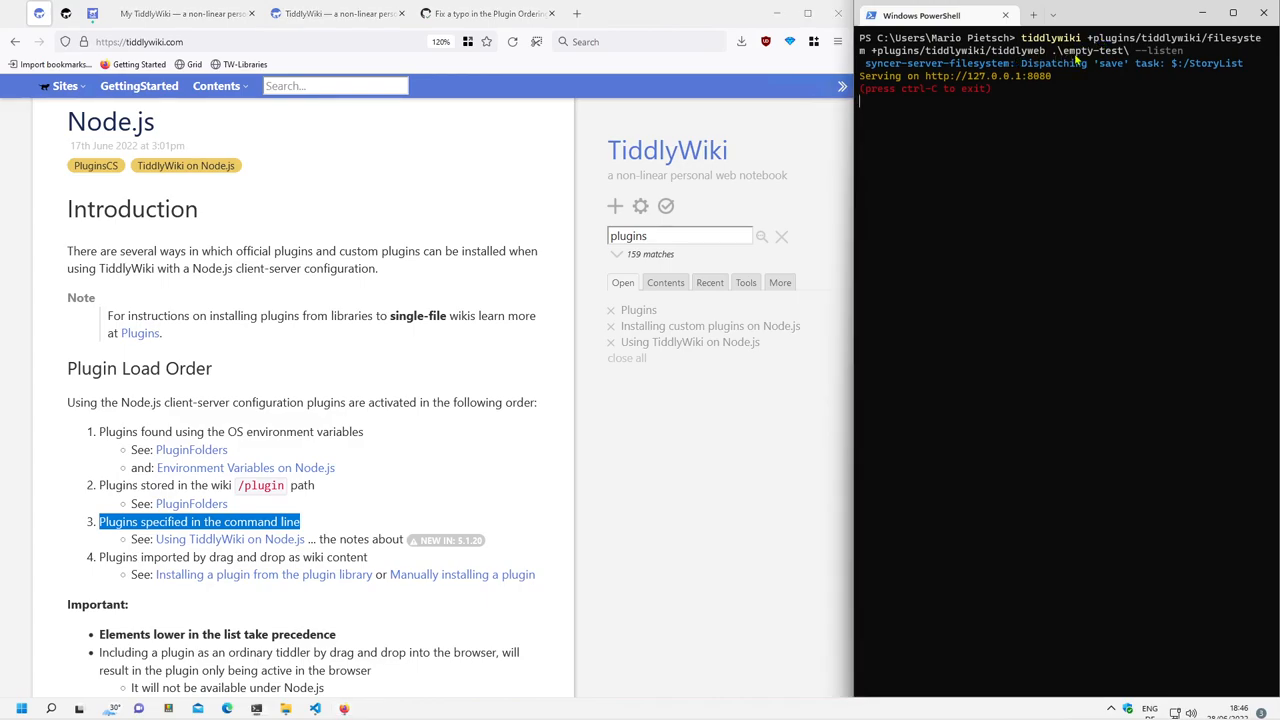
pyautogui.moveTo(1090, 45)
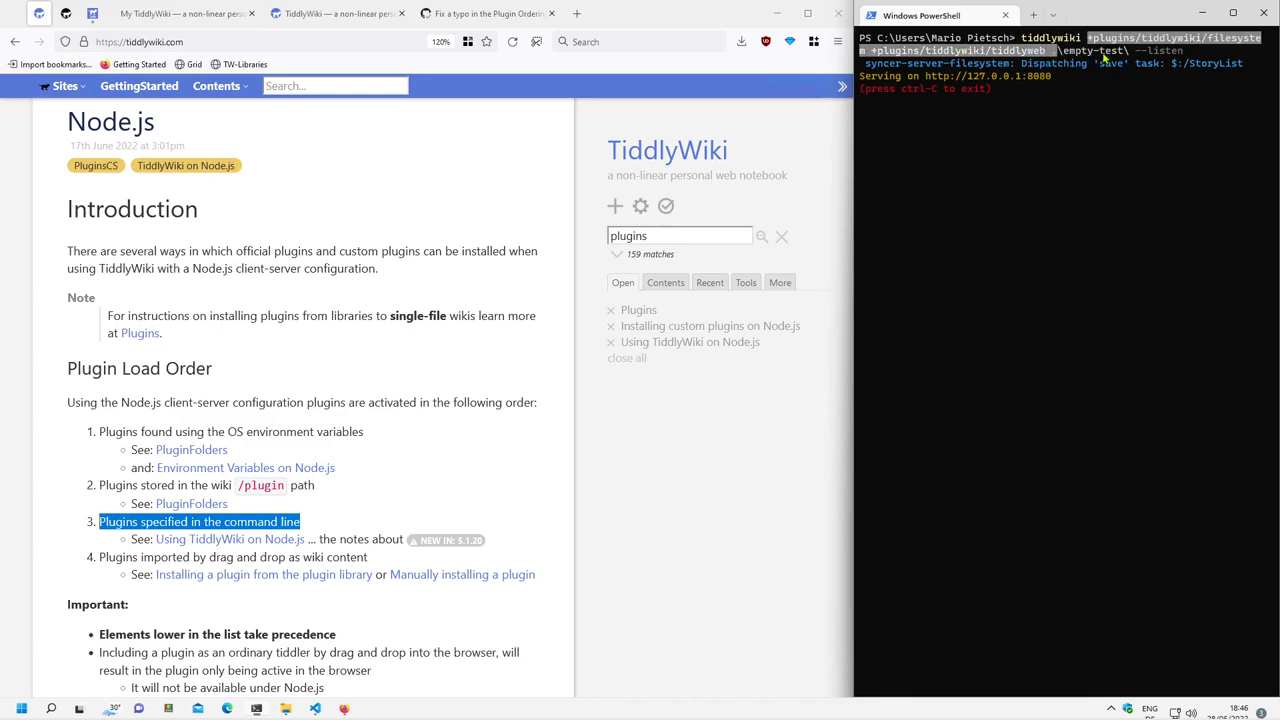
pyautogui.moveTo(574, 440)
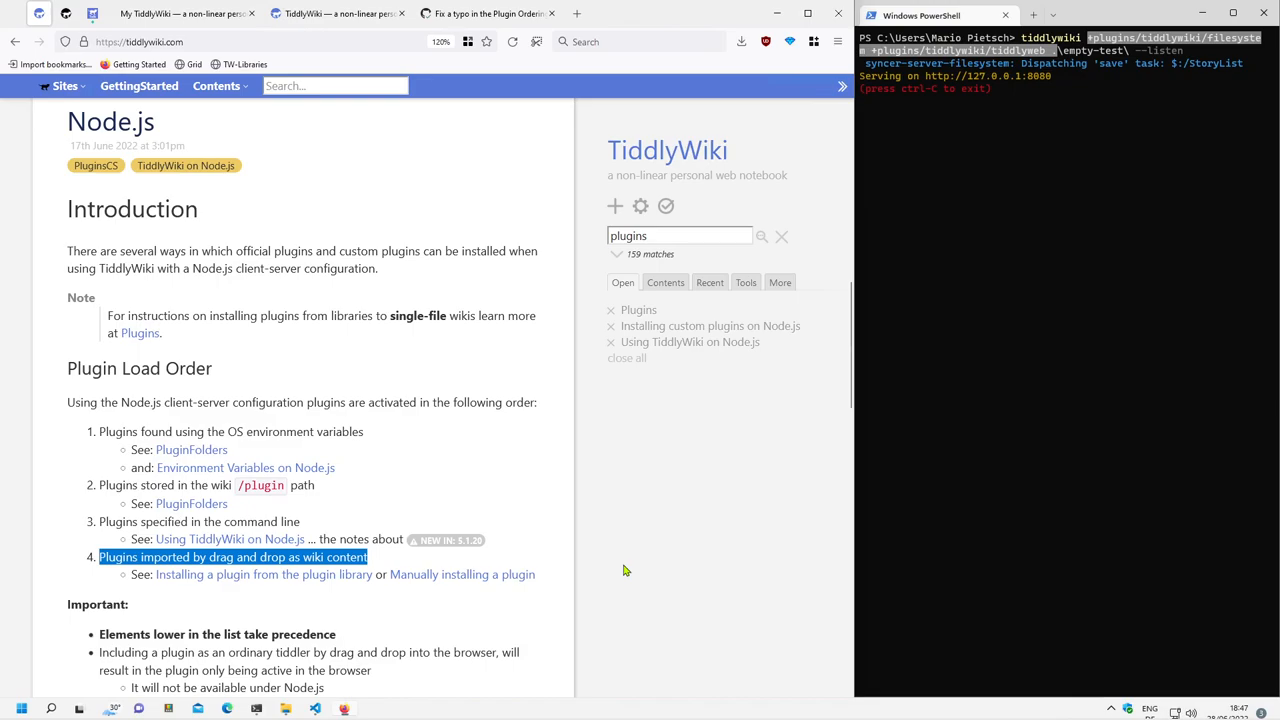
pyautogui.moveTo(570, 547)
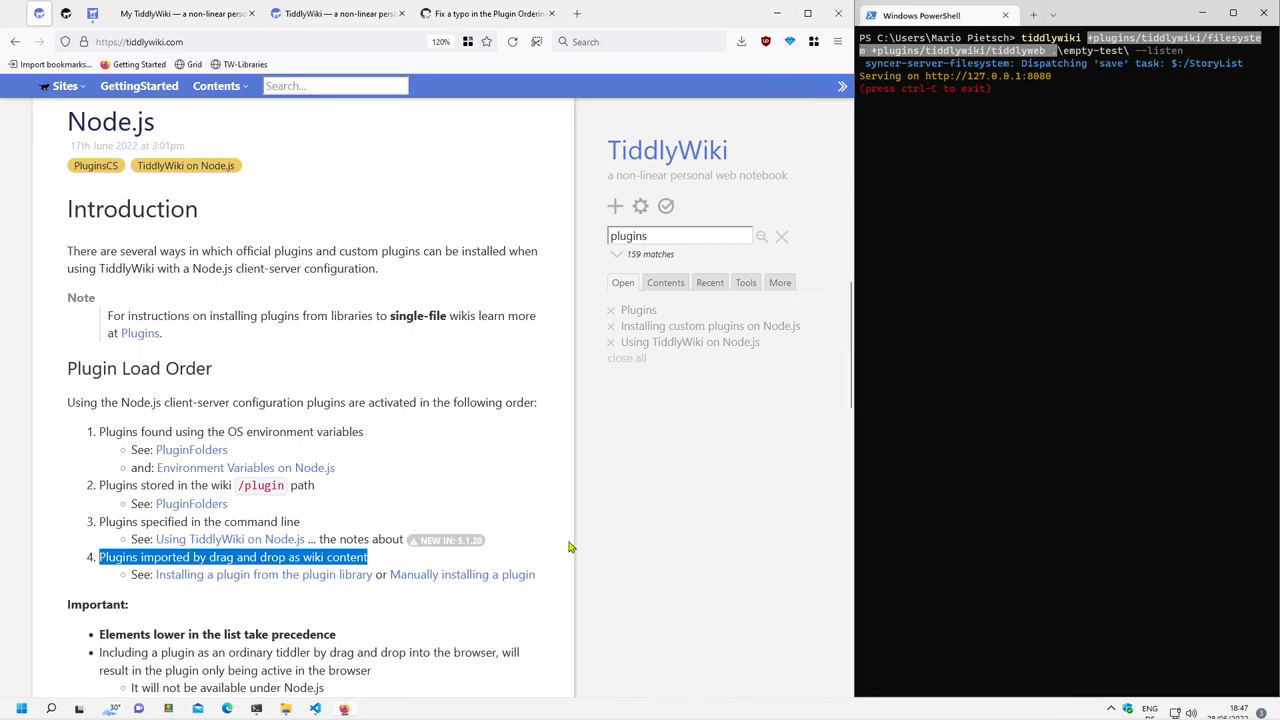
pyautogui.moveTo(292, 632)
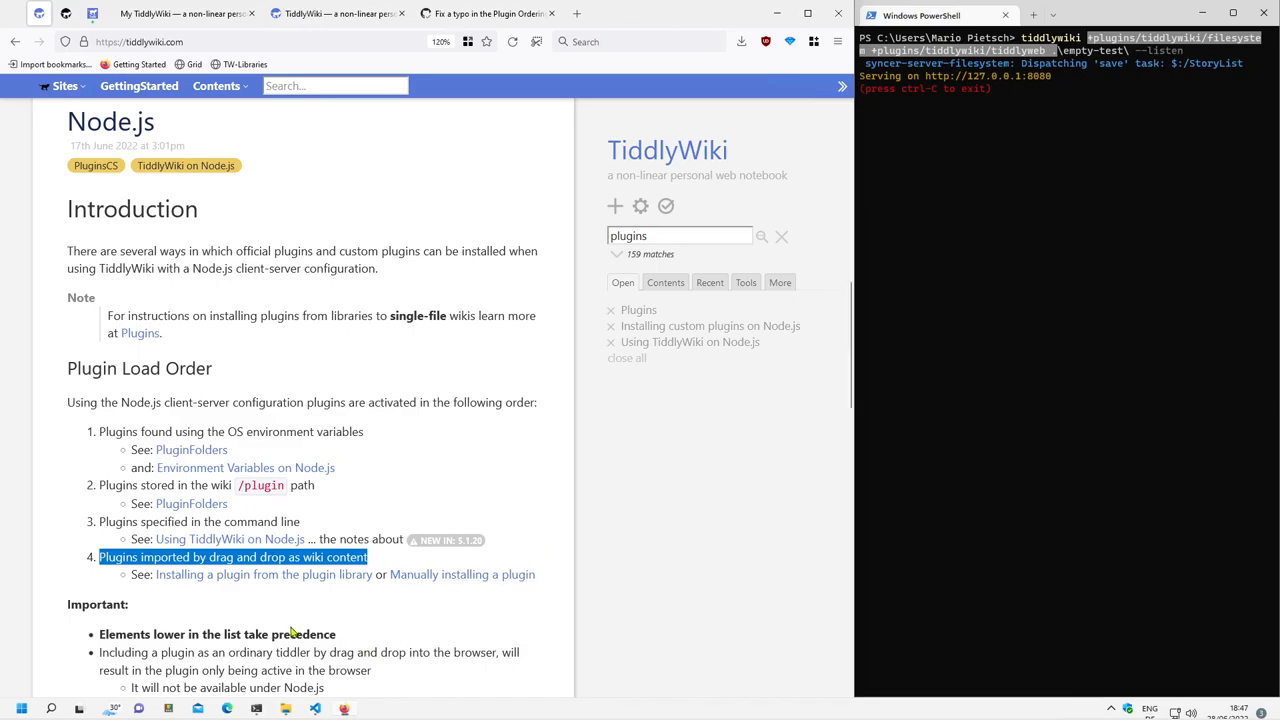
pyautogui.moveTo(205, 578)
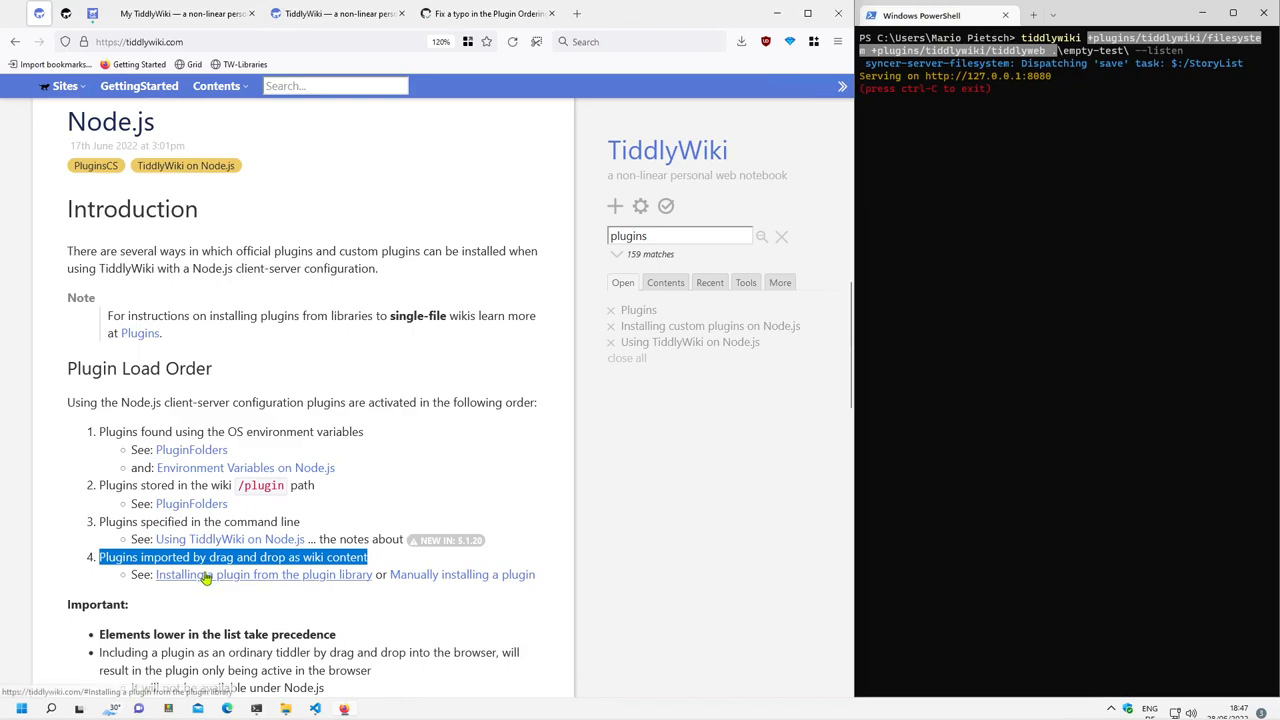
# Step: Open the 'Installing a plugin from the plugin library' and 'Manually installing a plugin' tiddlers
pyautogui.click(264, 574)
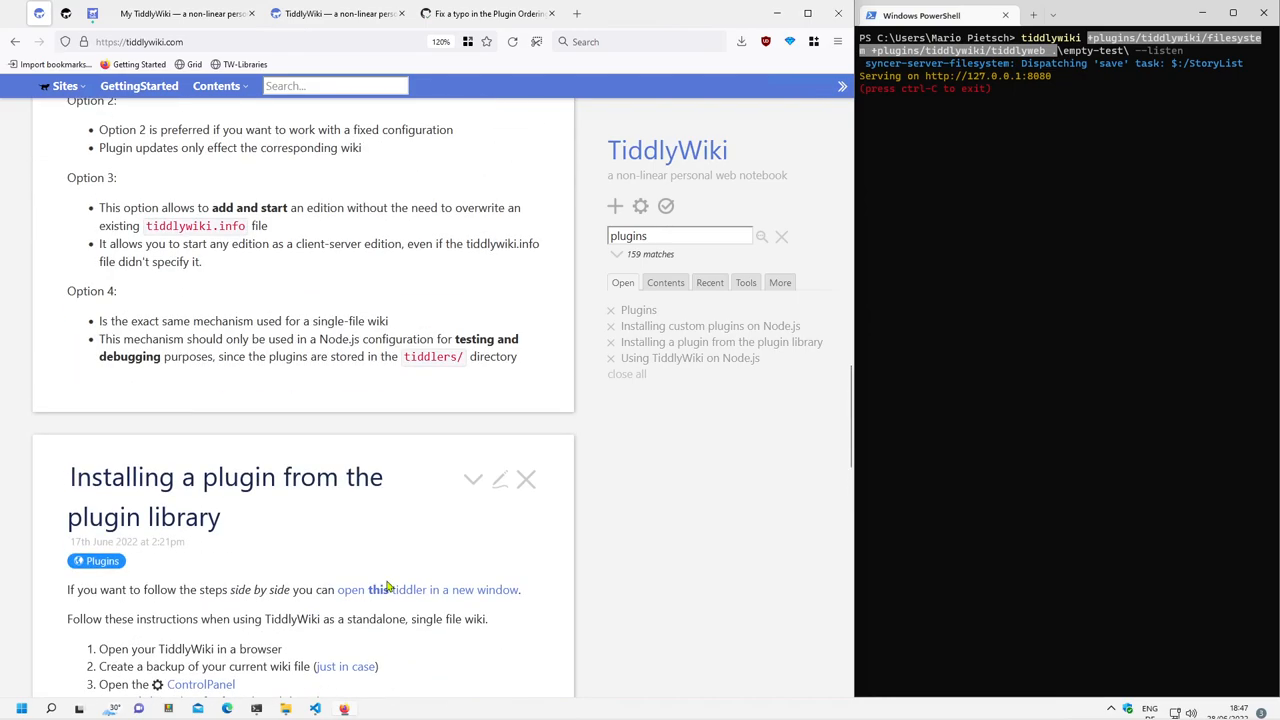
pyautogui.scroll(3)
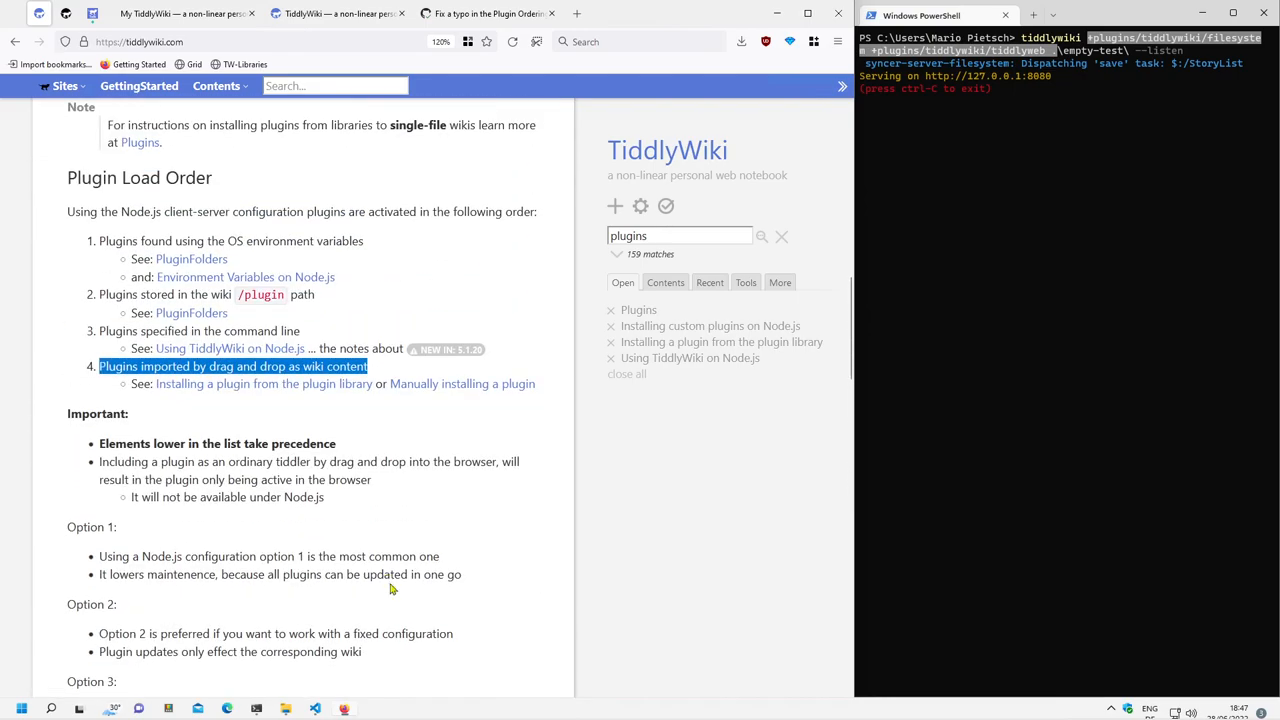
pyautogui.moveTo(480, 420)
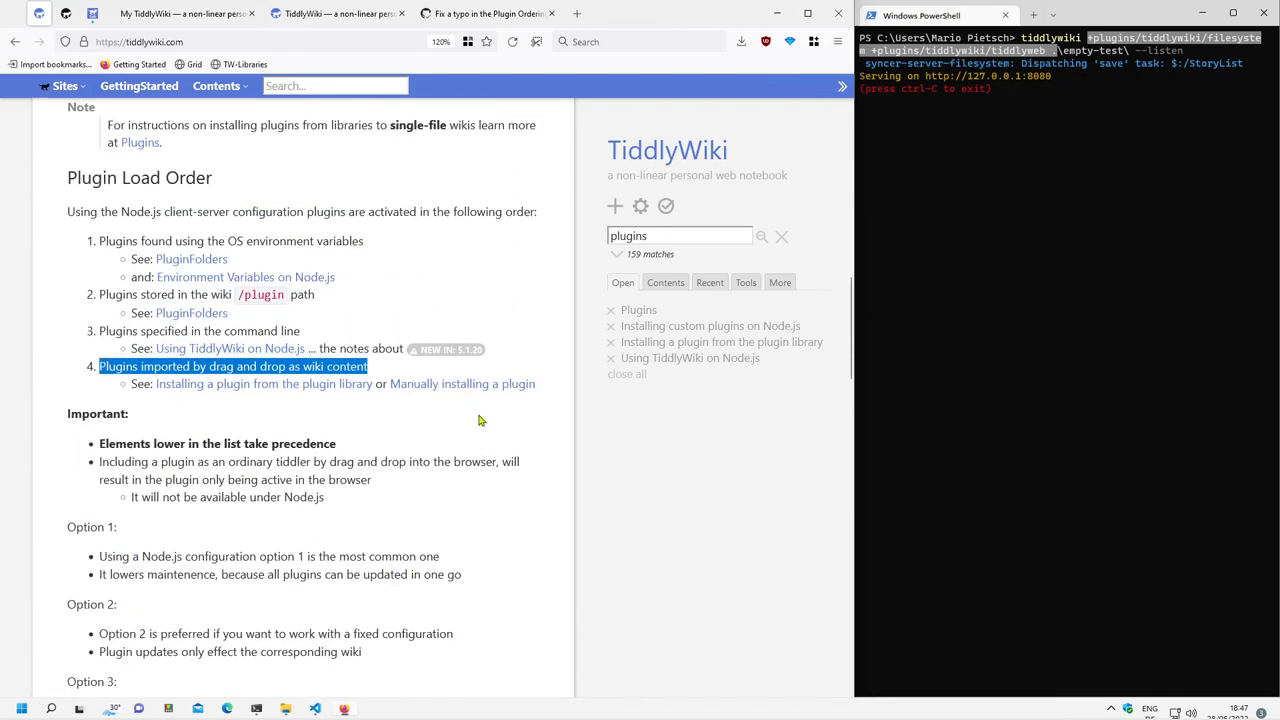
pyautogui.click(462, 383)
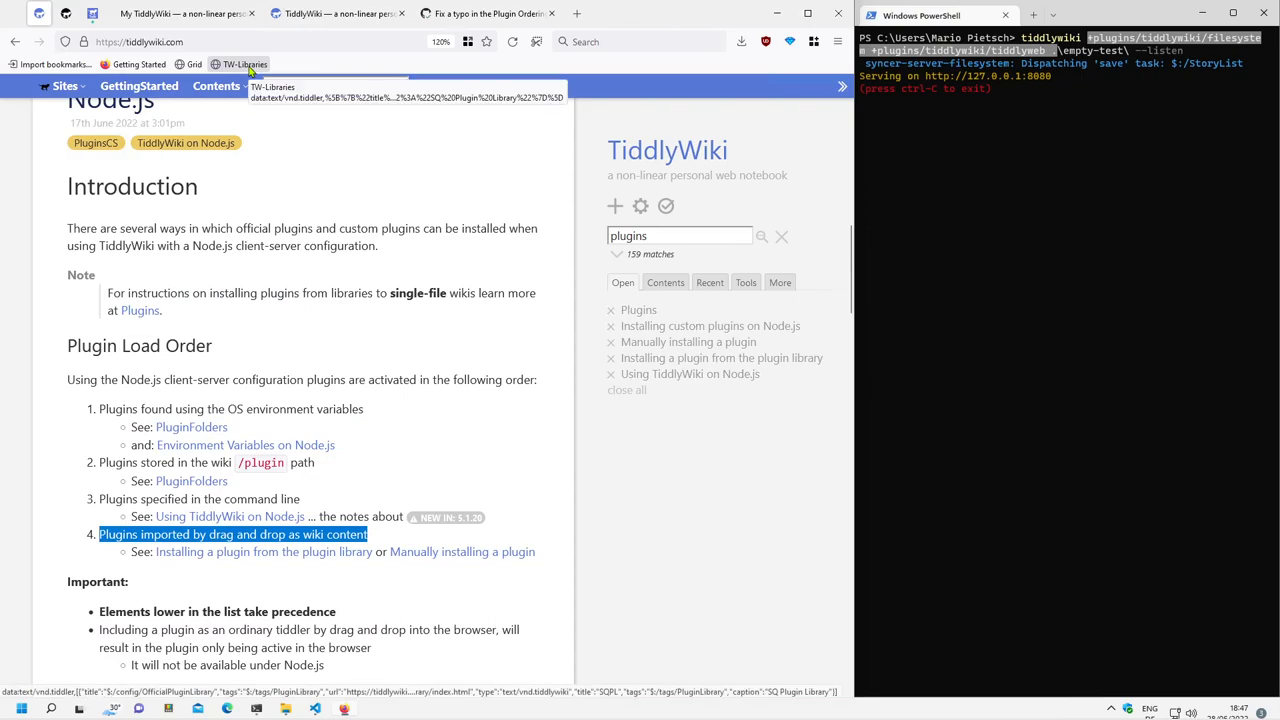
# Step: Reload the local wiki at 127.0.0.1:8080 and drop the TW-Libraries bookmarklet onto it
pyautogui.click(185, 13)
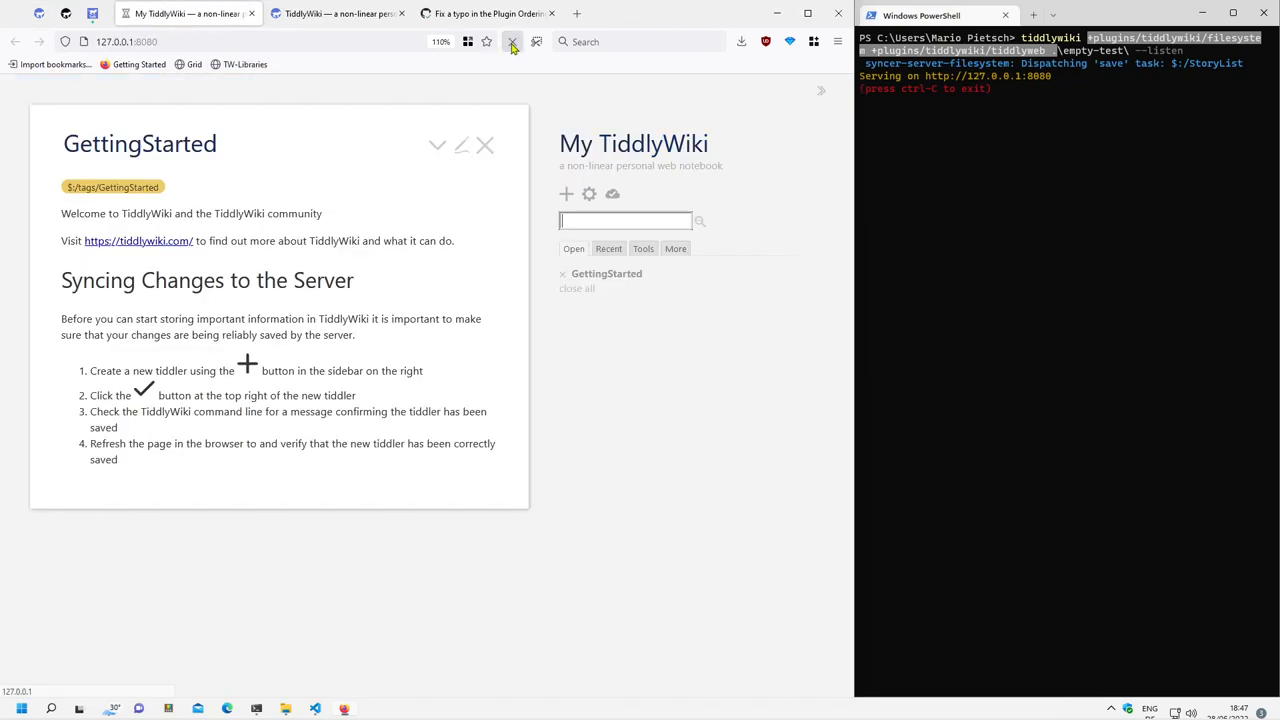
pyautogui.click(512, 41)
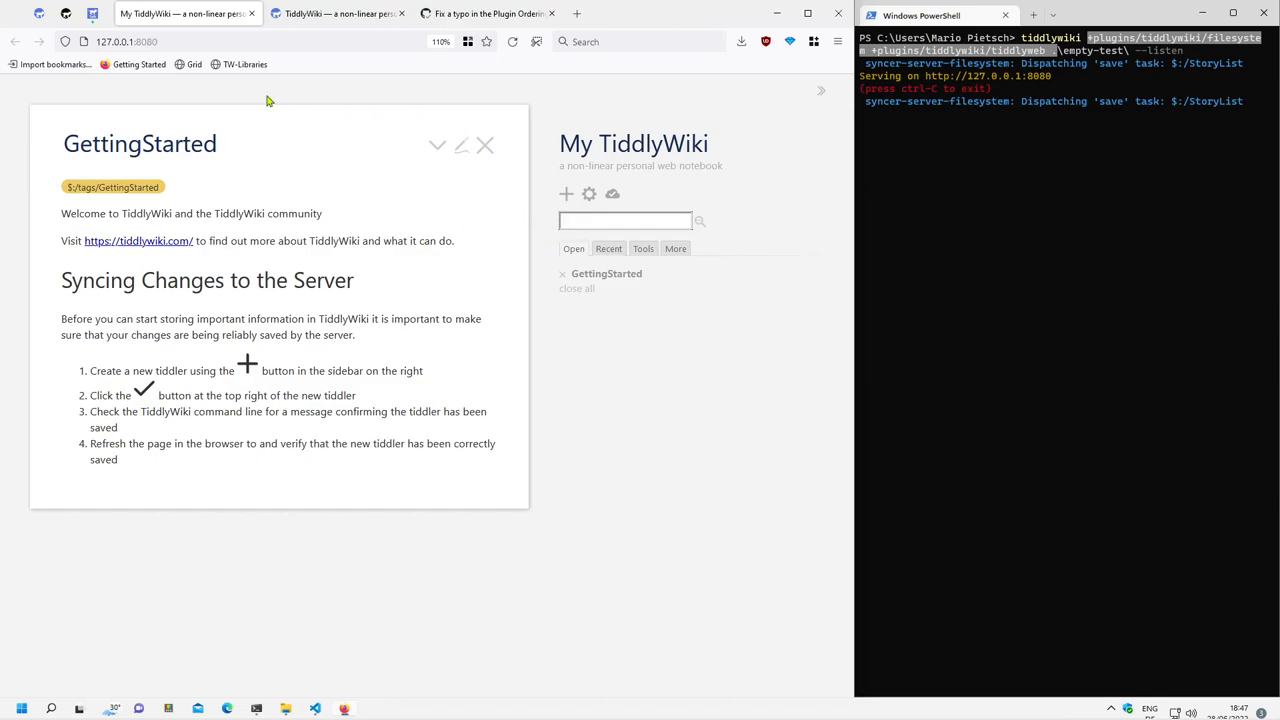
pyautogui.moveTo(240, 64)
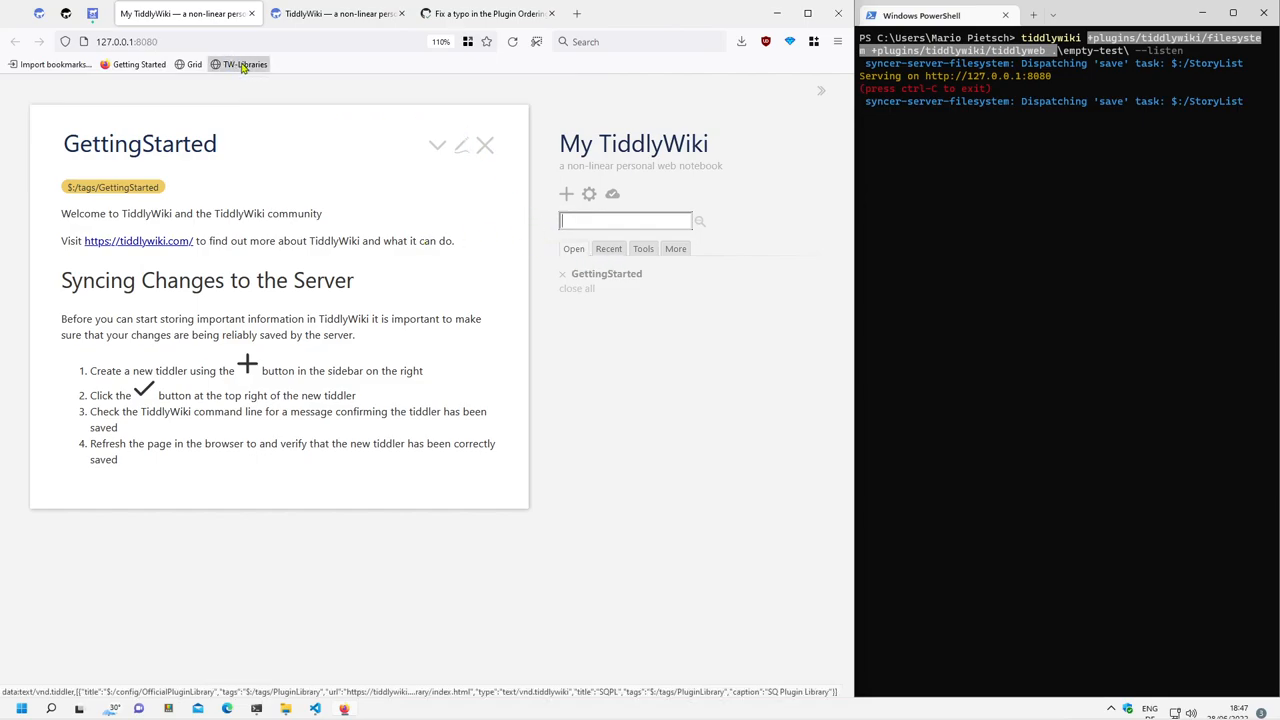
pyautogui.moveTo(245, 64); pyautogui.dragTo(245, 160)
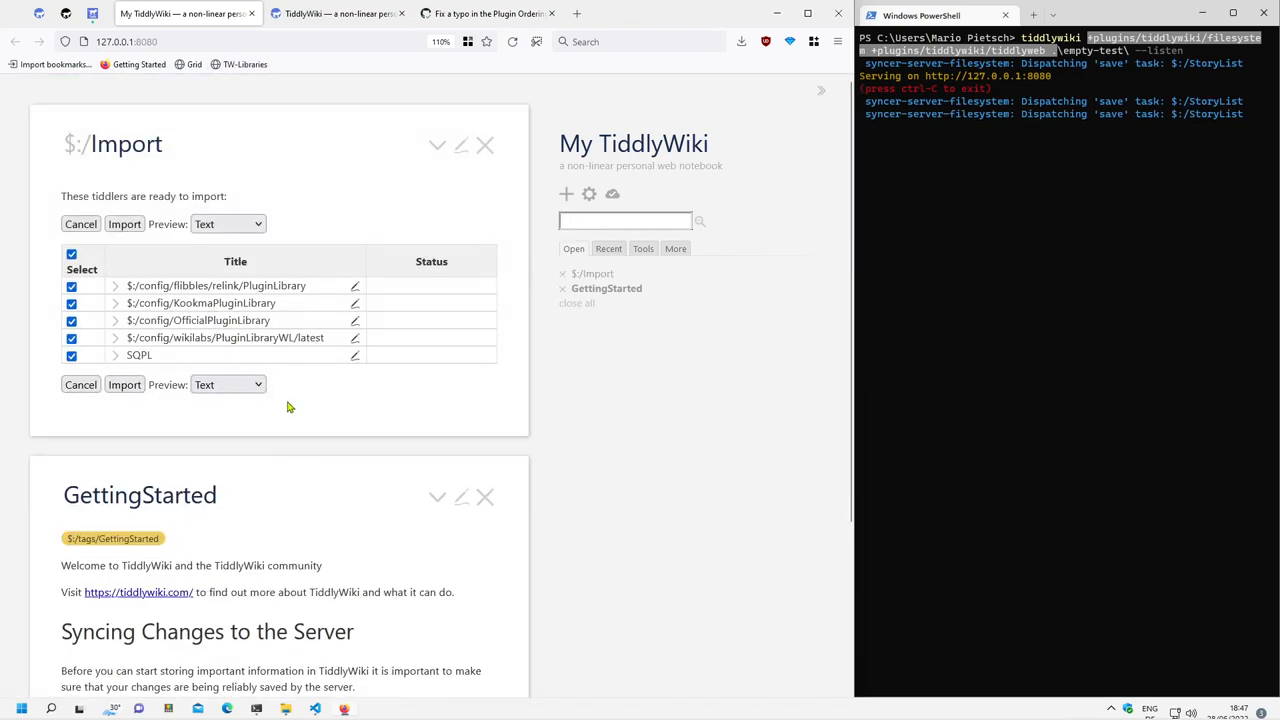
pyautogui.moveTo(178, 258)
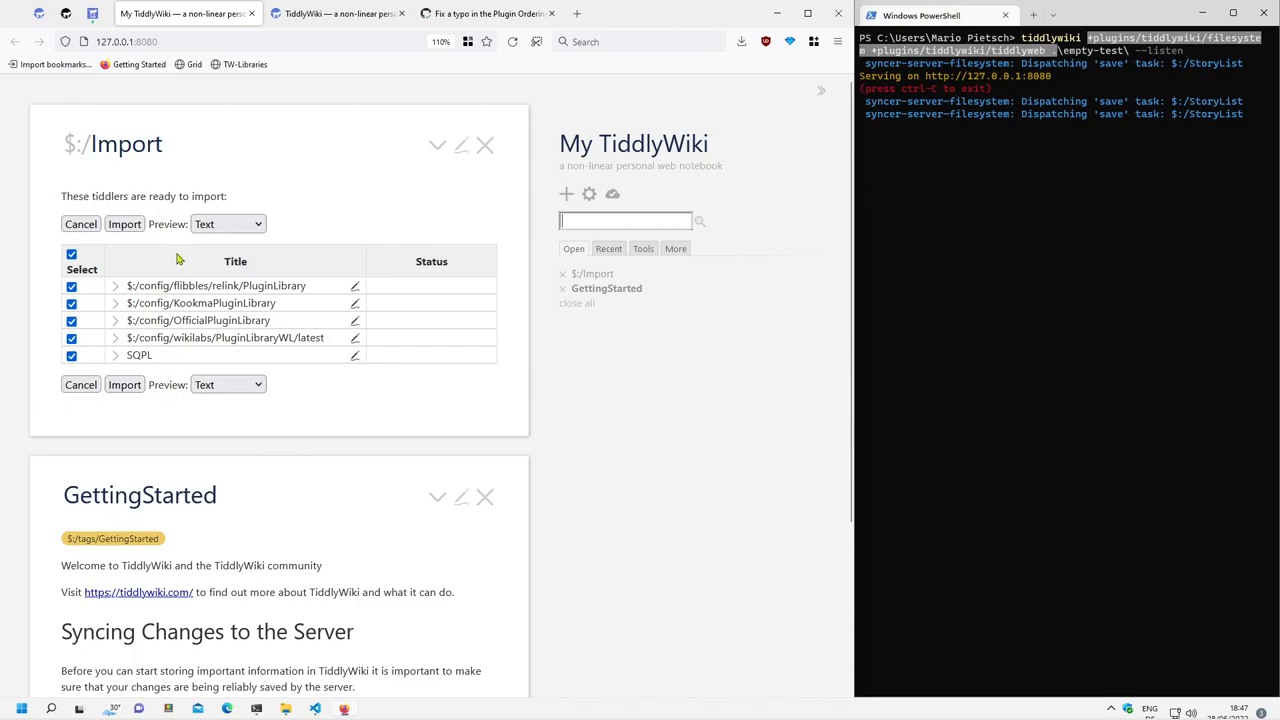
pyautogui.moveTo(158, 434)
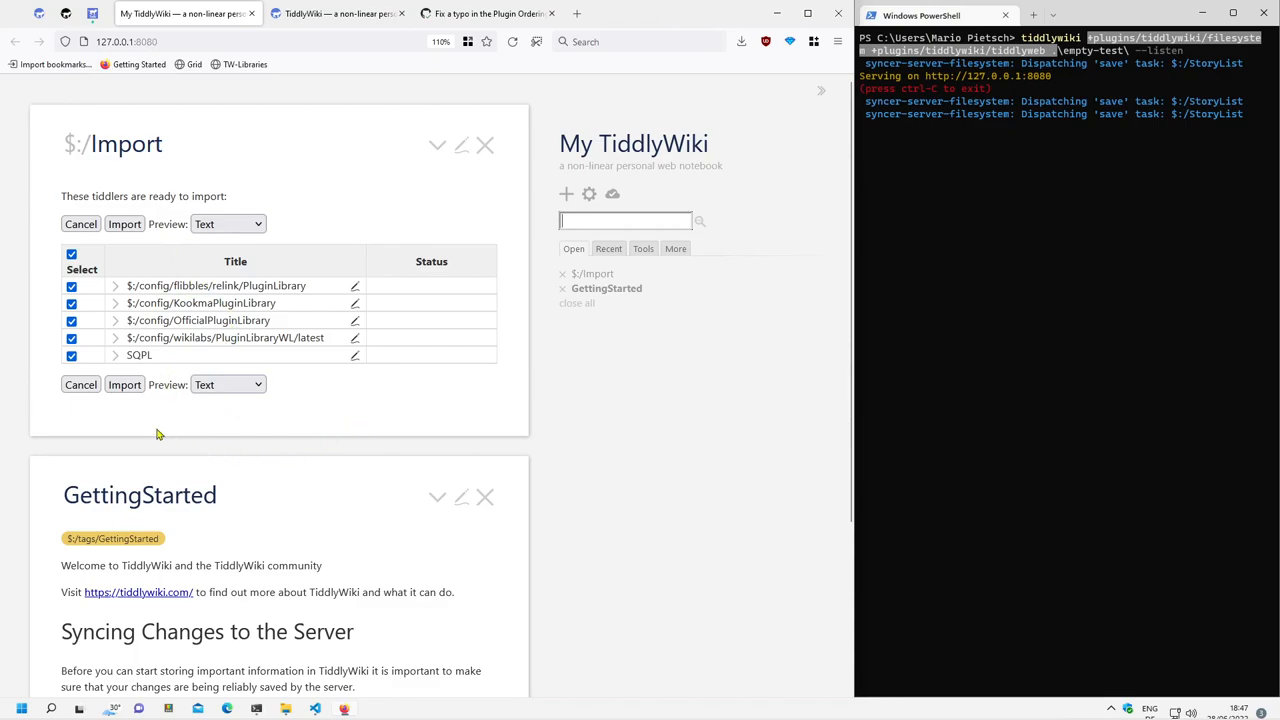
pyautogui.moveTo(124, 384)
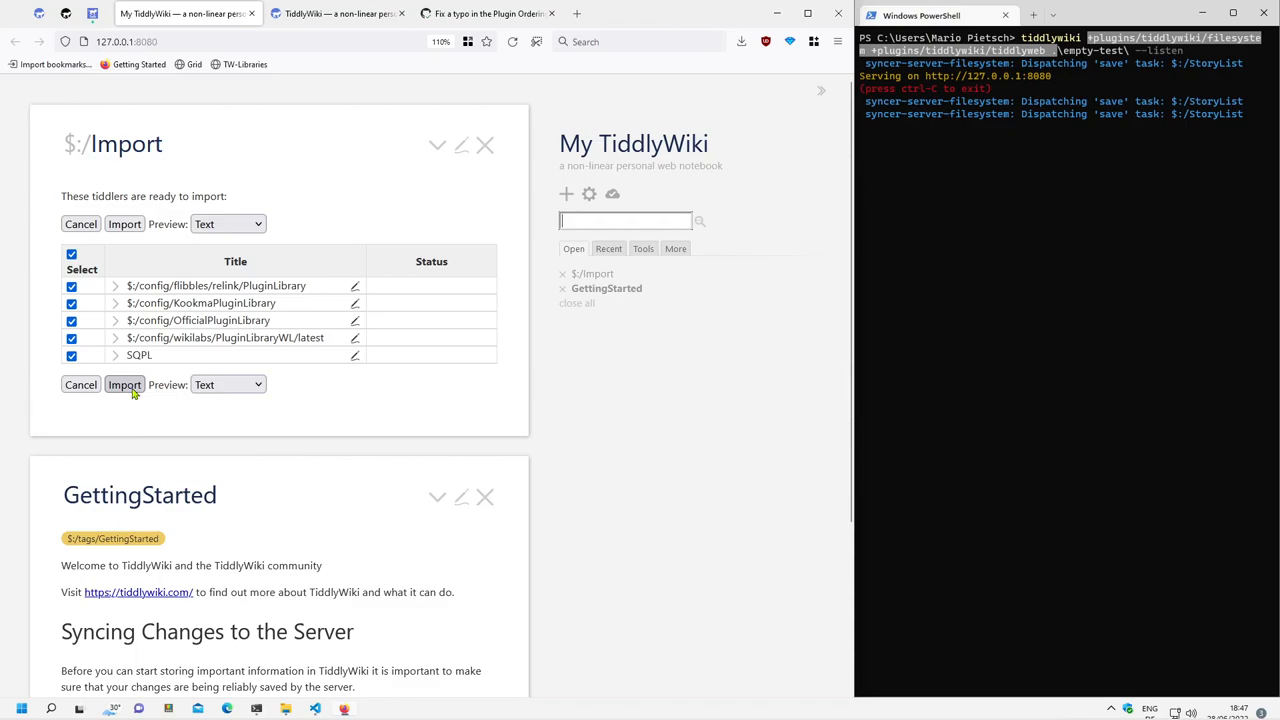
# Step: Import the five plugin library tiddlers and show the Control Panel's Plugins settings
pyautogui.click(124, 384)
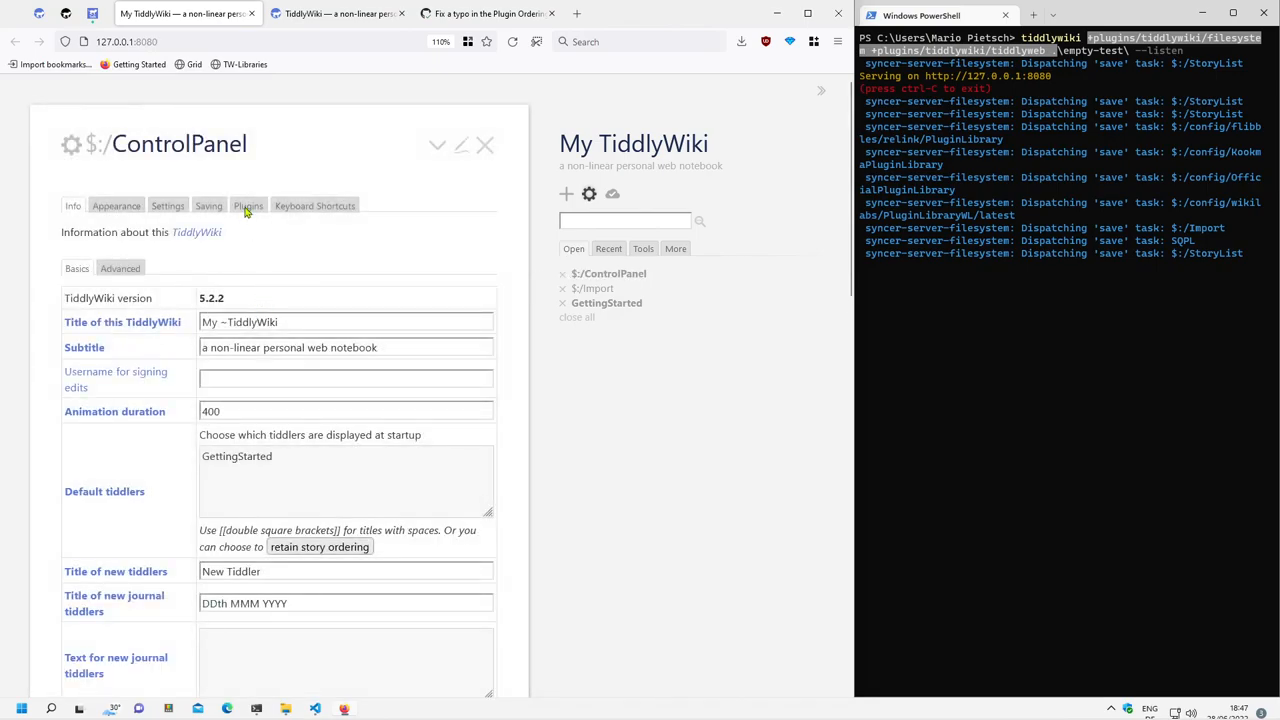
pyautogui.click(248, 206)
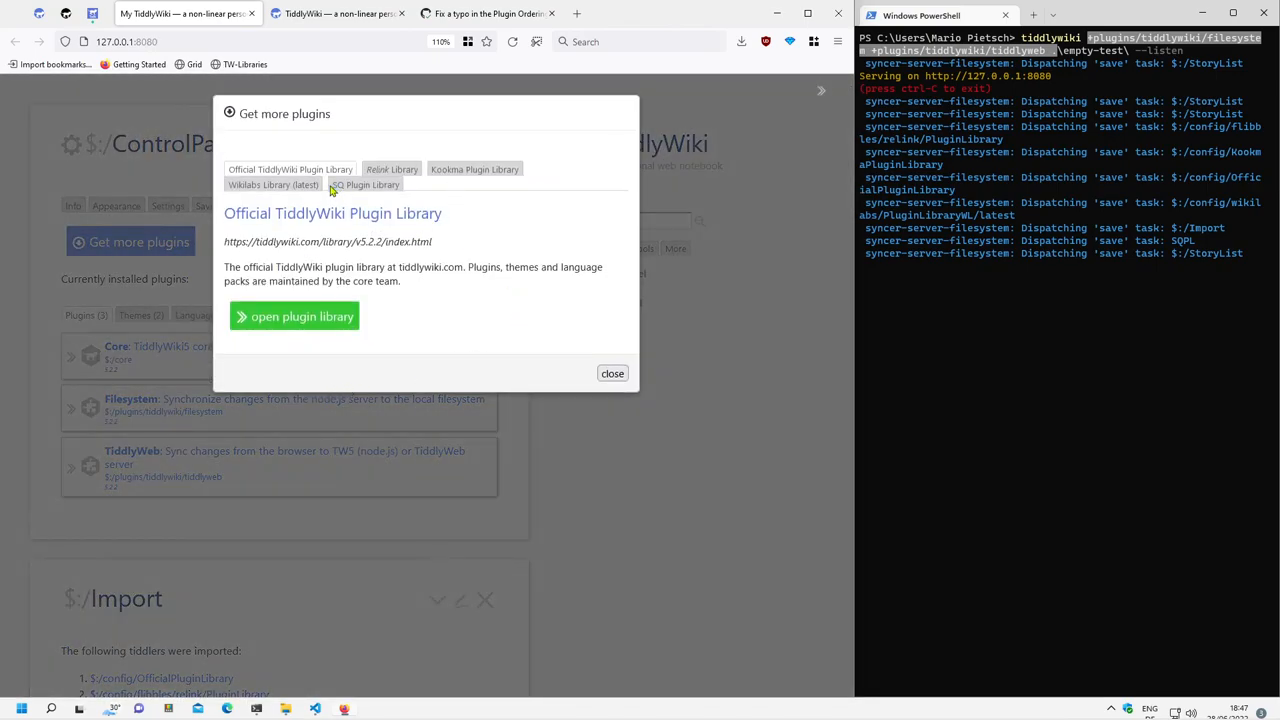
# Step: Install Link to Tabs from the Wikilabs Library (latest) and close the plugins window
pyautogui.click(273, 185)
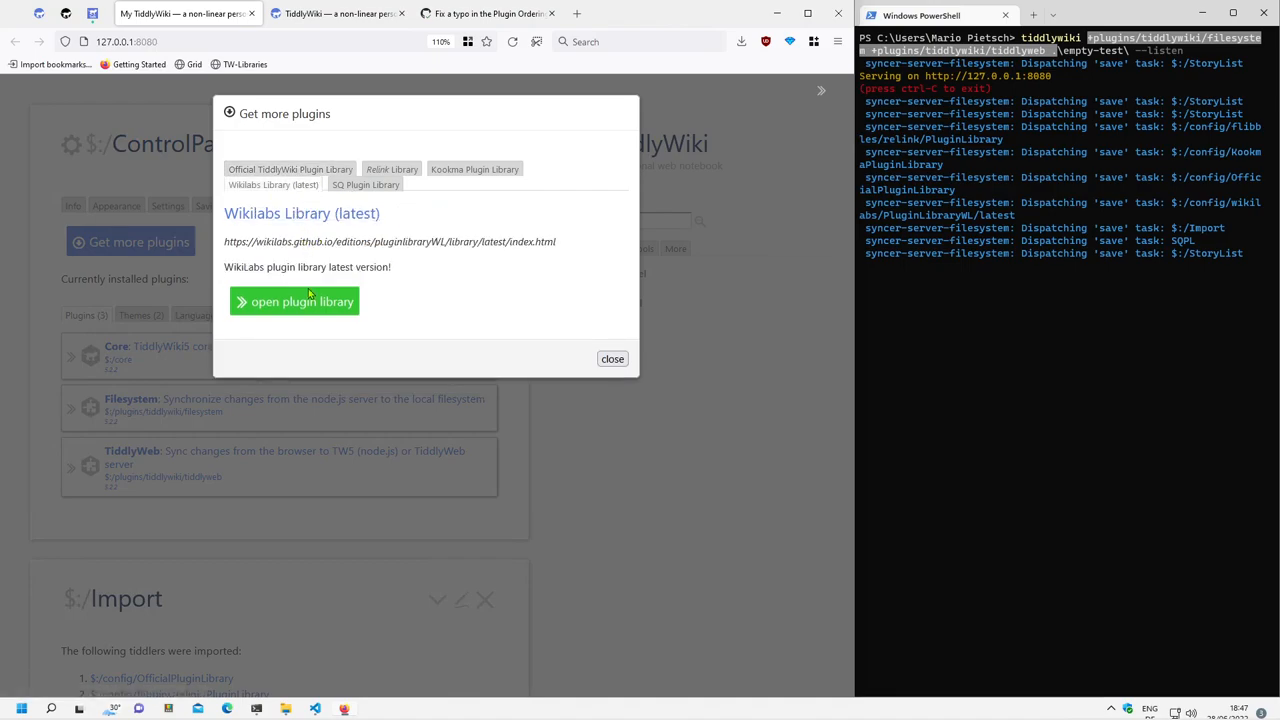
pyautogui.click(294, 301)
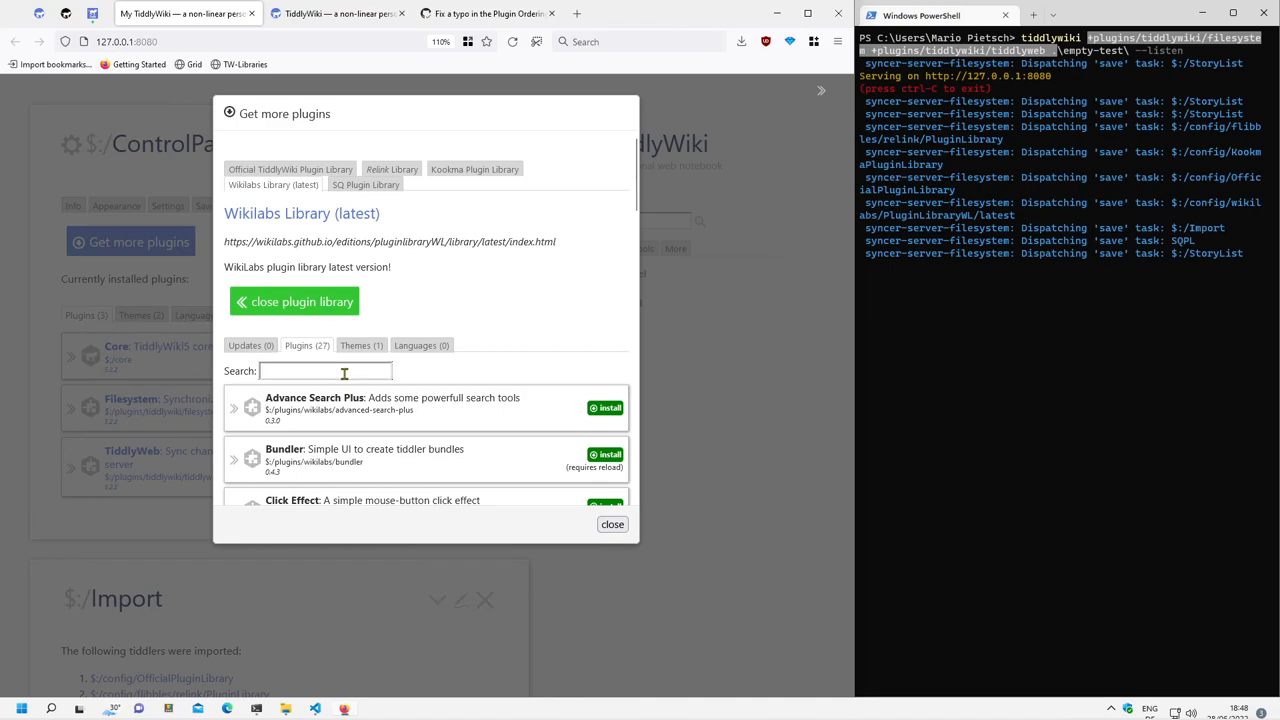
pyautogui.write('link')
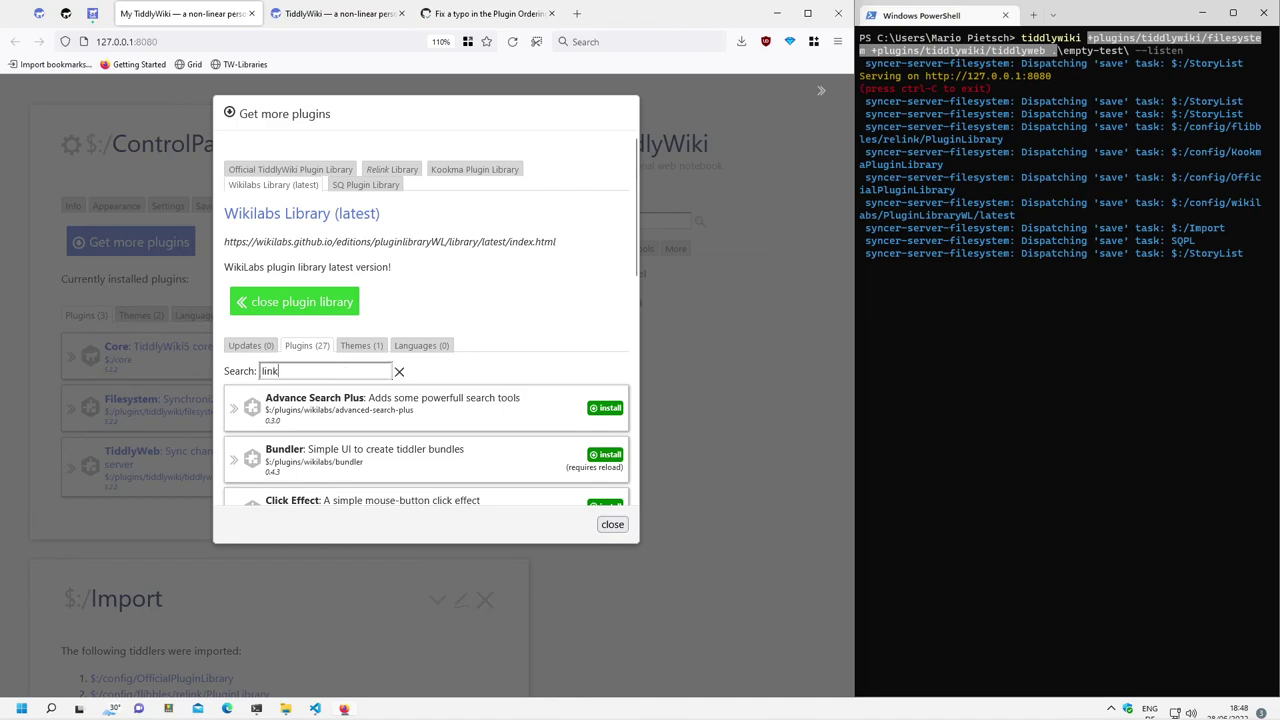
pyautogui.write('-t')
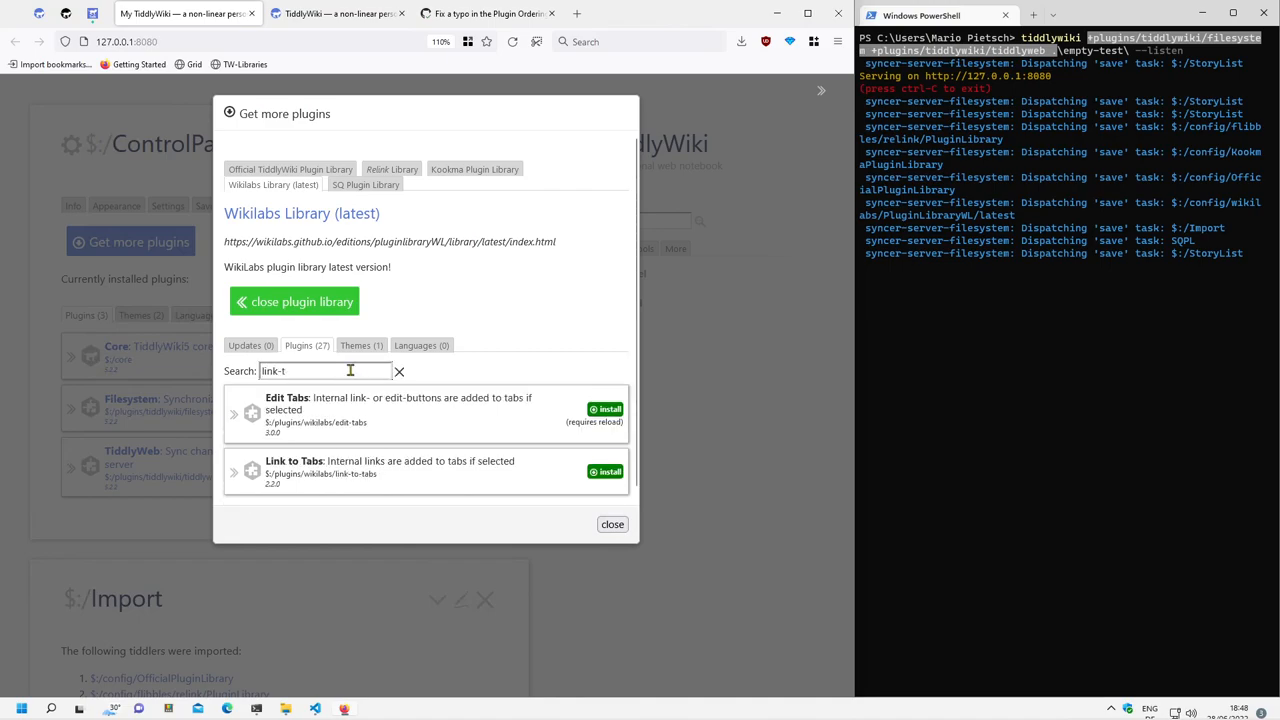
pyautogui.click(605, 471)
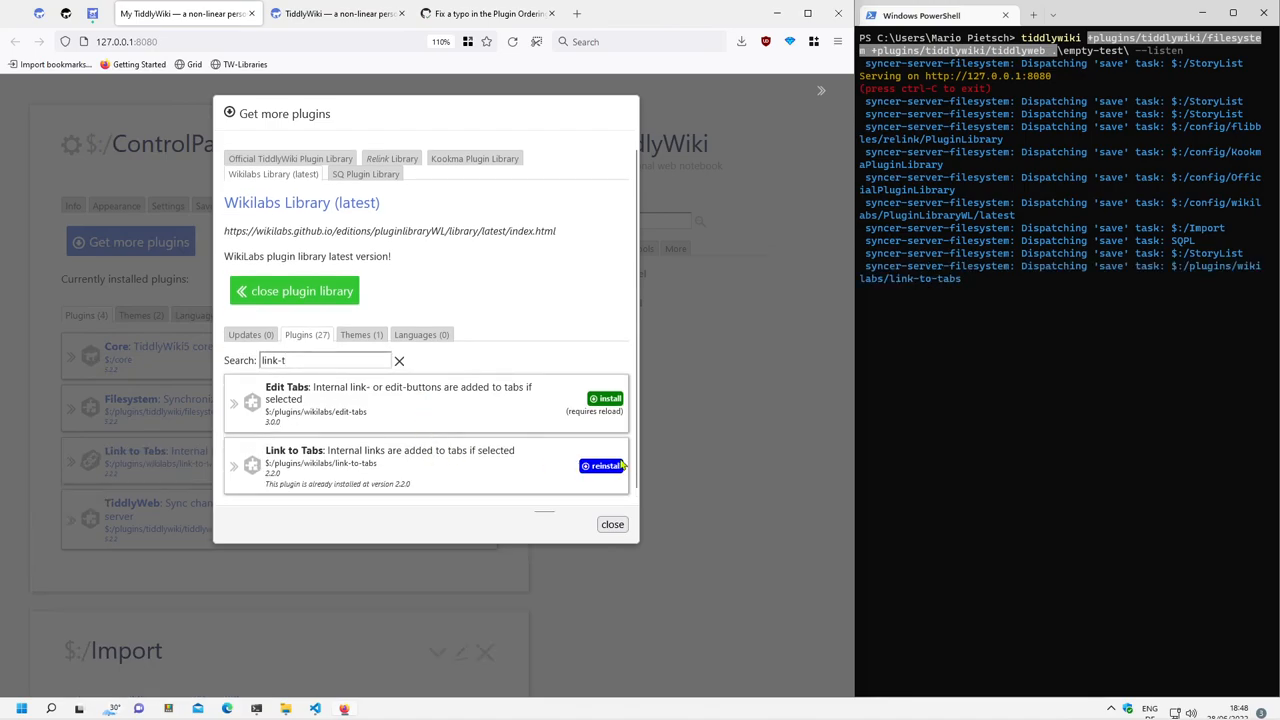
pyautogui.click(612, 524)
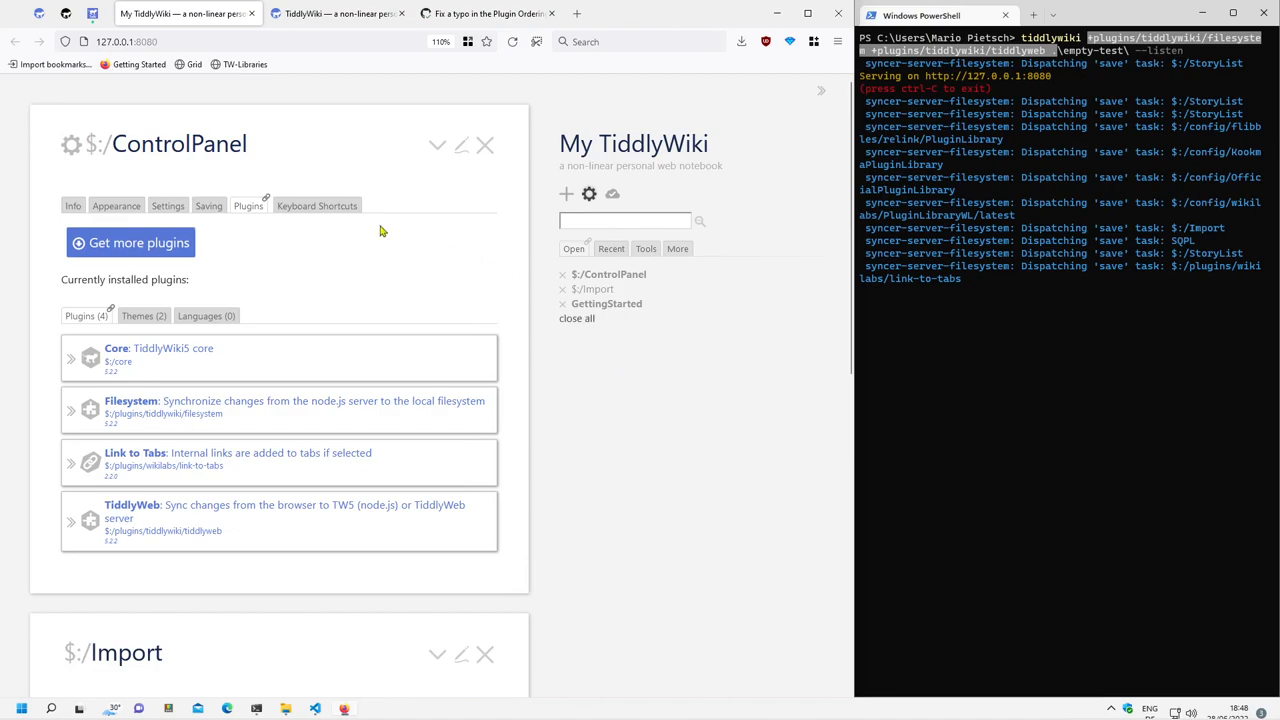
pyautogui.moveTo(365, 268)
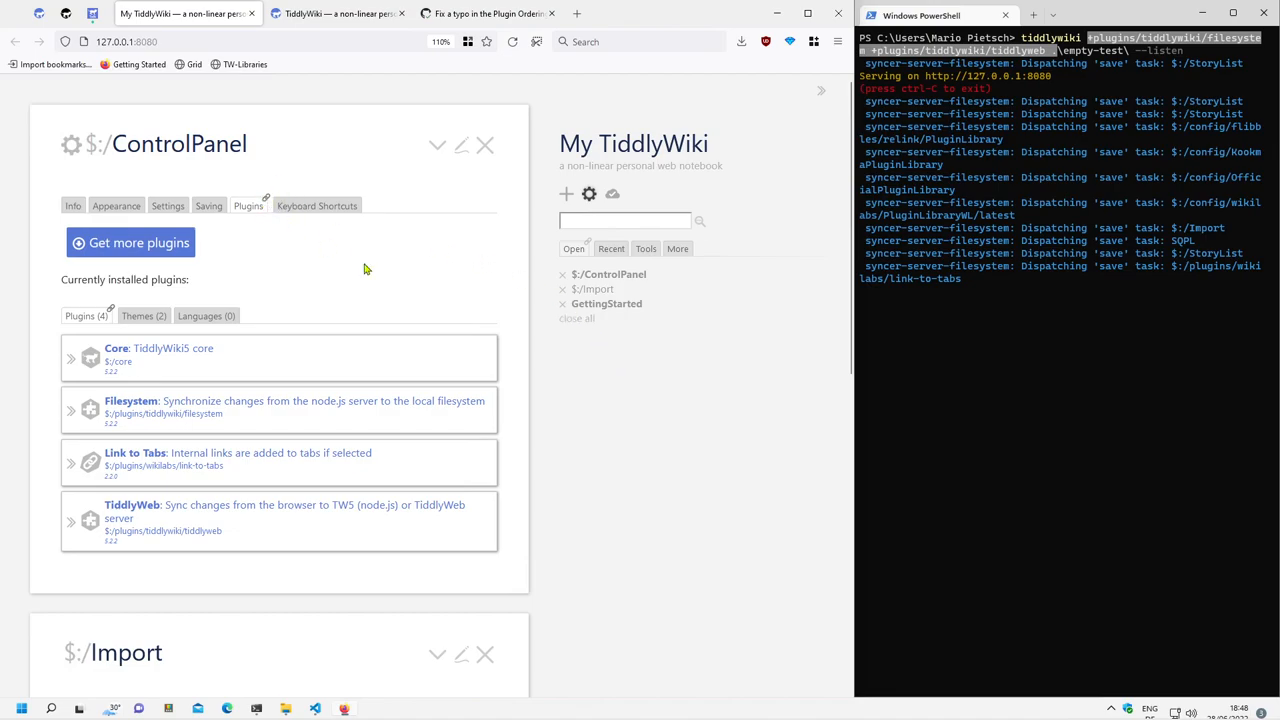
pyautogui.moveTo(397, 282)
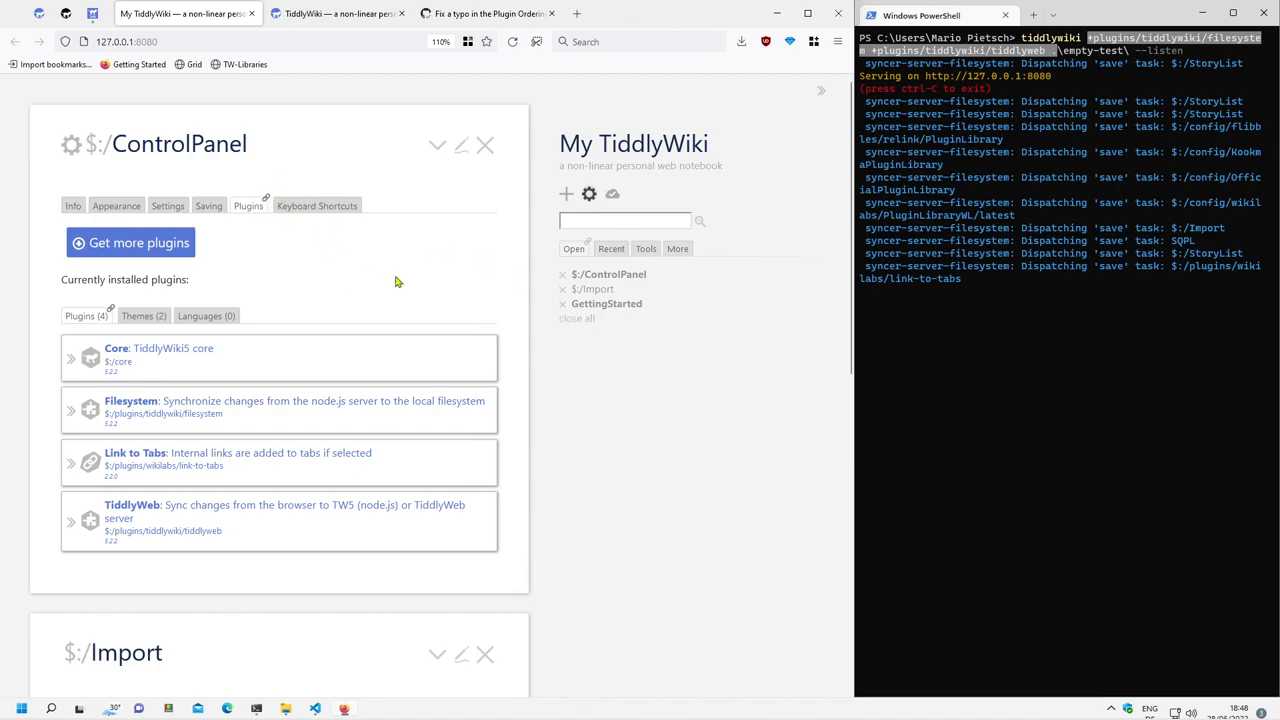
pyautogui.moveTo(168, 242)
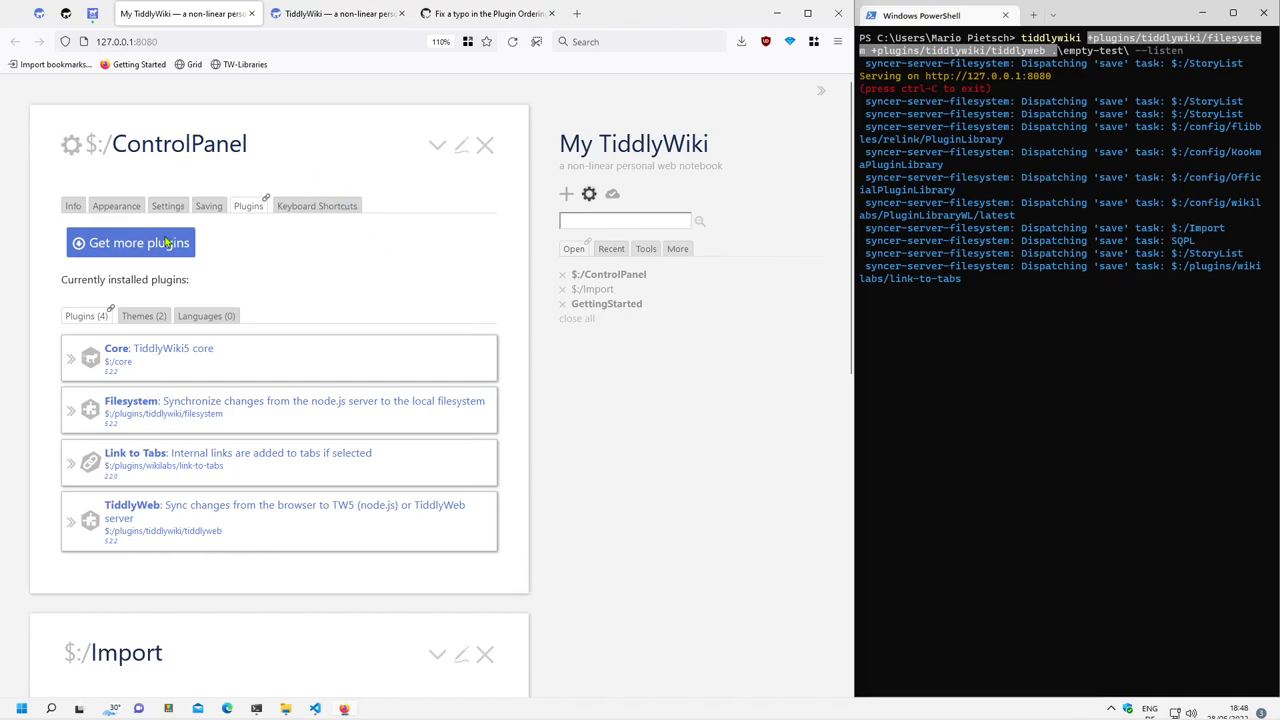
# Step: Load the Relink Library listing and install the Relink and Relink Titles plugins
pyautogui.click(130, 242)
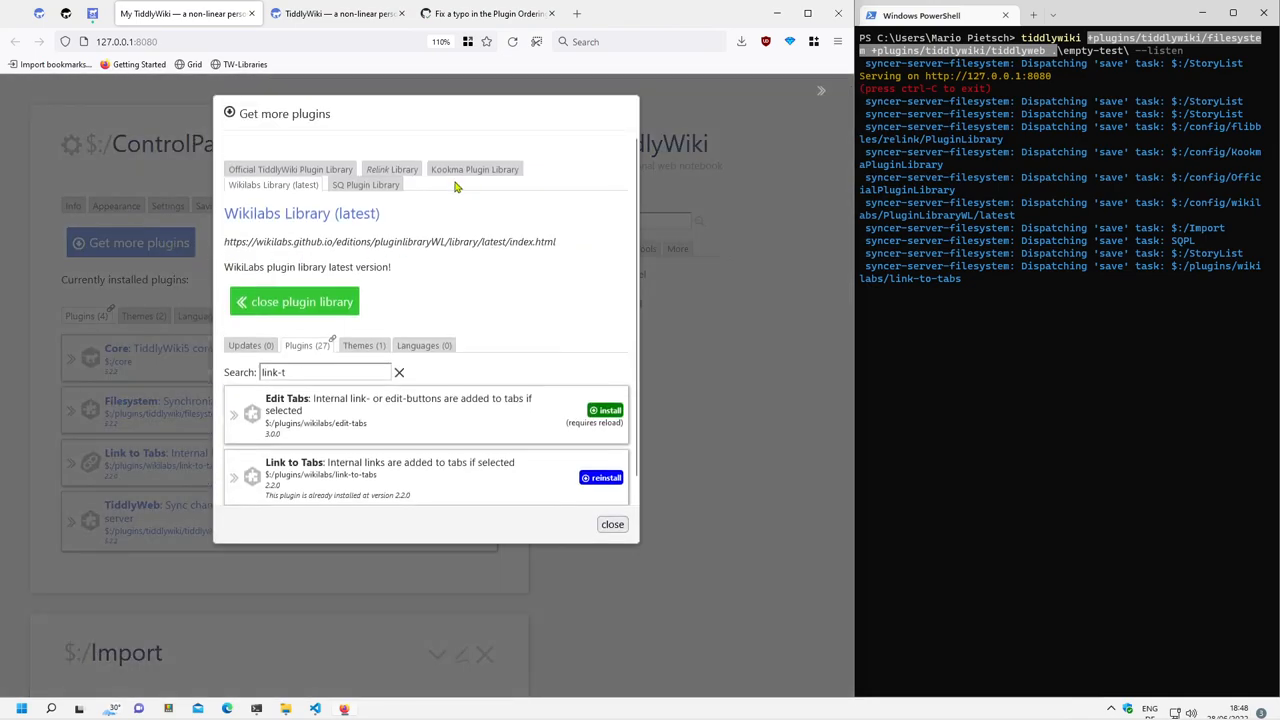
pyautogui.click(391, 169)
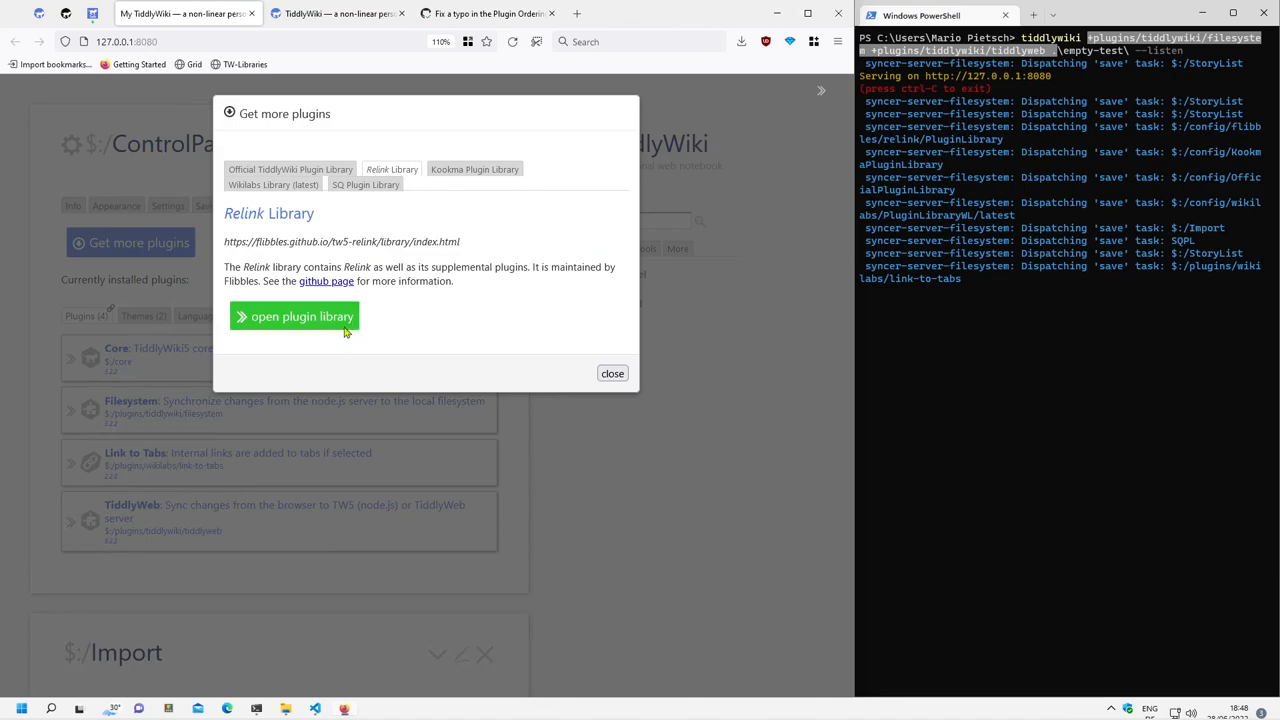
pyautogui.click(294, 316)
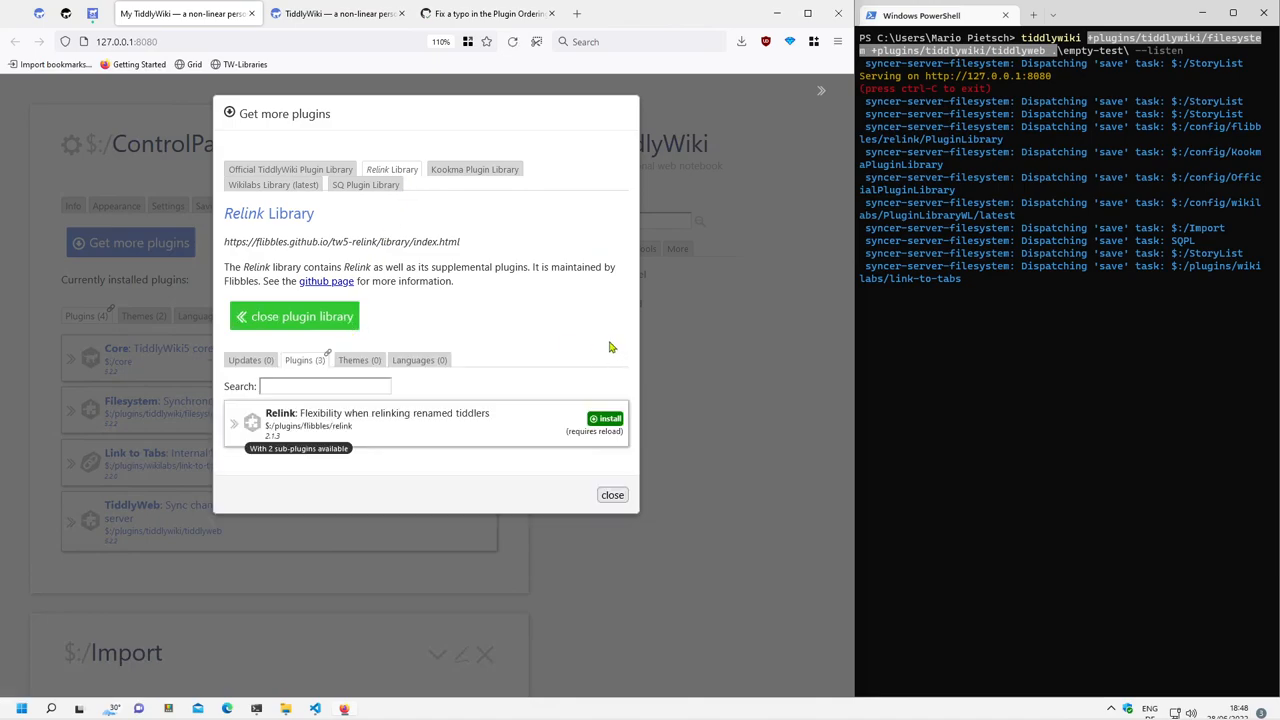
pyautogui.moveTo(538, 388)
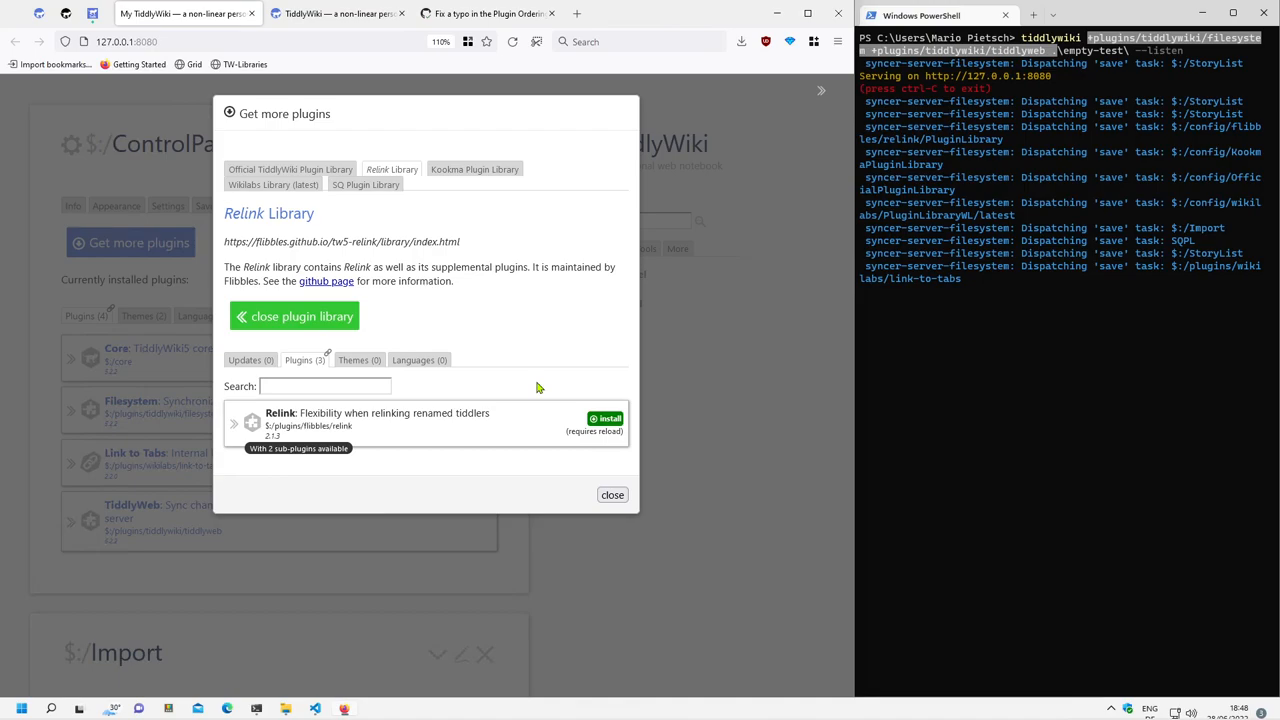
pyautogui.moveTo(538, 390)
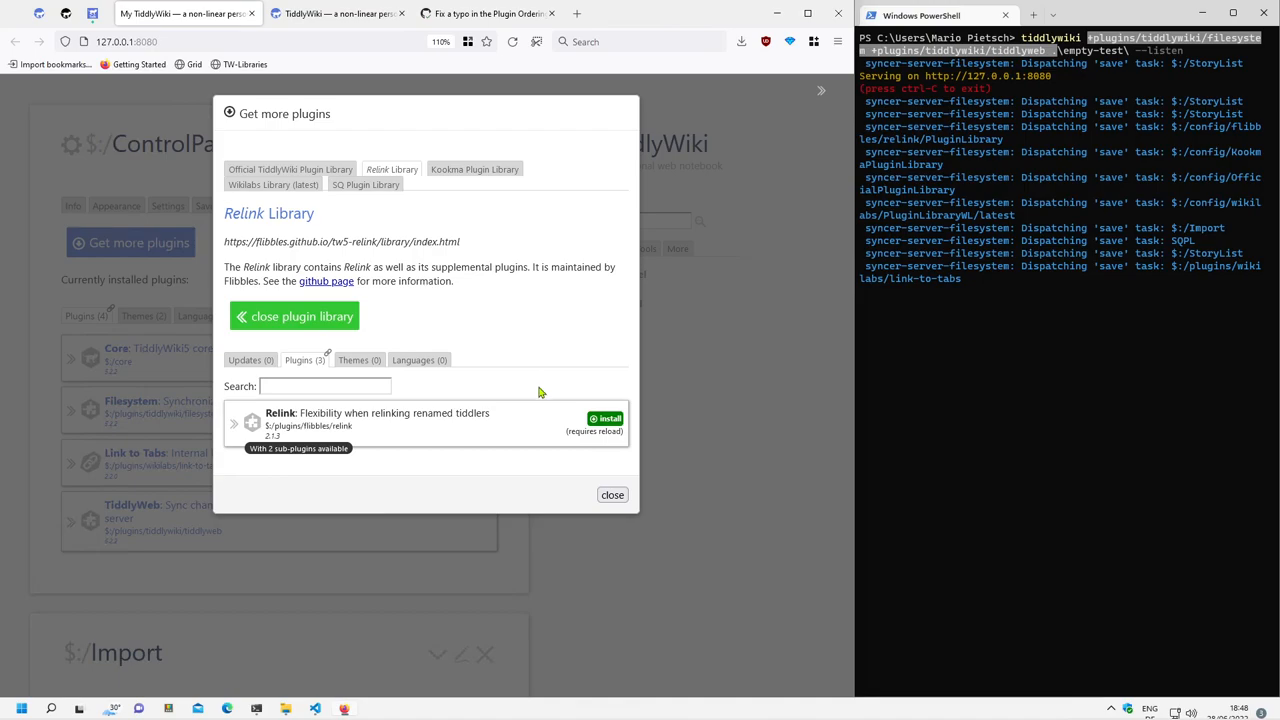
pyautogui.moveTo(390, 452)
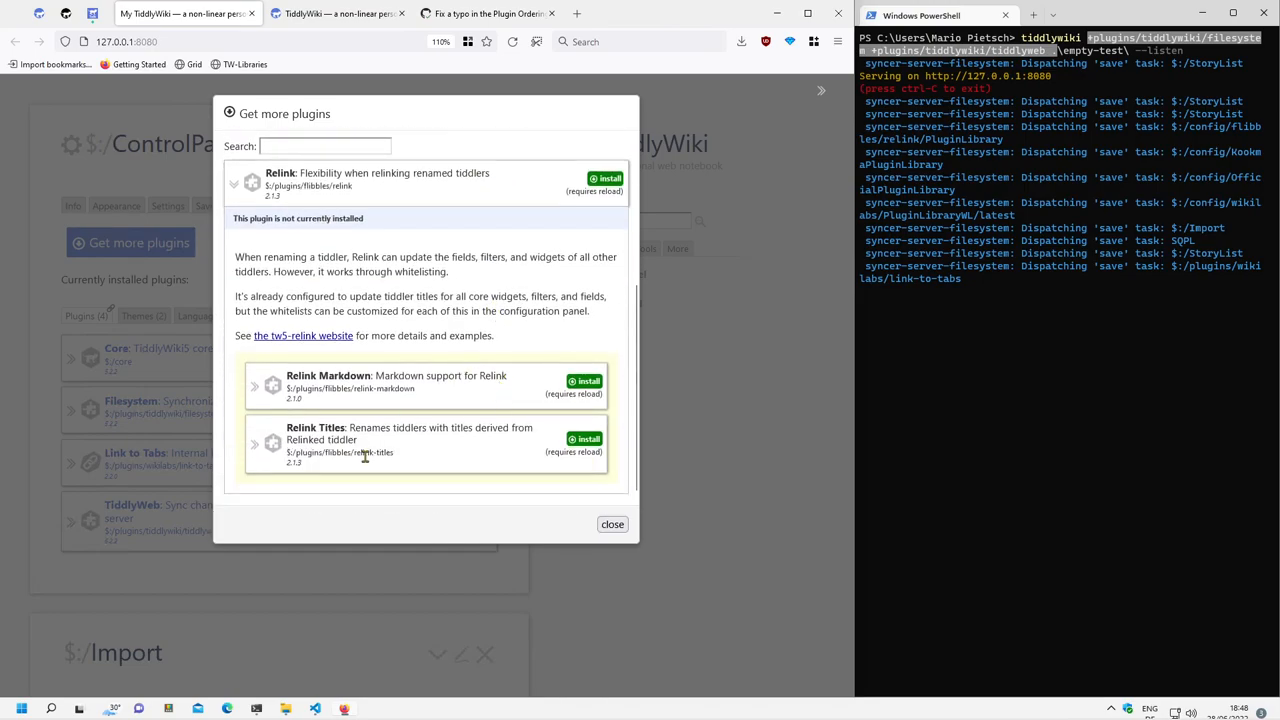
pyautogui.moveTo(345, 381)
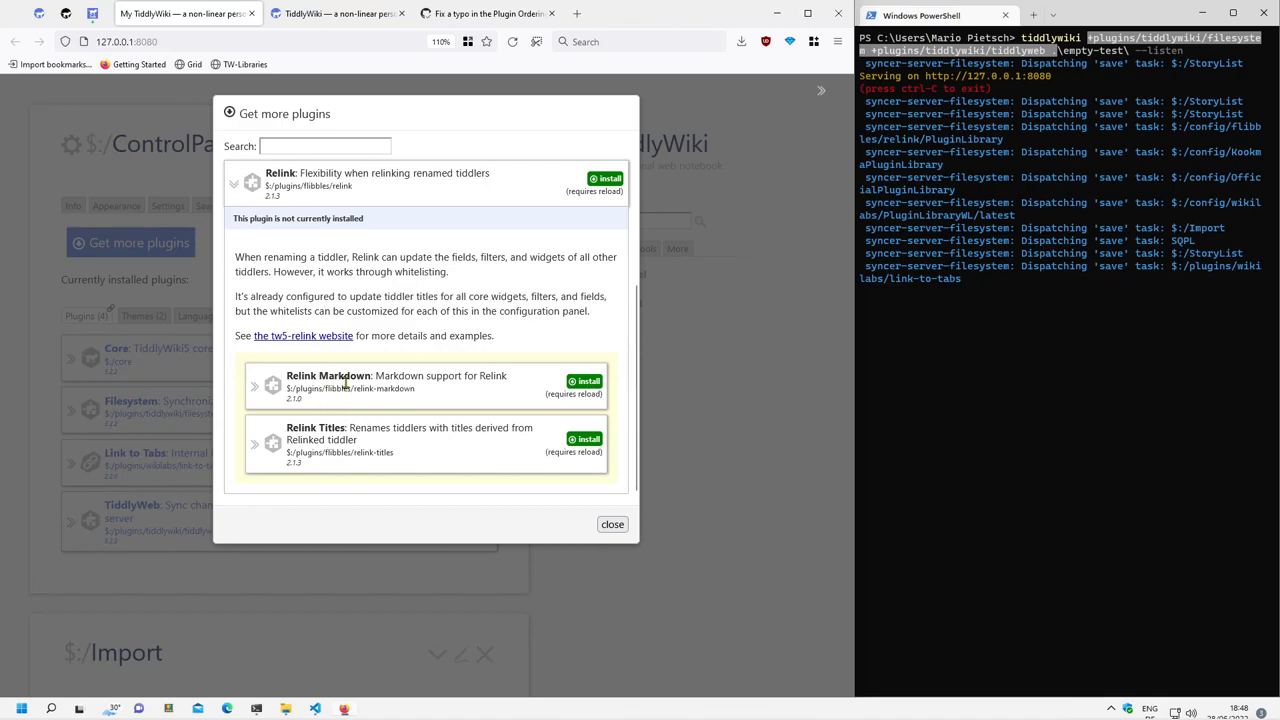
pyautogui.moveTo(420, 378)
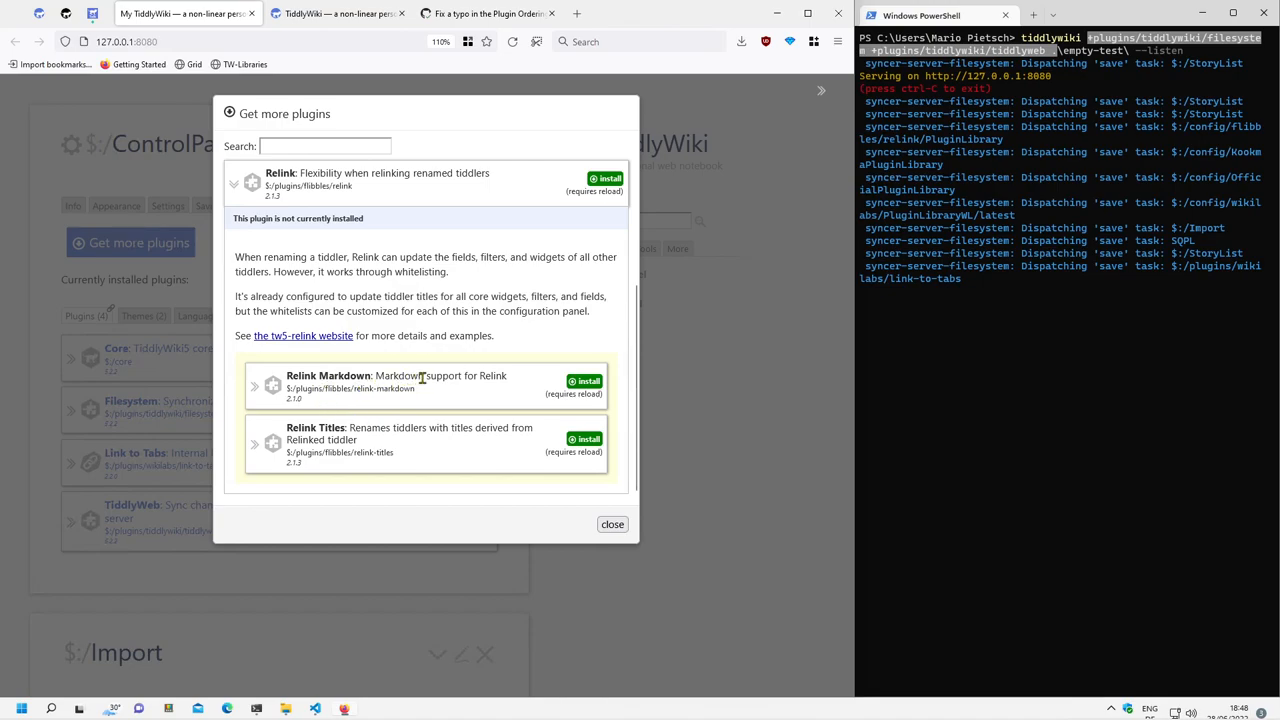
pyautogui.moveTo(370, 433)
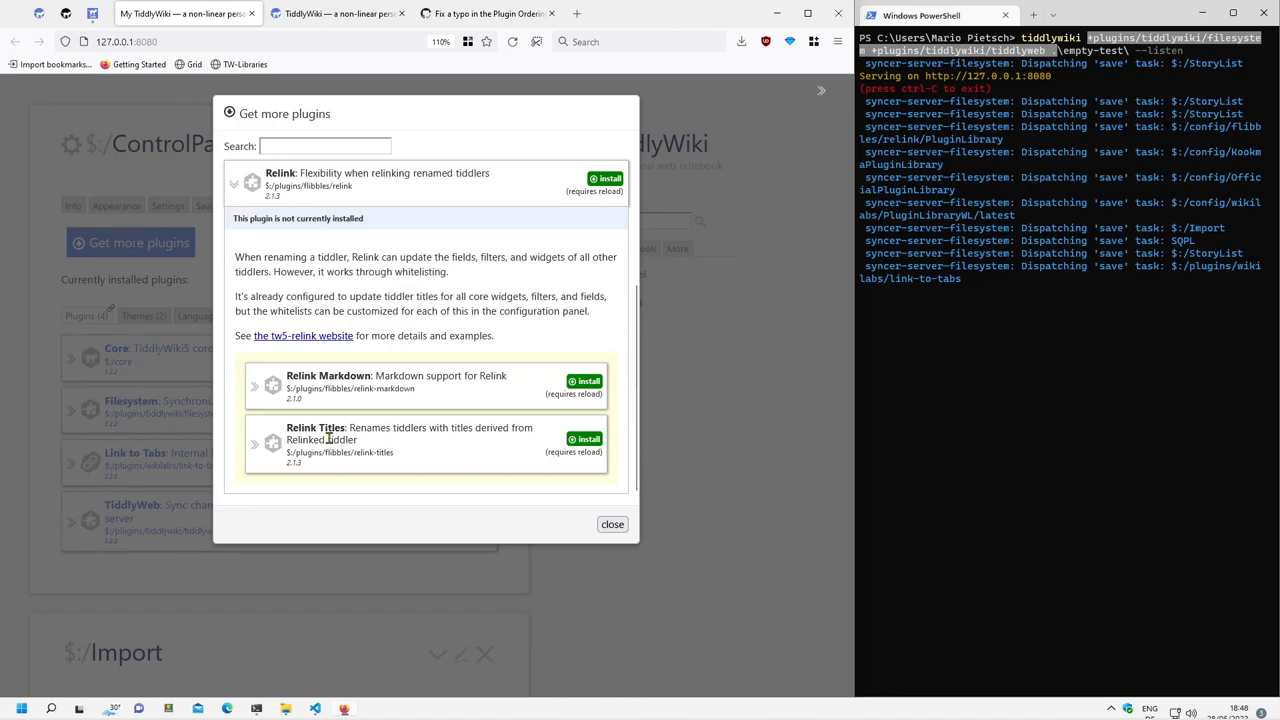
pyautogui.moveTo(417, 431)
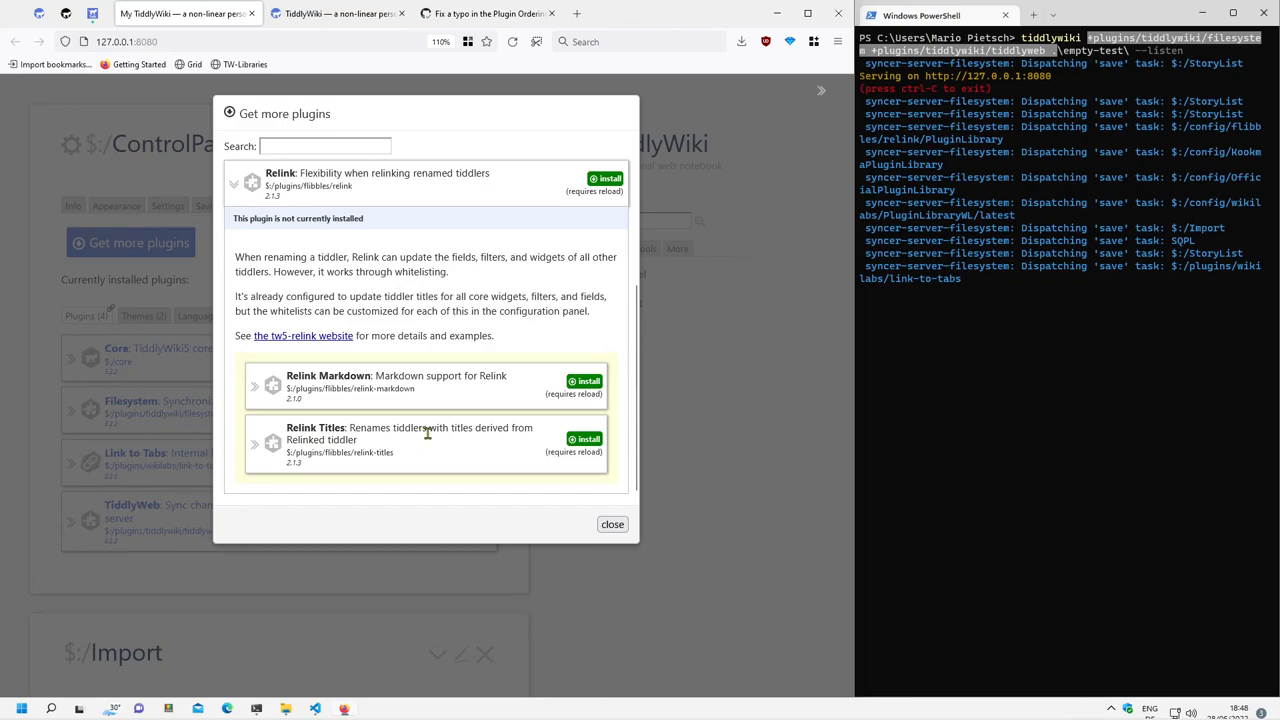
pyautogui.moveTo(433, 464)
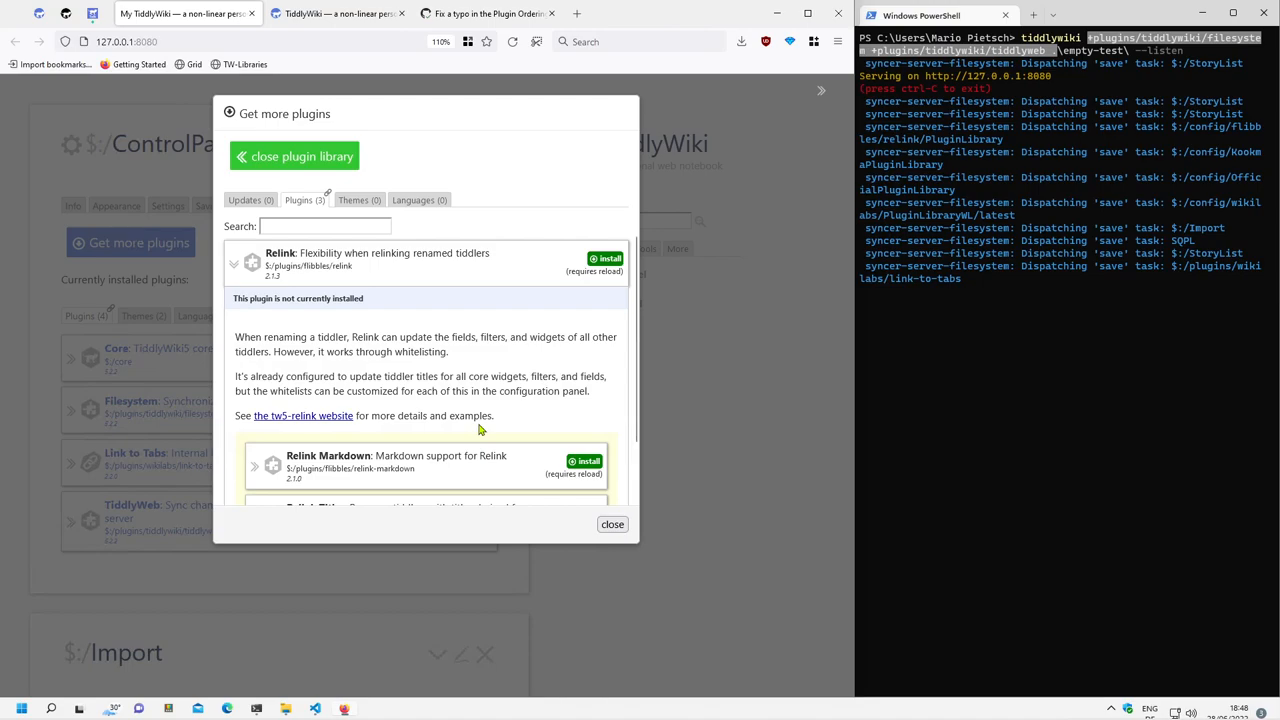
pyautogui.click(605, 258)
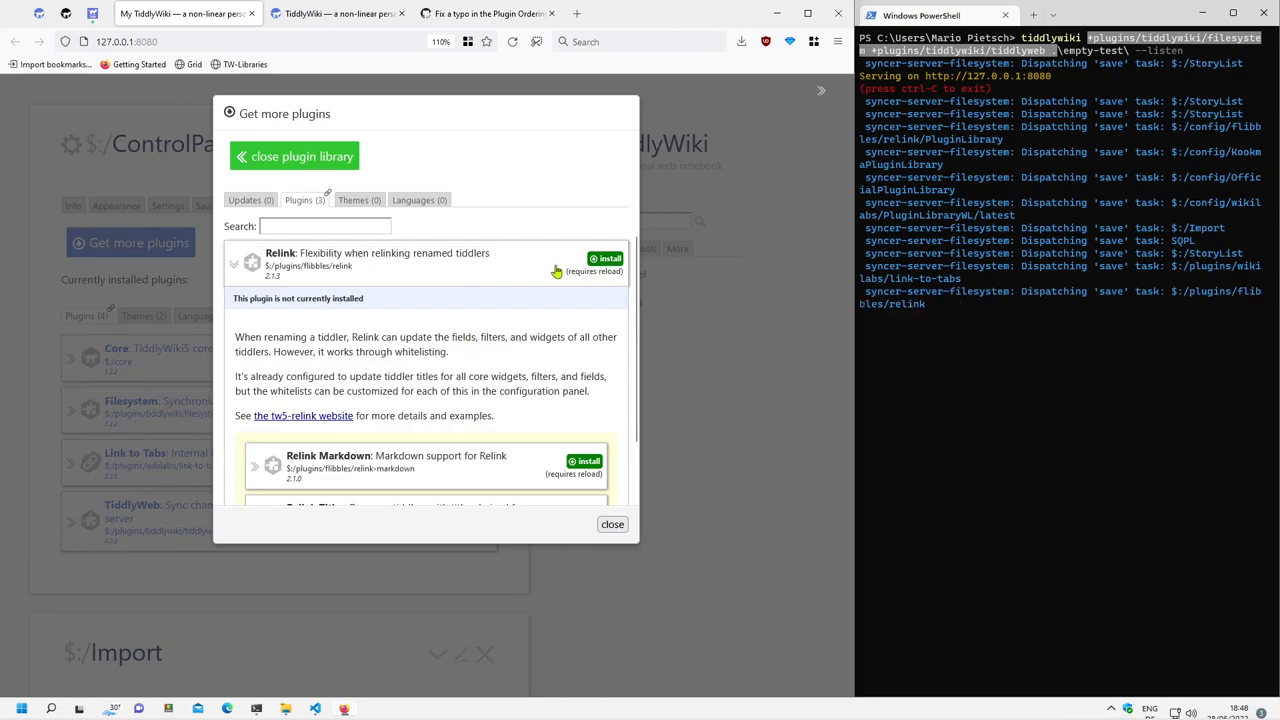
pyautogui.click(604, 258)
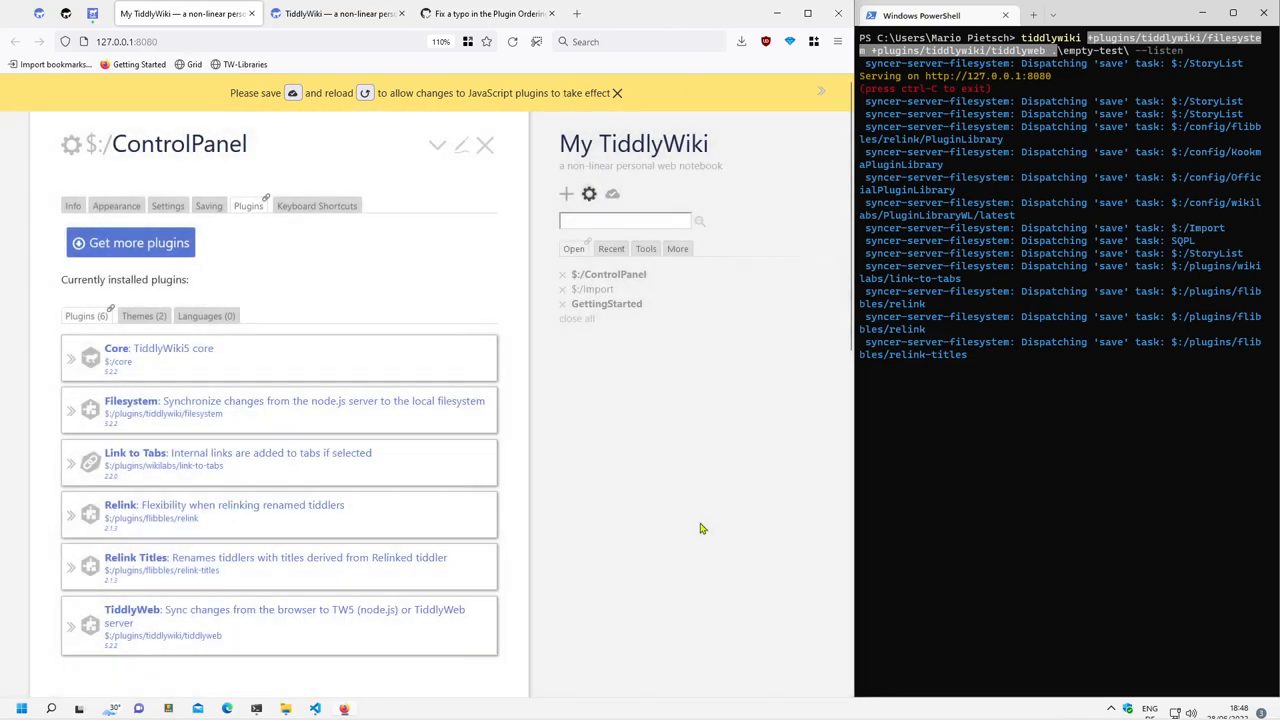
# Step: Install Streams from the SQ Plugin Library and close the library browser
pyautogui.click(130, 242)
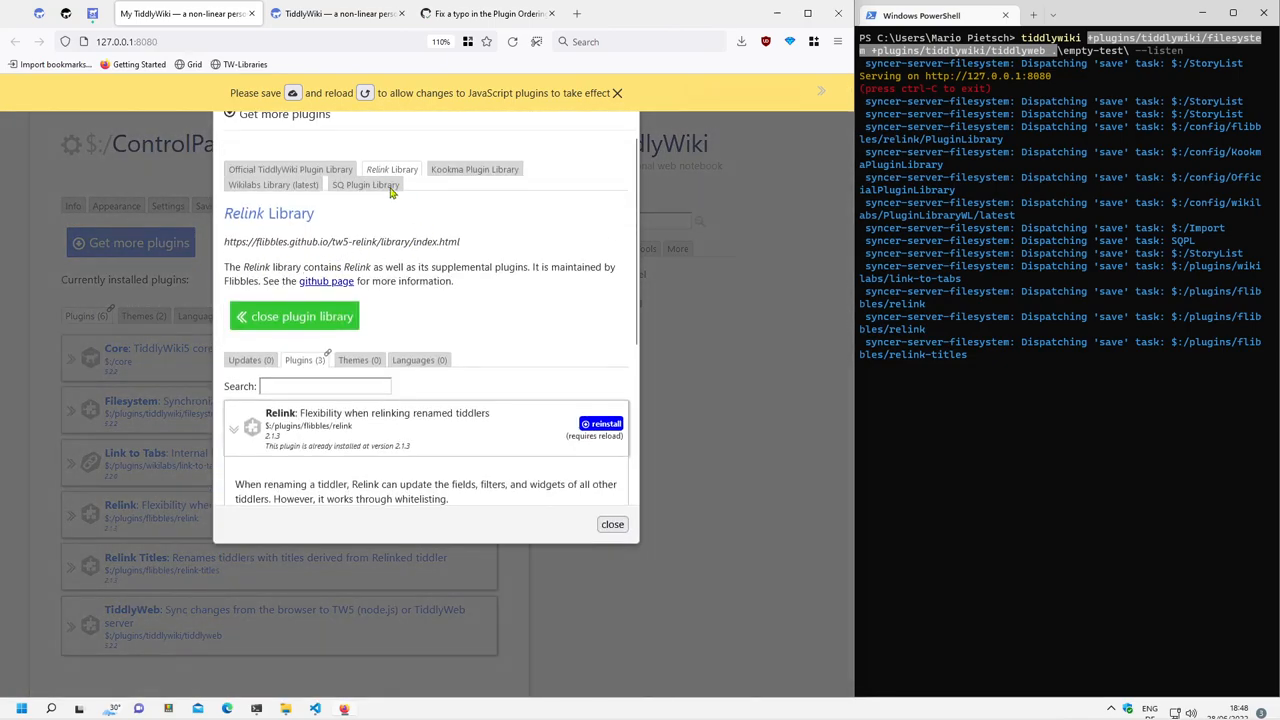
pyautogui.click(365, 185)
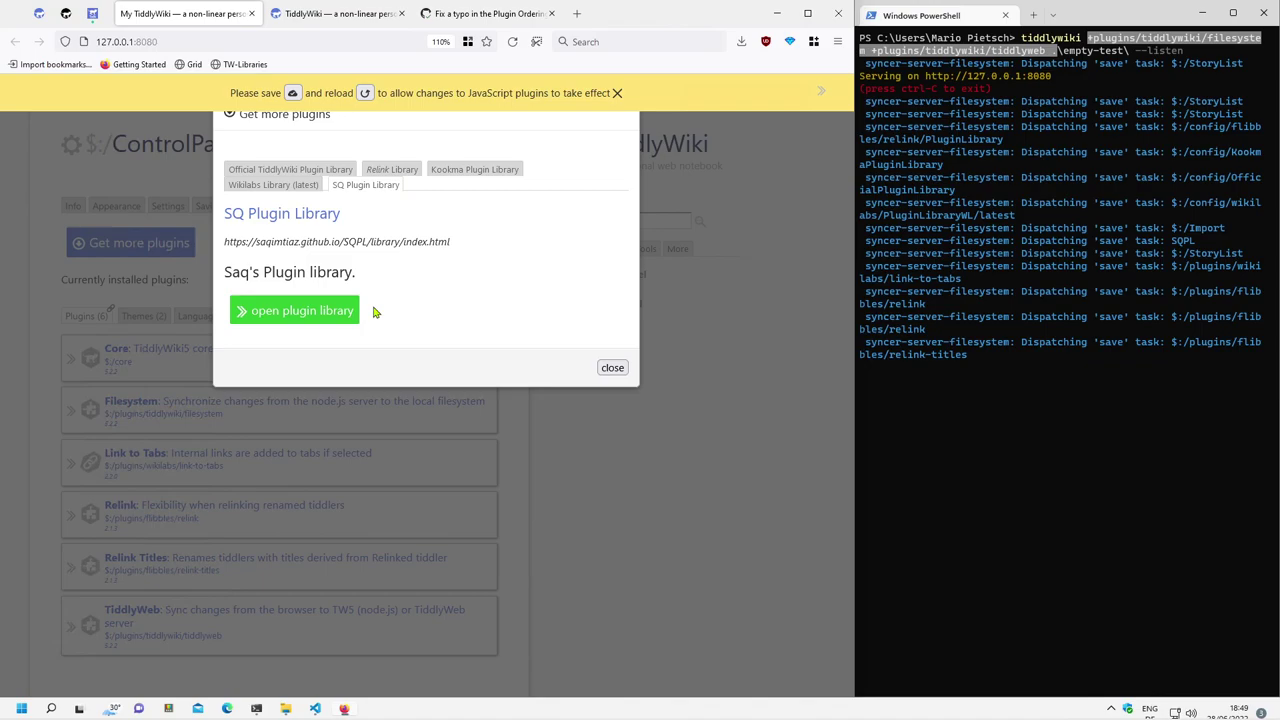
pyautogui.click(294, 310)
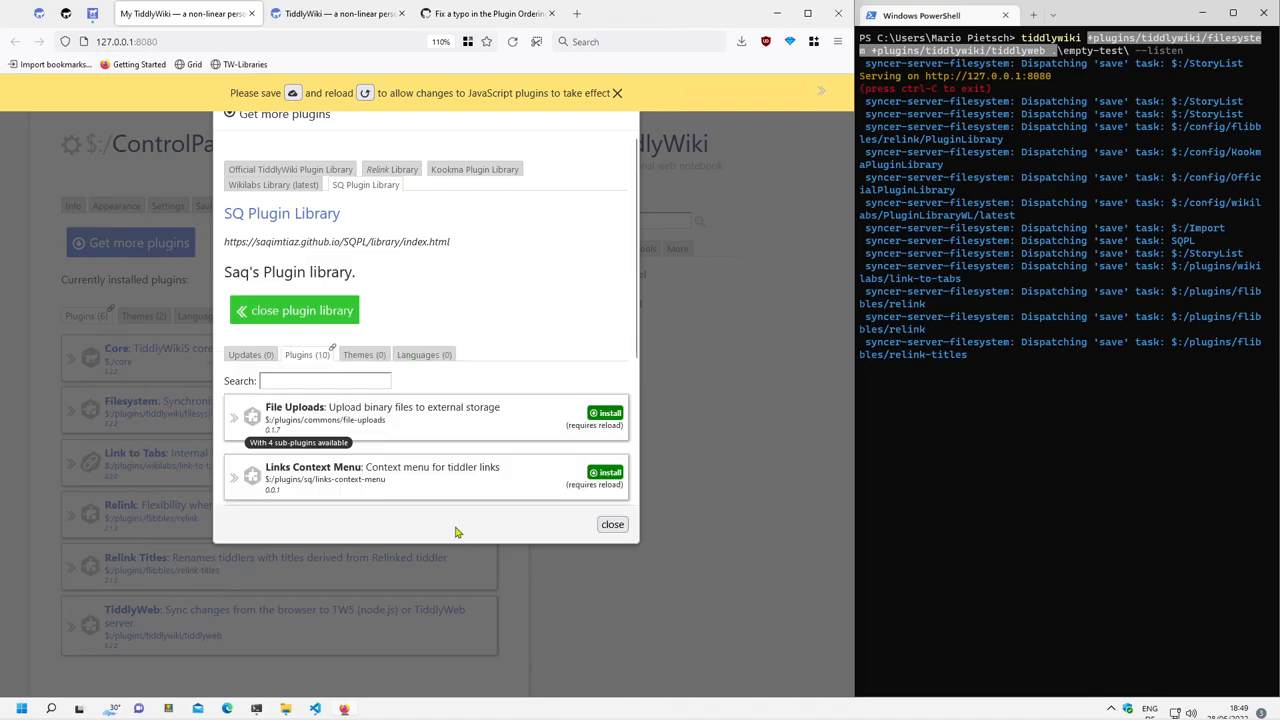
pyautogui.moveTo(422, 517)
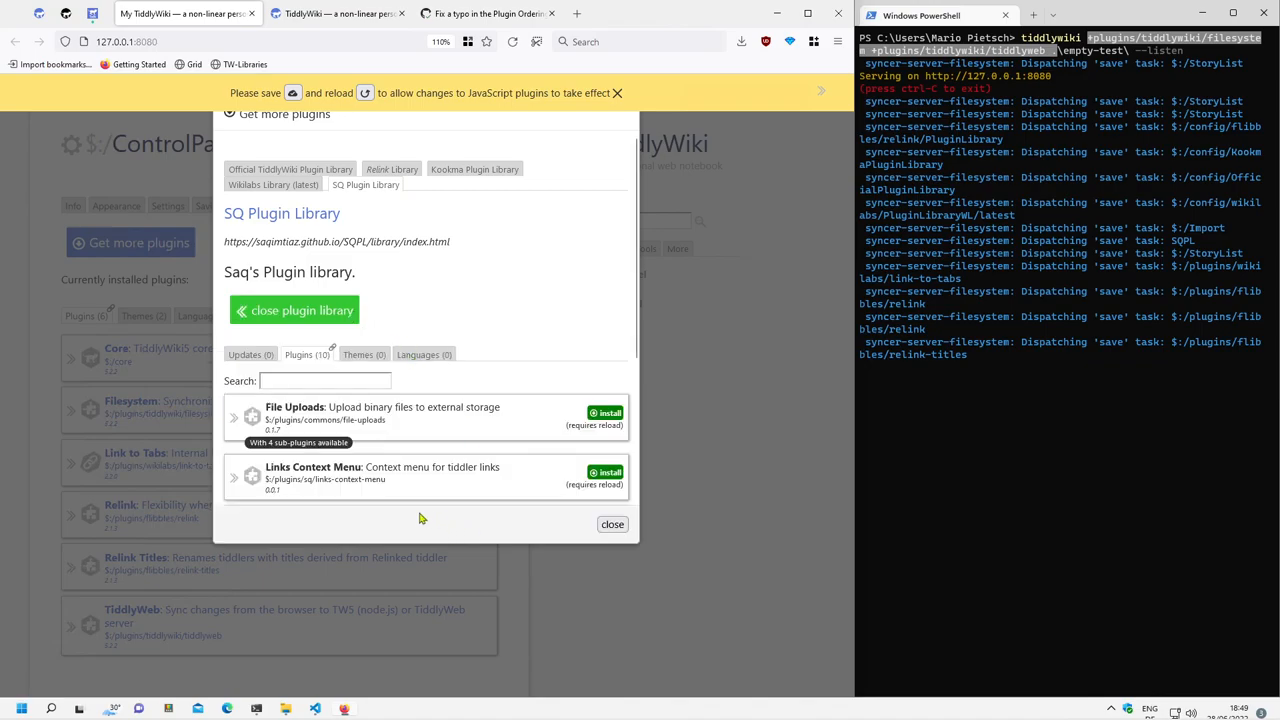
pyautogui.click(294, 310)
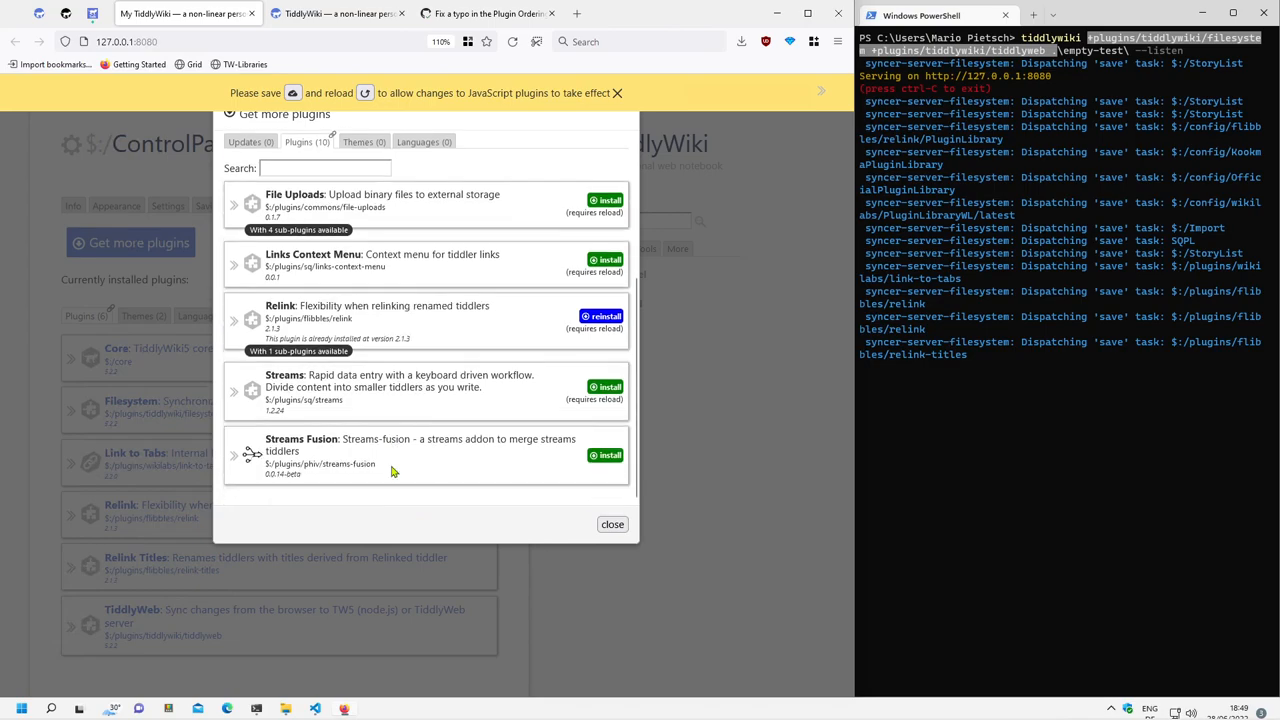
pyautogui.click(604, 387)
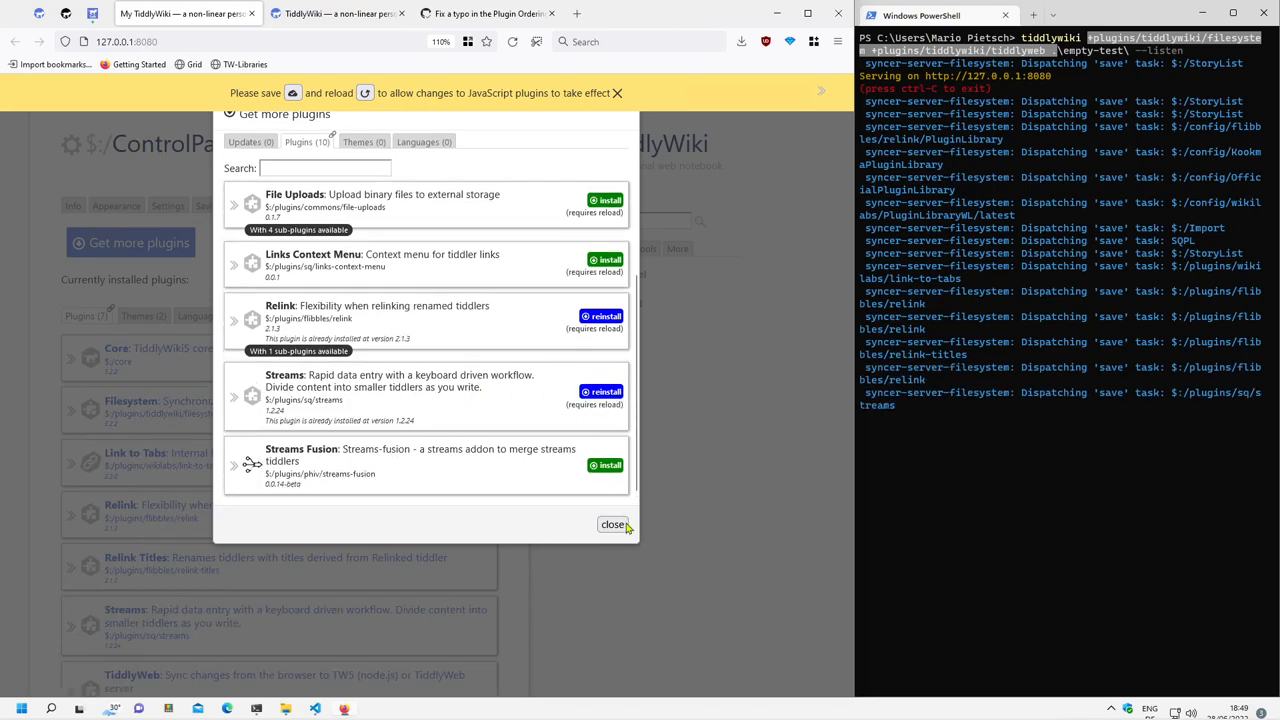
pyautogui.click(613, 524)
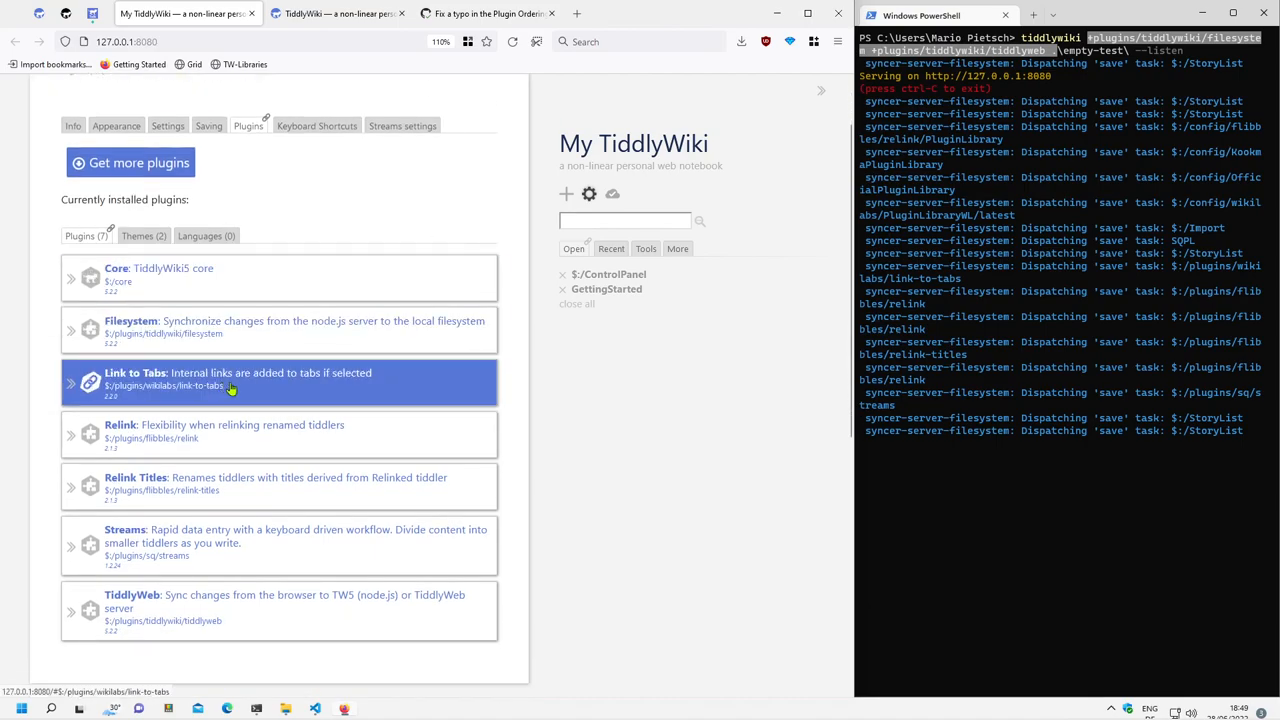
# Step: Open the Streams plugin tiddler, then create and discard the New Tiddler 1 draft
pyautogui.click(278, 485)
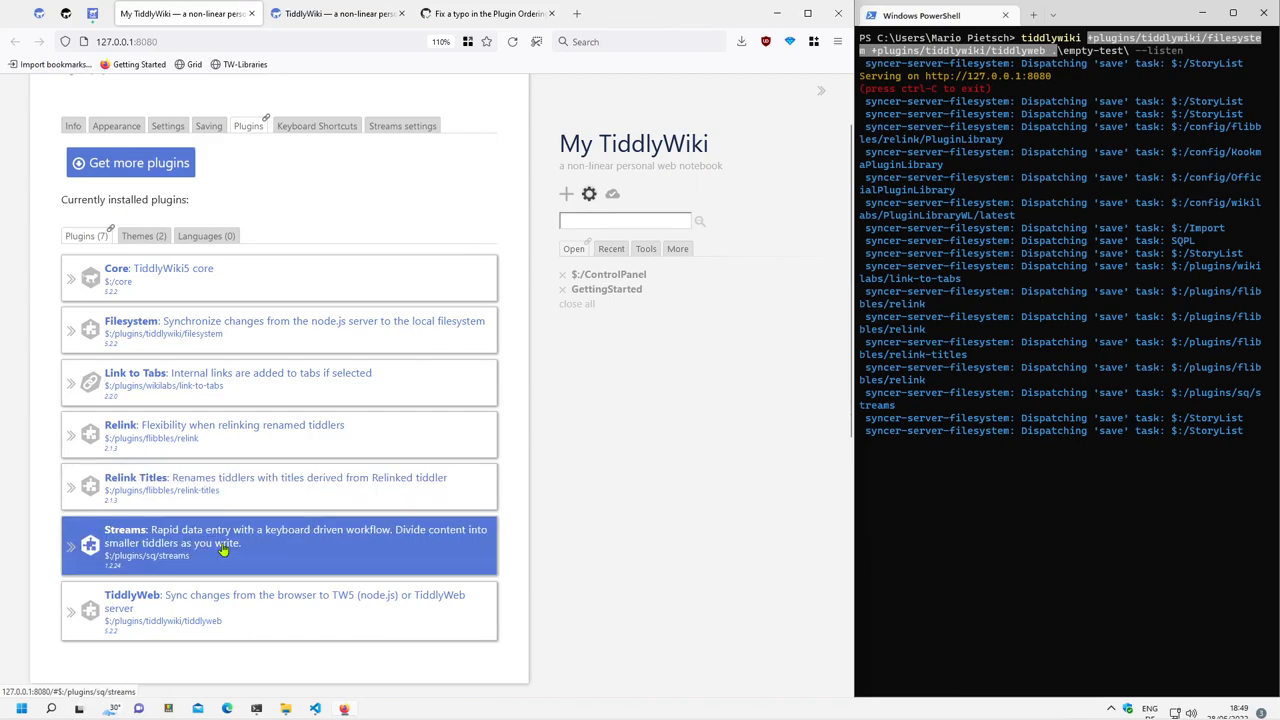
pyautogui.click(279, 545)
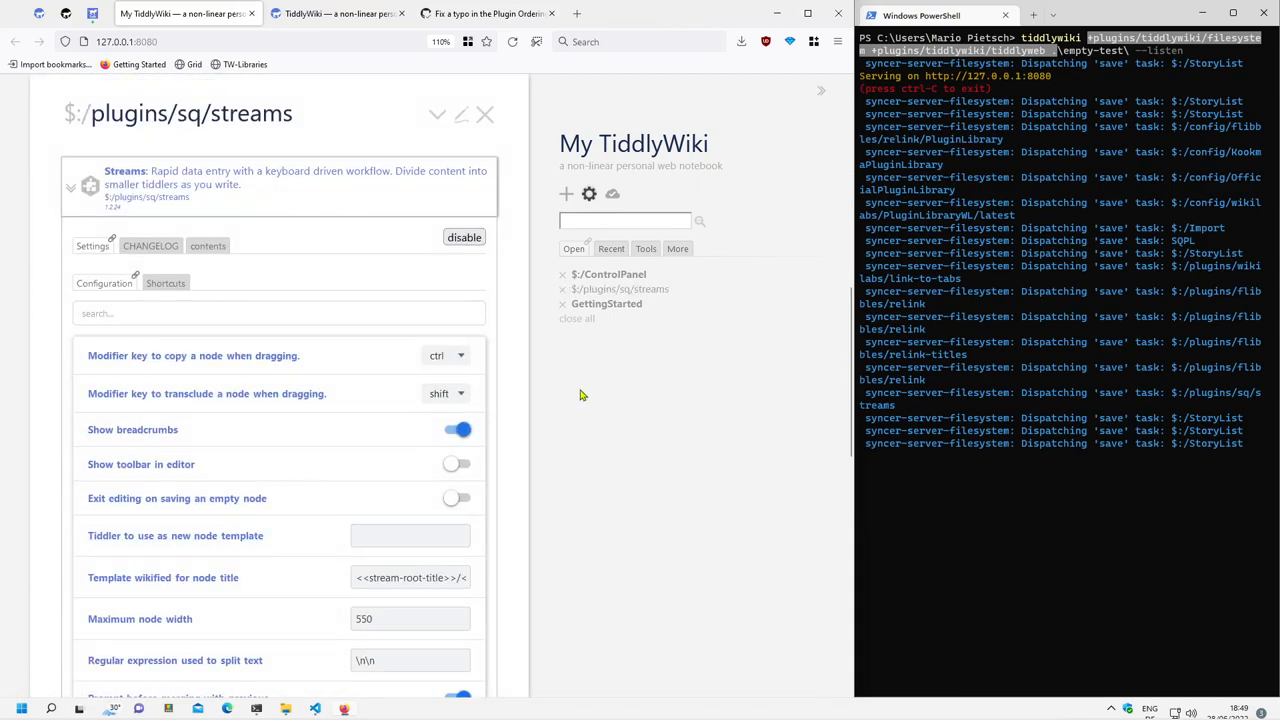
pyautogui.click(566, 194)
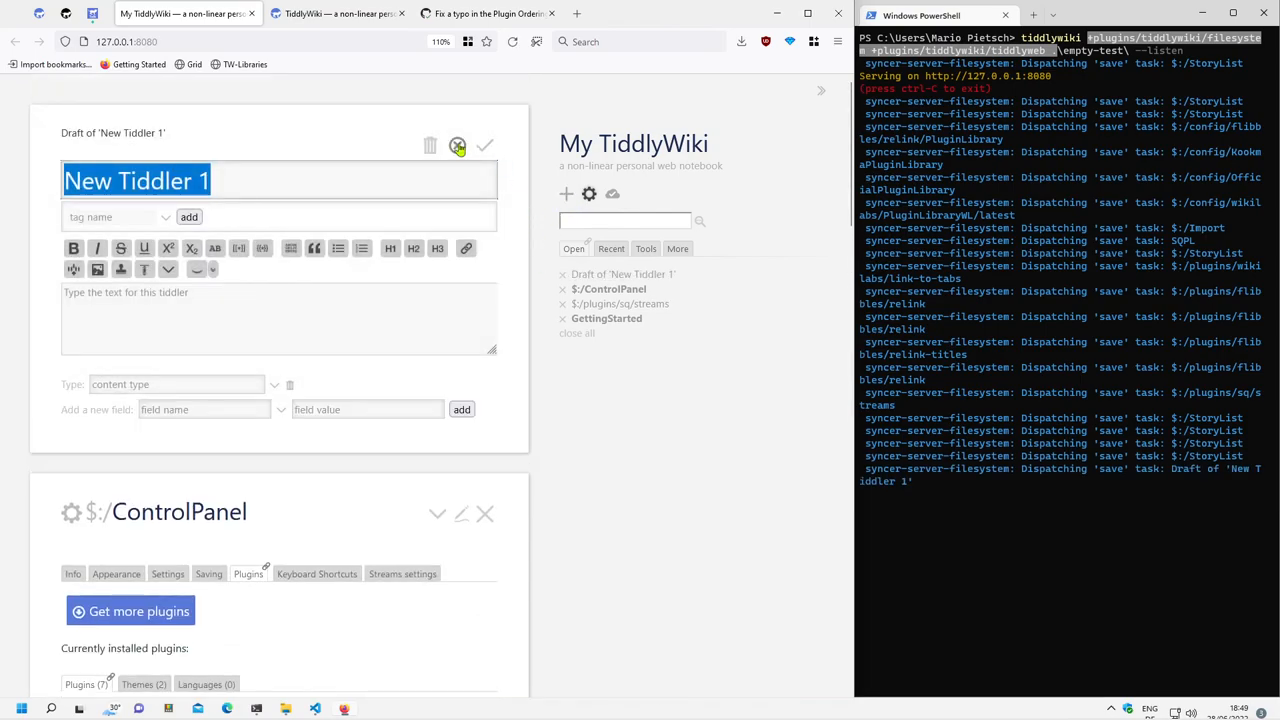
pyautogui.click(315, 708)
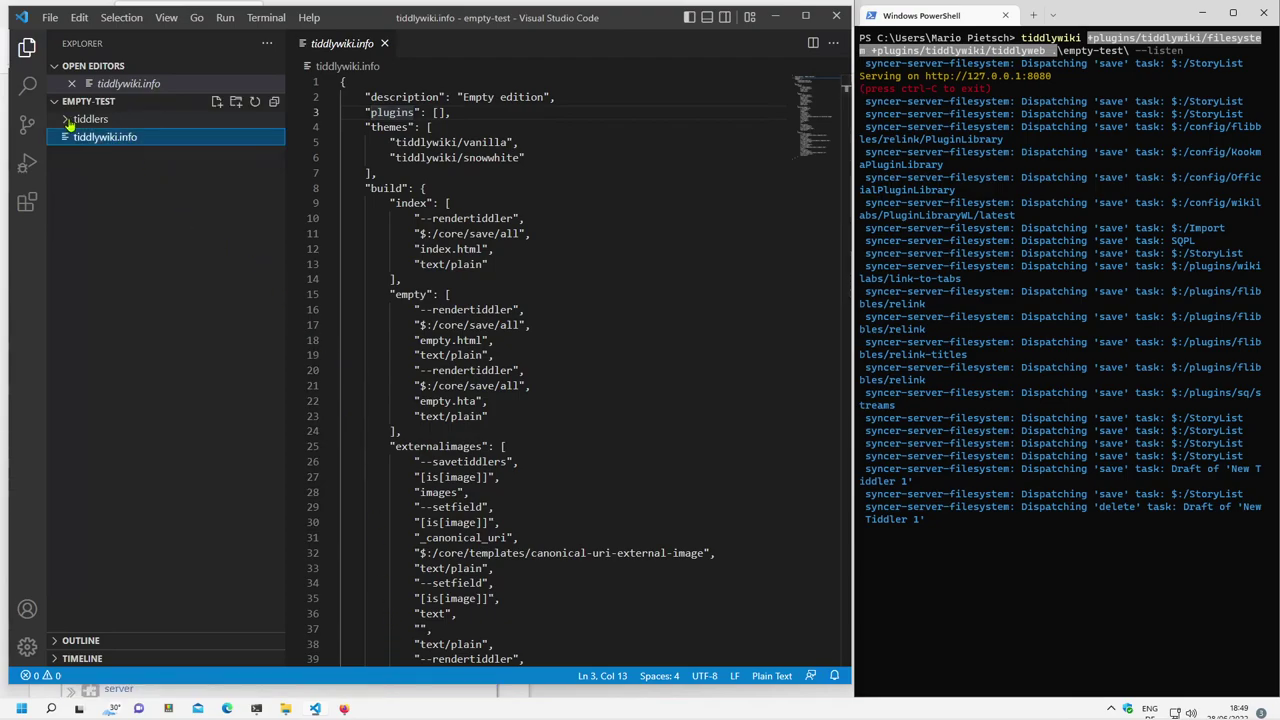
# Step: Expand the tiddlers folder in VS Code and begin adding a new folder there
pyautogui.click(90, 119)
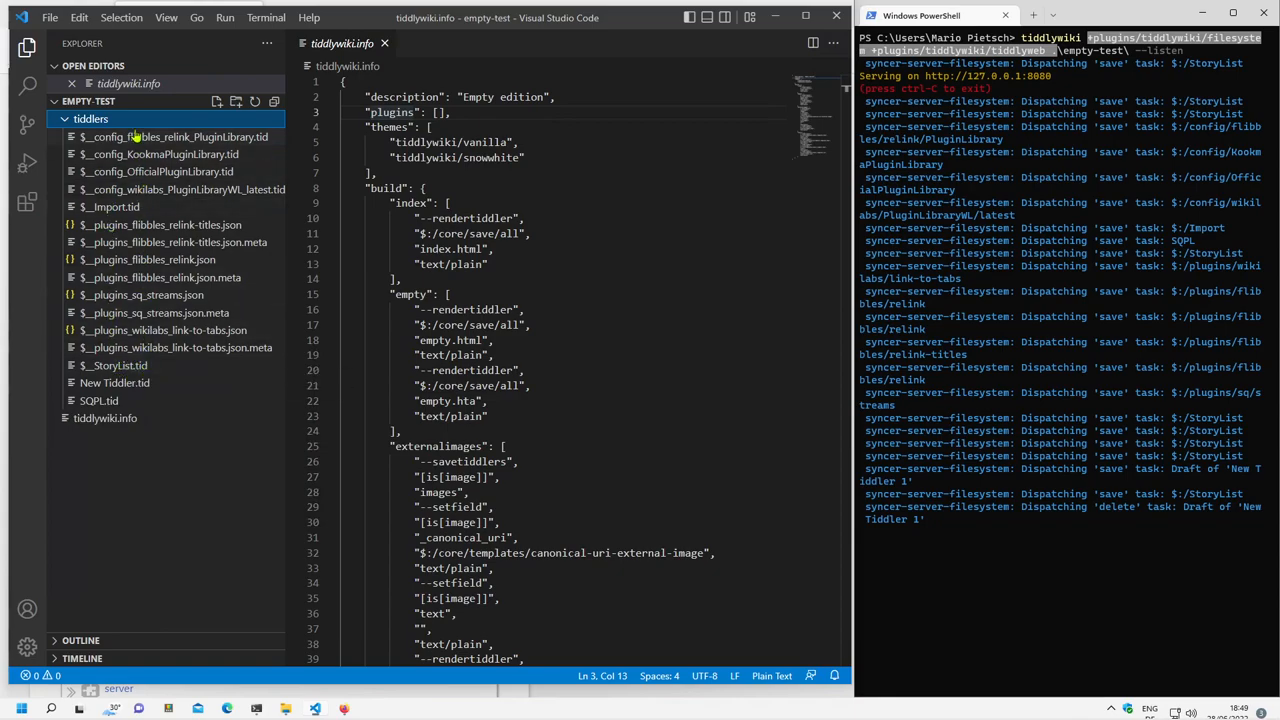
pyautogui.moveTo(219, 400)
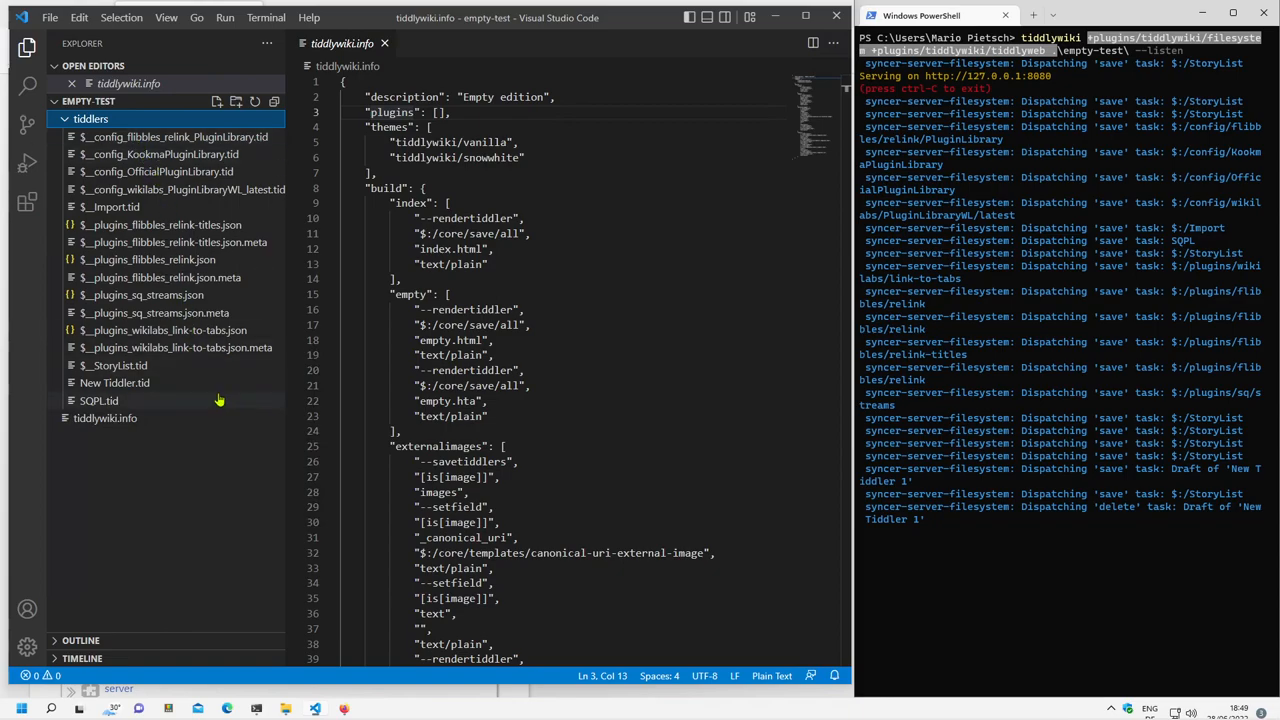
pyautogui.moveTo(167, 113)
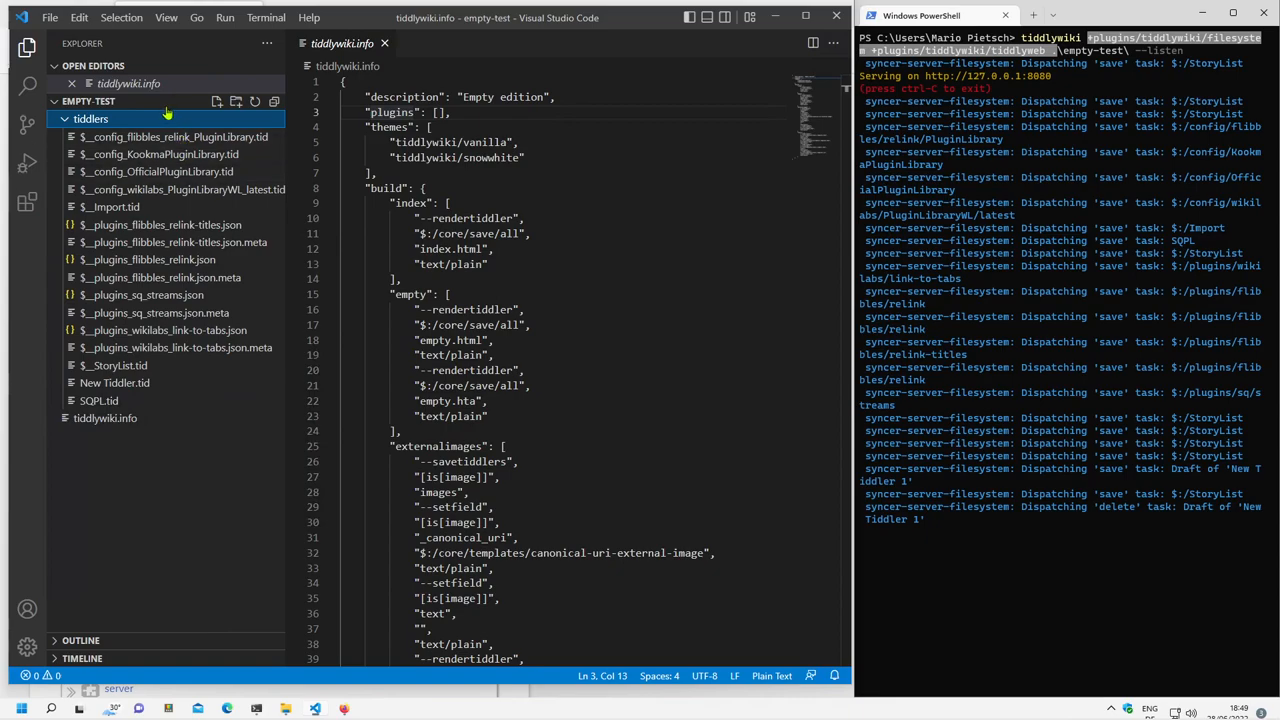
pyautogui.moveTo(108, 123)
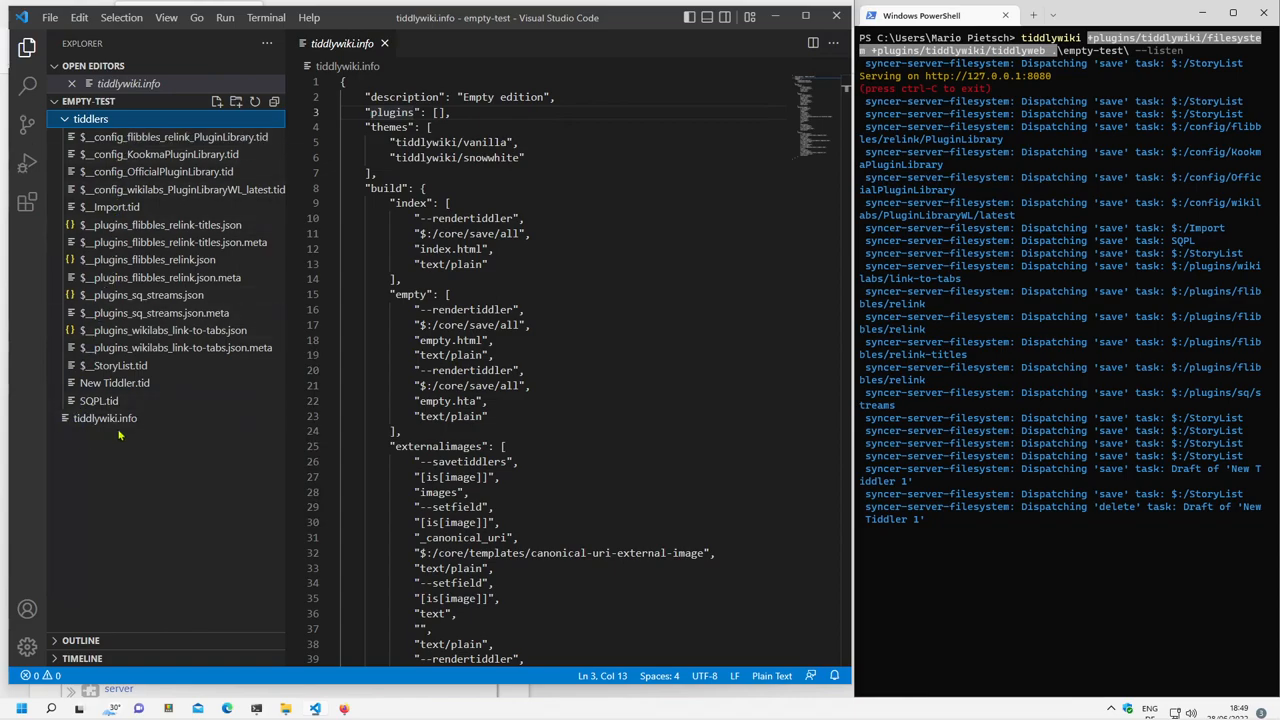
pyautogui.moveTo(145, 460)
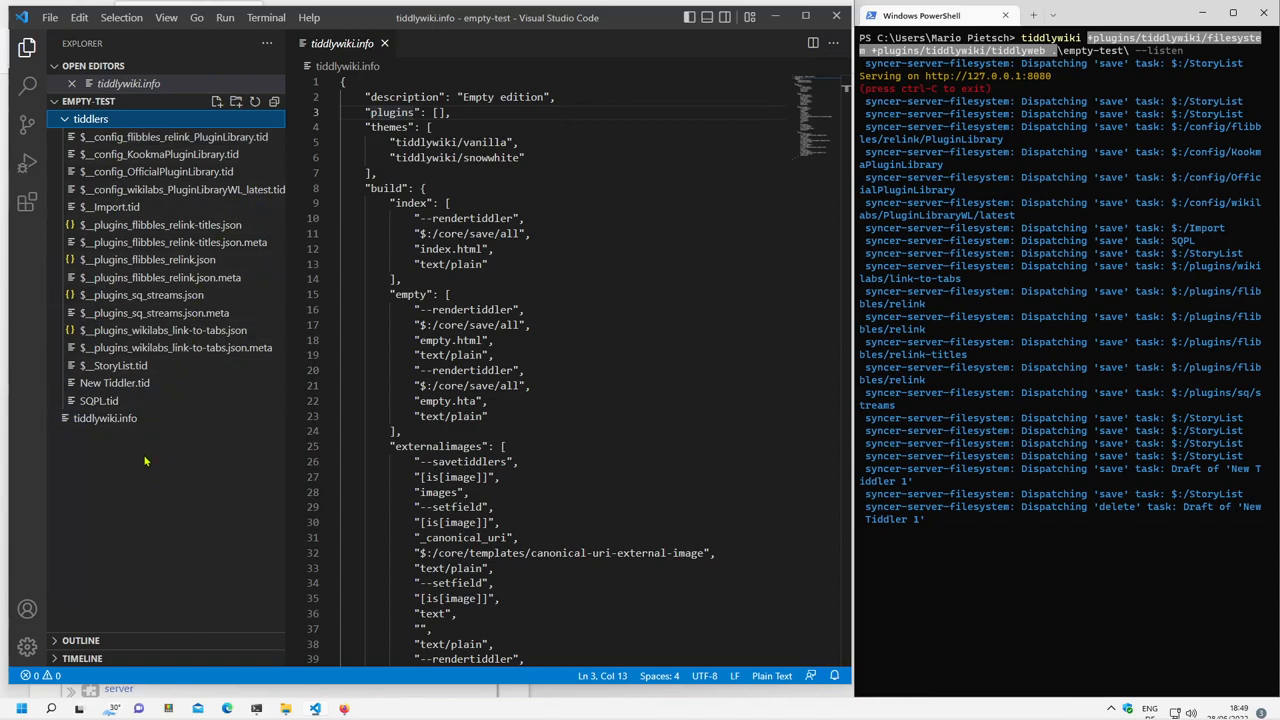
pyautogui.moveTo(167, 330)
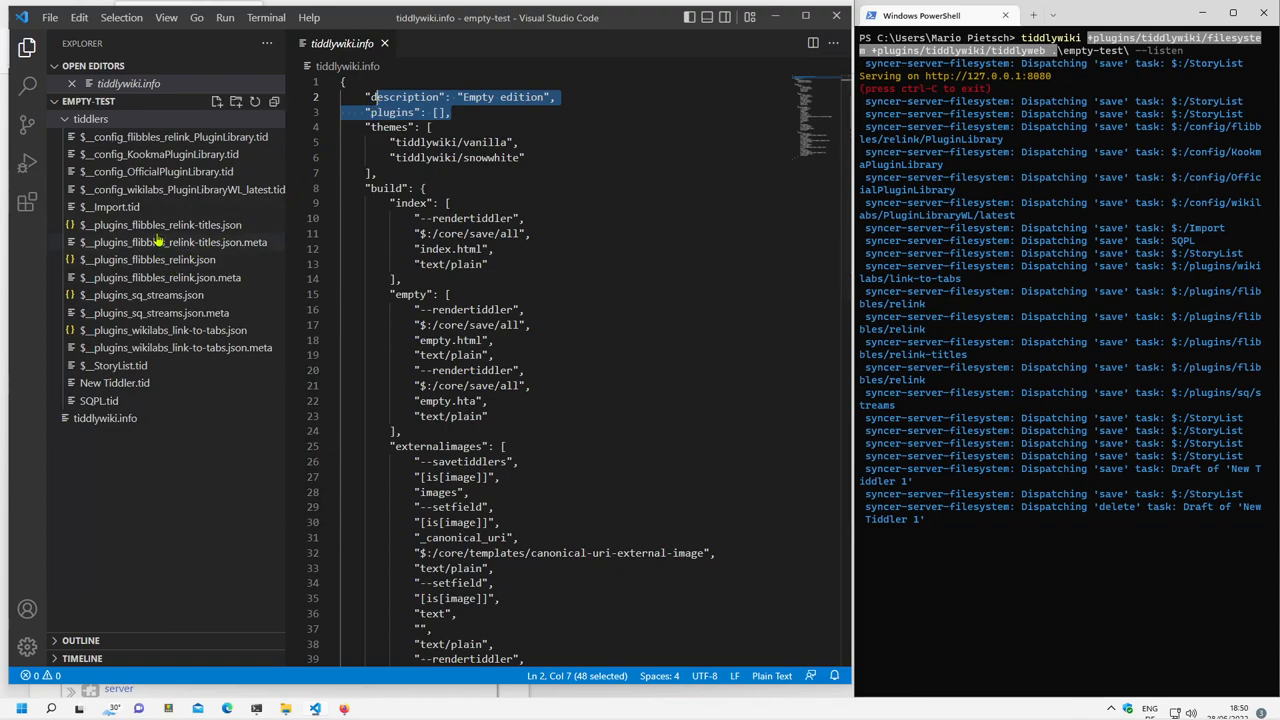
pyautogui.moveTo(170, 242)
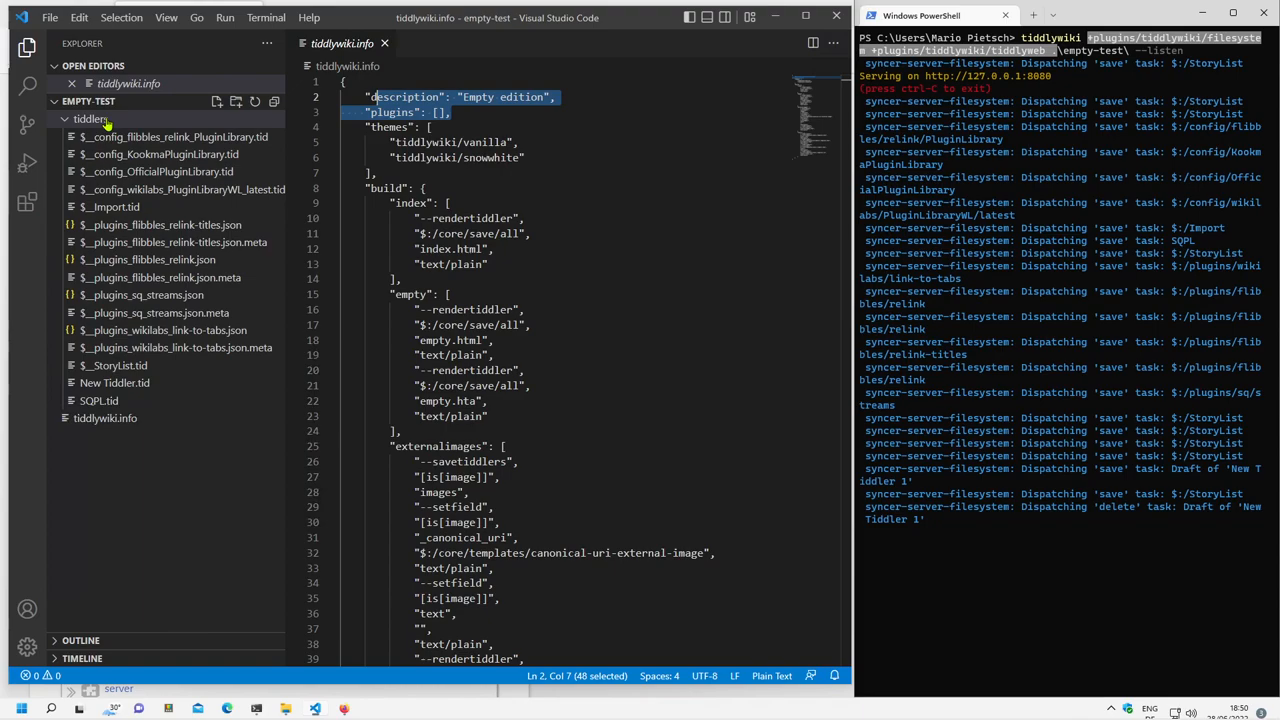
pyautogui.rightClick(90, 118)
pyautogui.write('plugins')
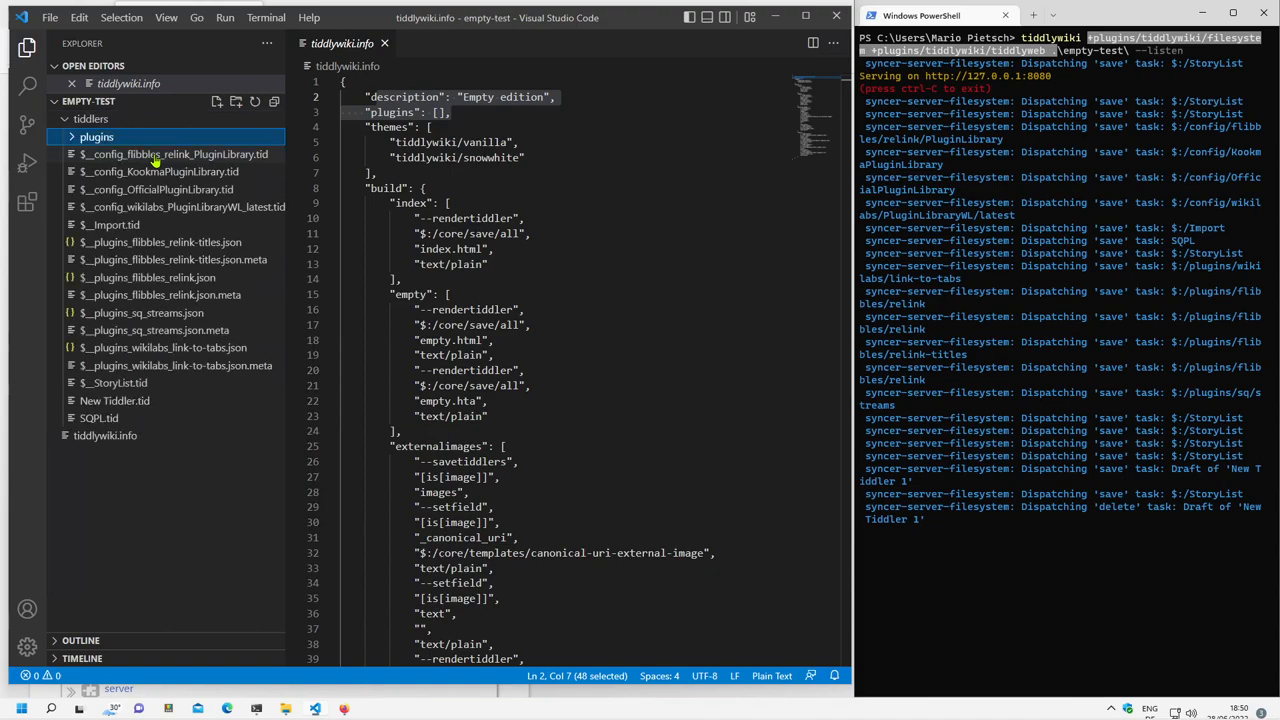
pyautogui.moveTo(205, 171)
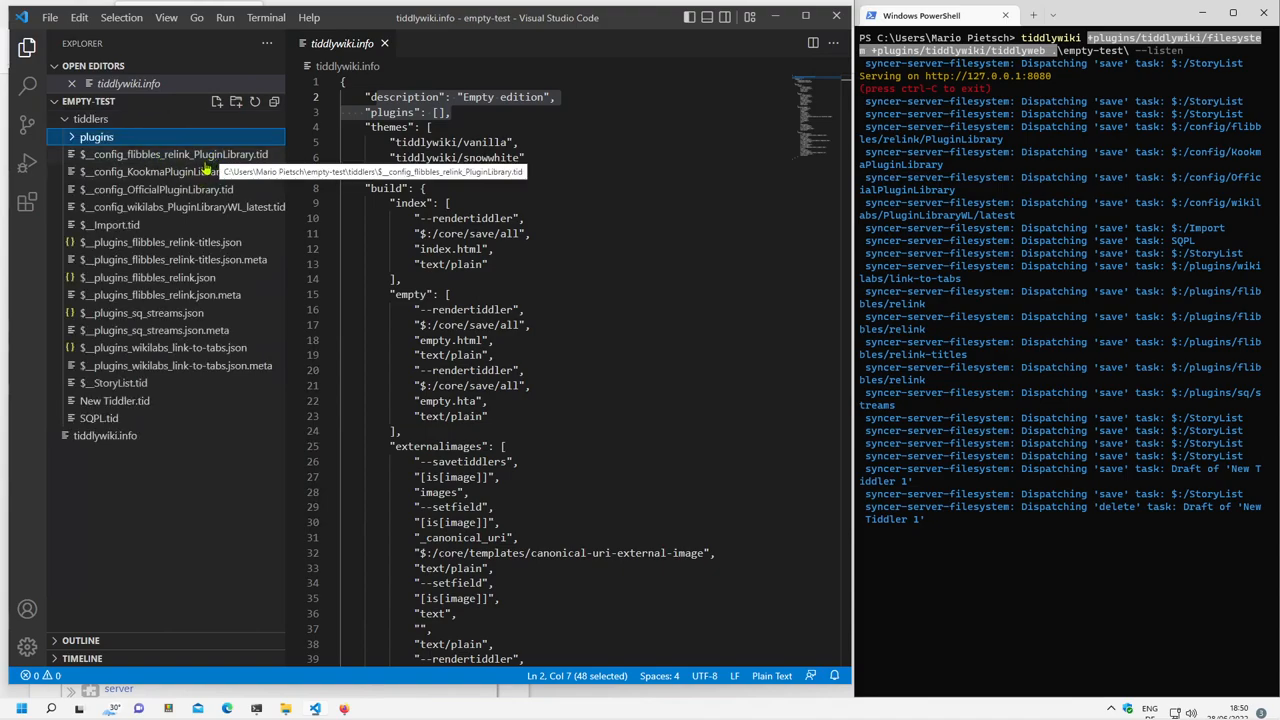
# Step: Select the relink-titles and remaining $__plugins_* json and meta files for the plugins folder
pyautogui.click(161, 242)
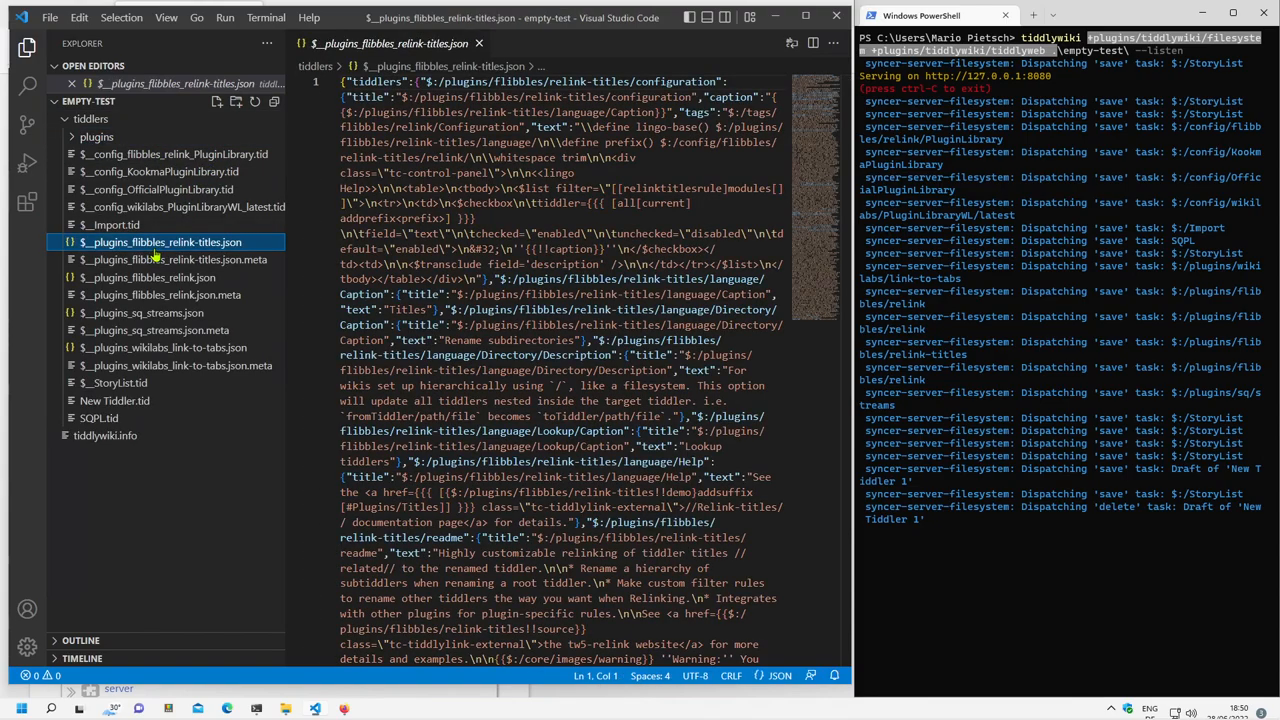
pyautogui.click(175, 259)
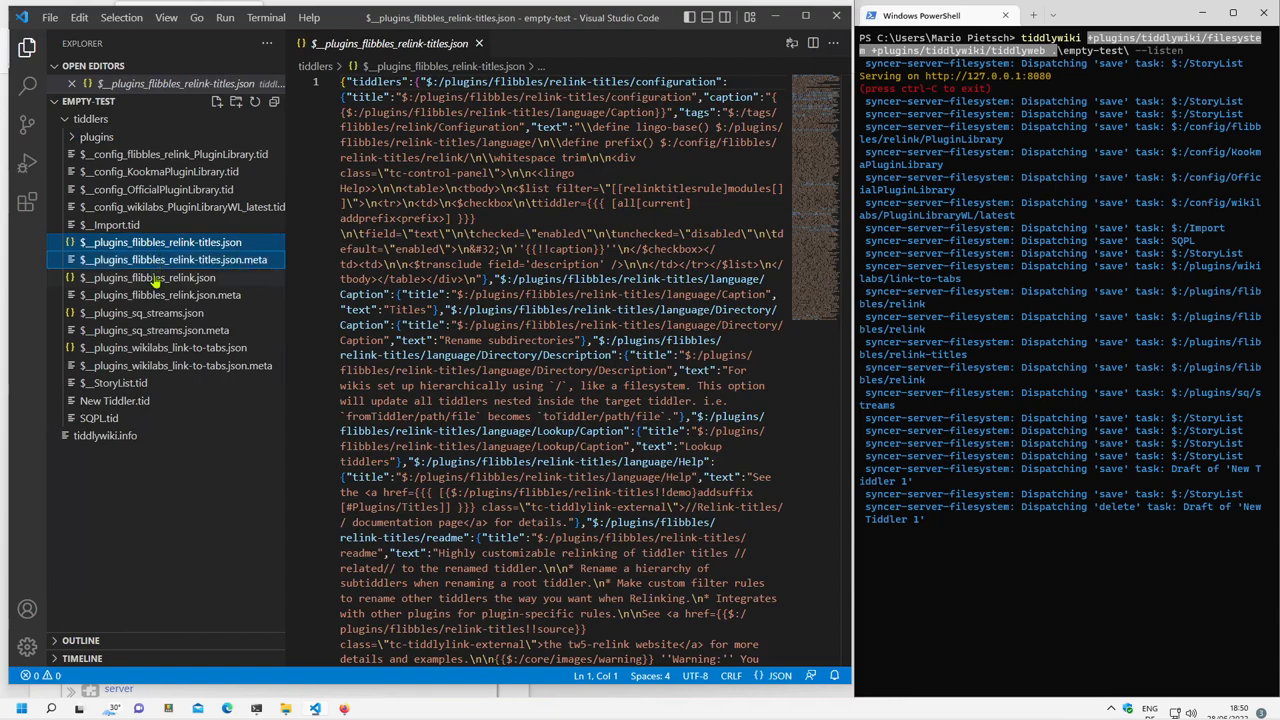
pyautogui.click(155, 330)
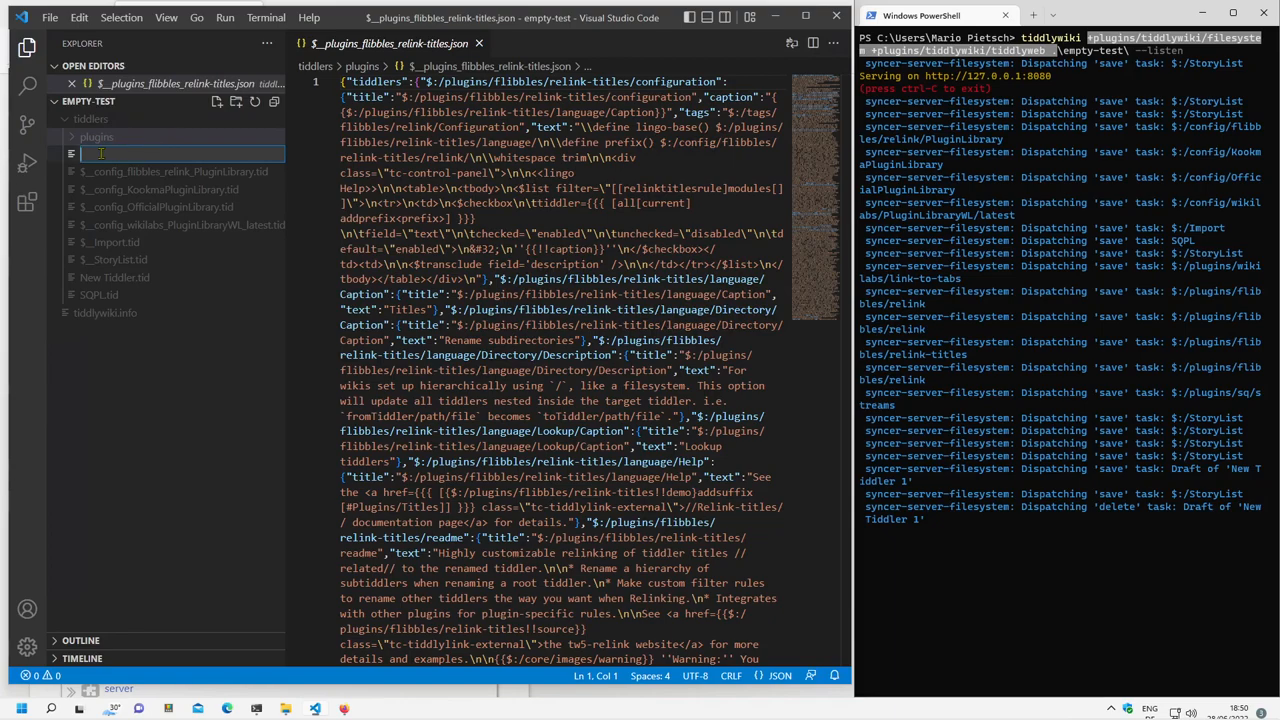
pyautogui.rightClick(95, 154)
pyautogui.write('config')
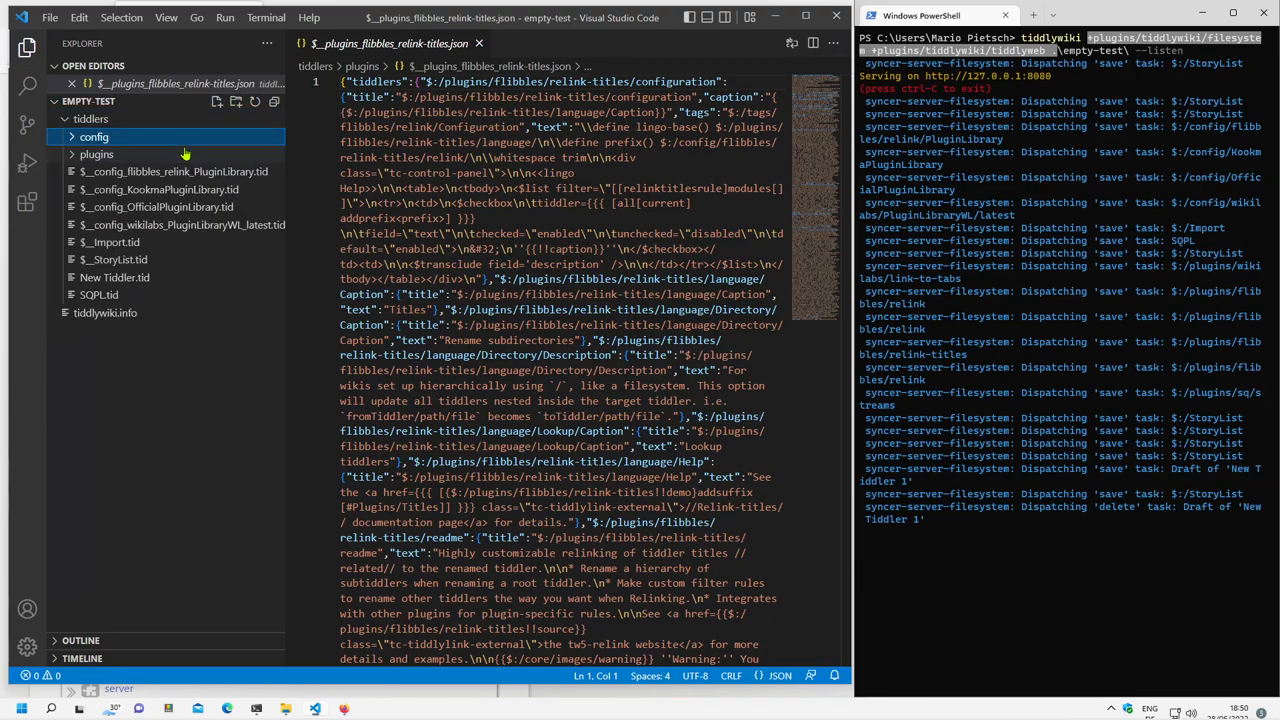
# Step: Move the four $__config_* plugin library tiddlers and SQPL.tid into config, then collapse it
pyautogui.click(172, 171)
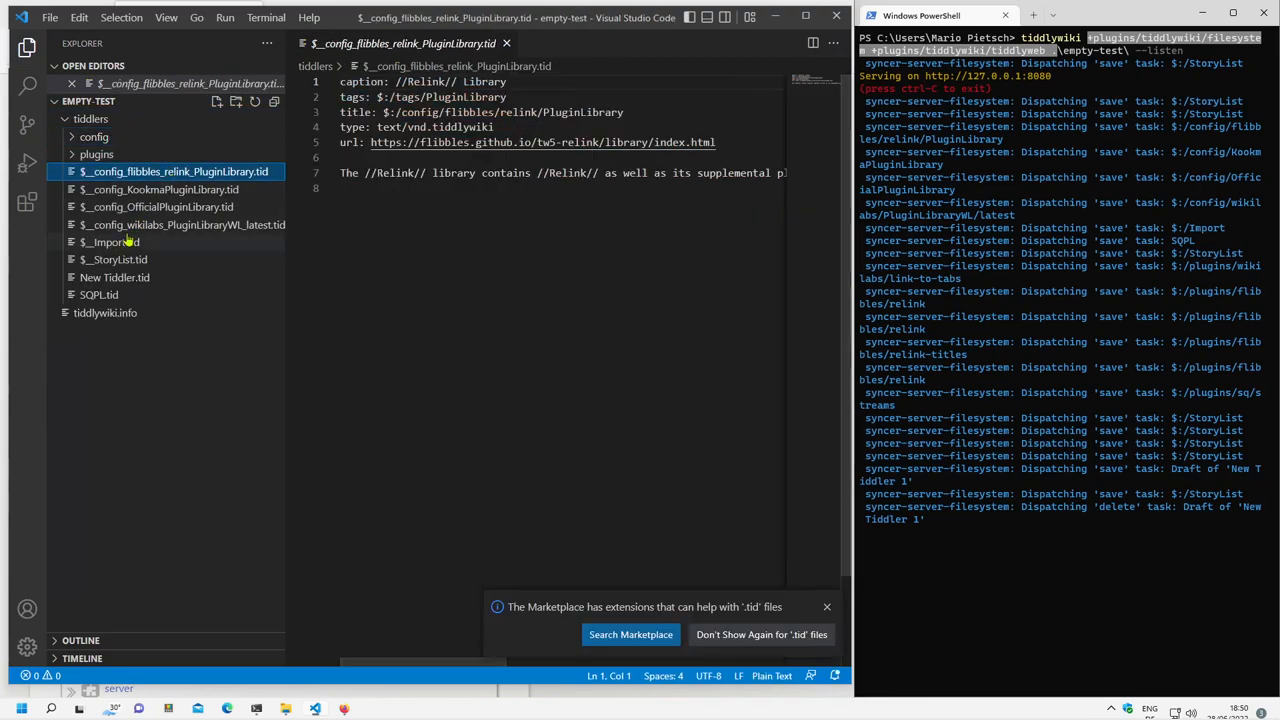
pyautogui.click(183, 224)
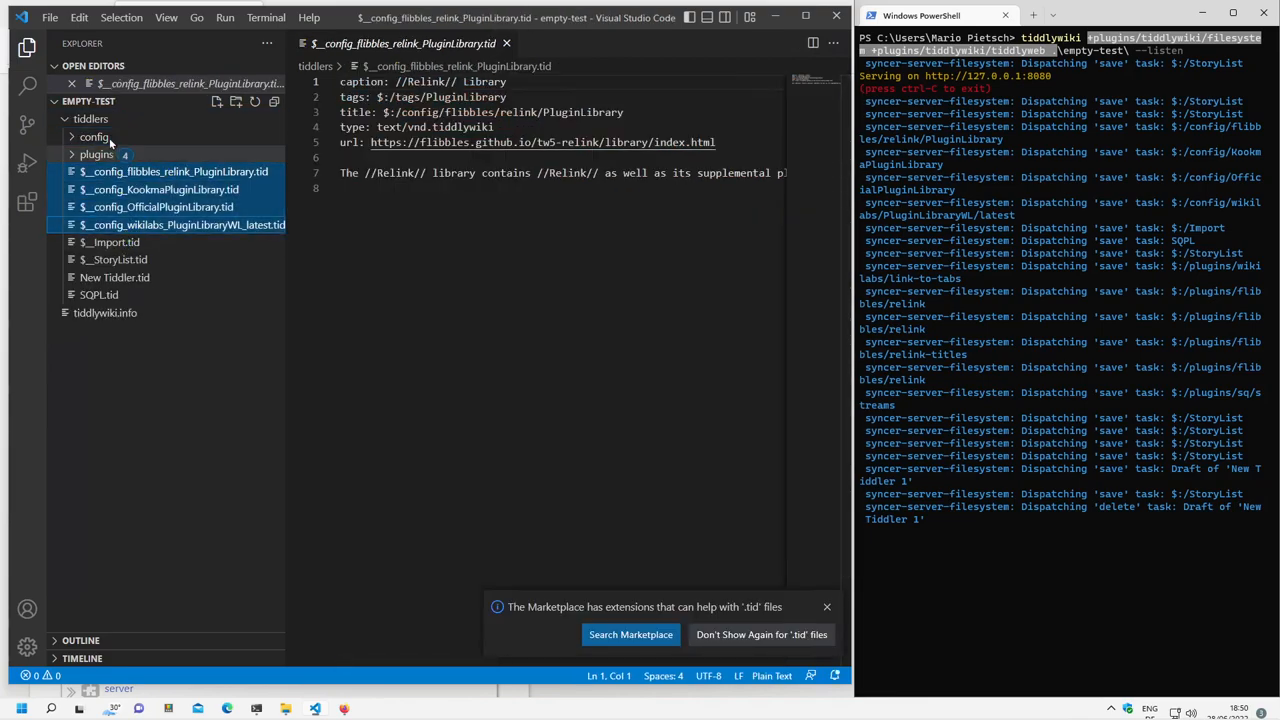
pyautogui.click(94, 137)
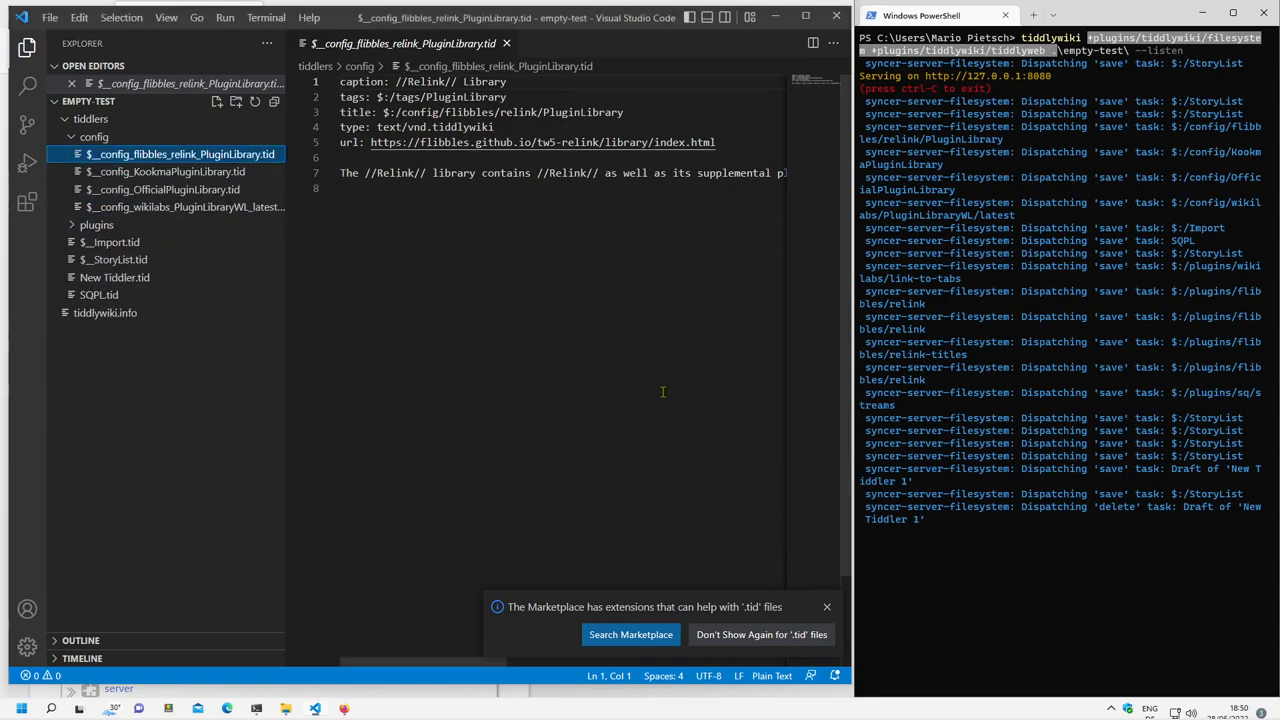
pyautogui.moveTo(172, 426)
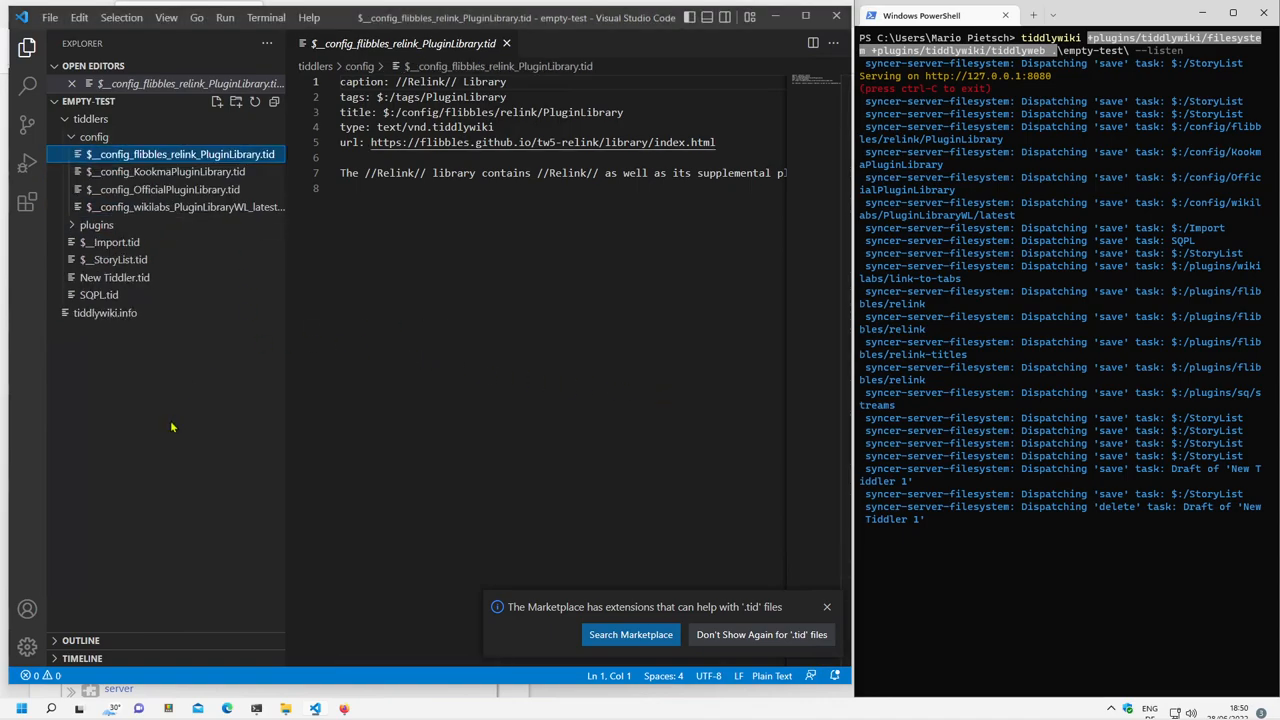
pyautogui.click(98, 294)
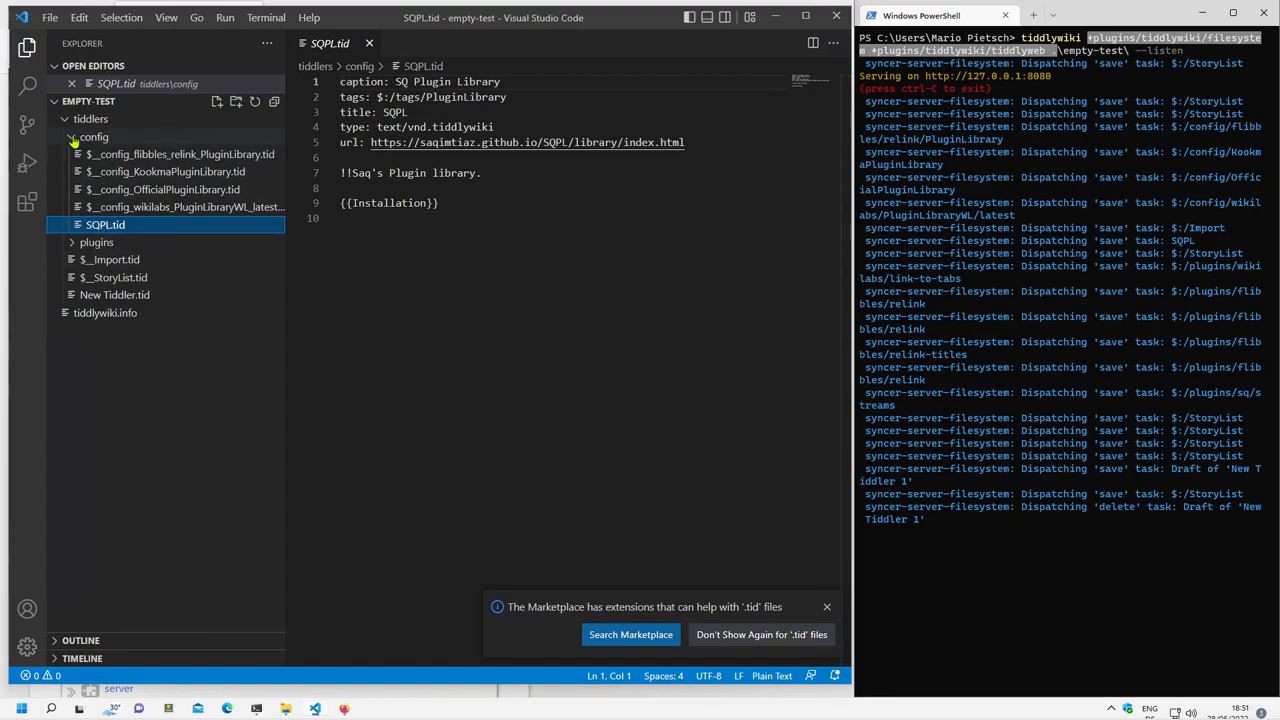
pyautogui.click(94, 136)
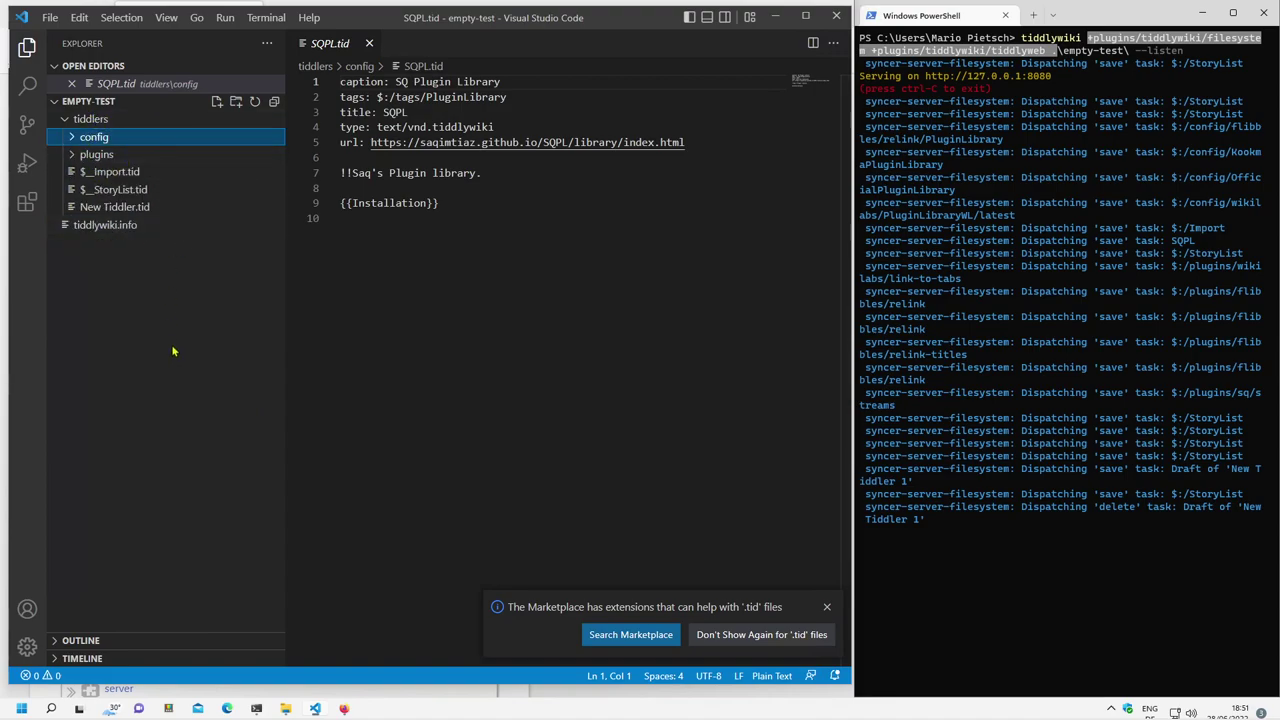
pyautogui.moveTo(75, 223)
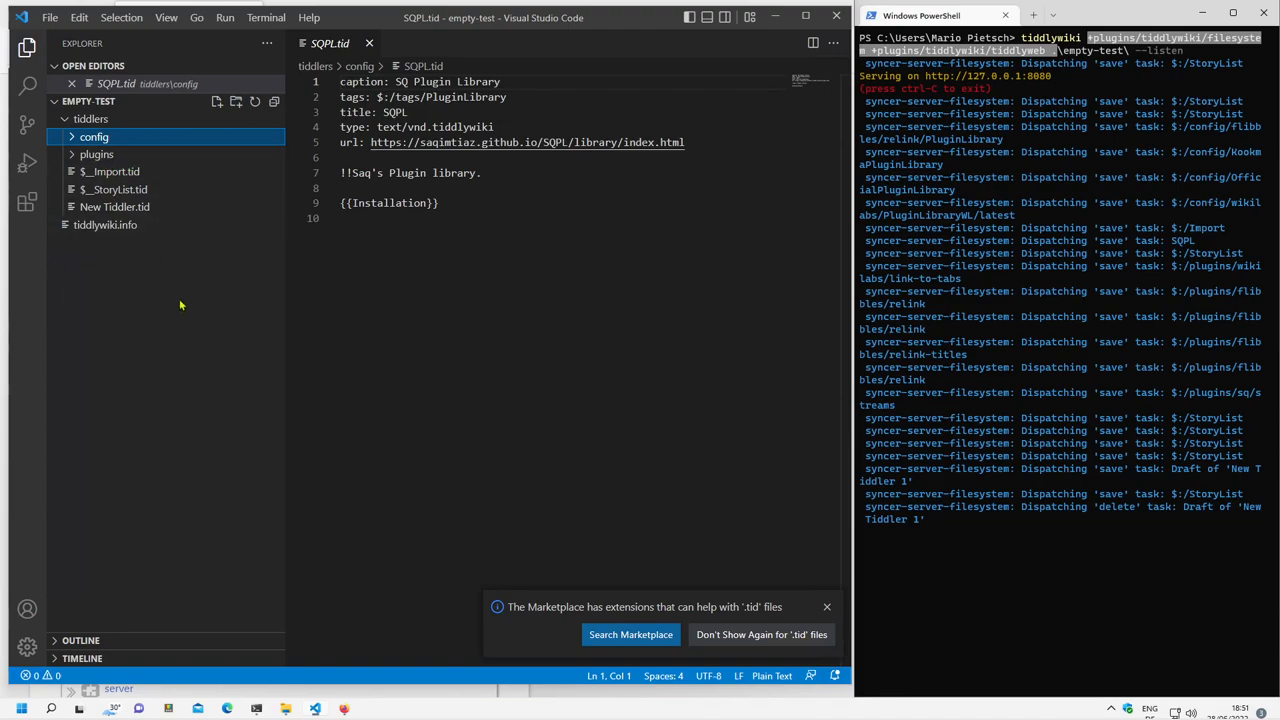
pyautogui.moveTo(140, 257)
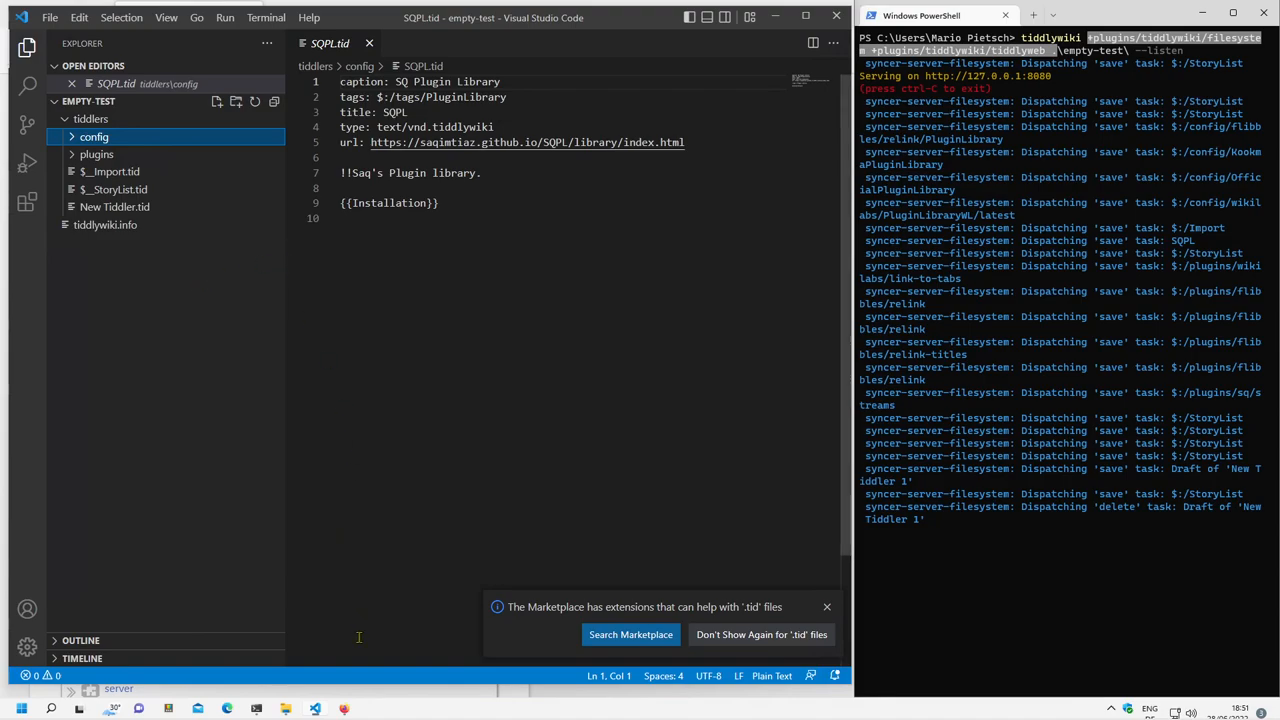
pyautogui.moveTo(344, 708)
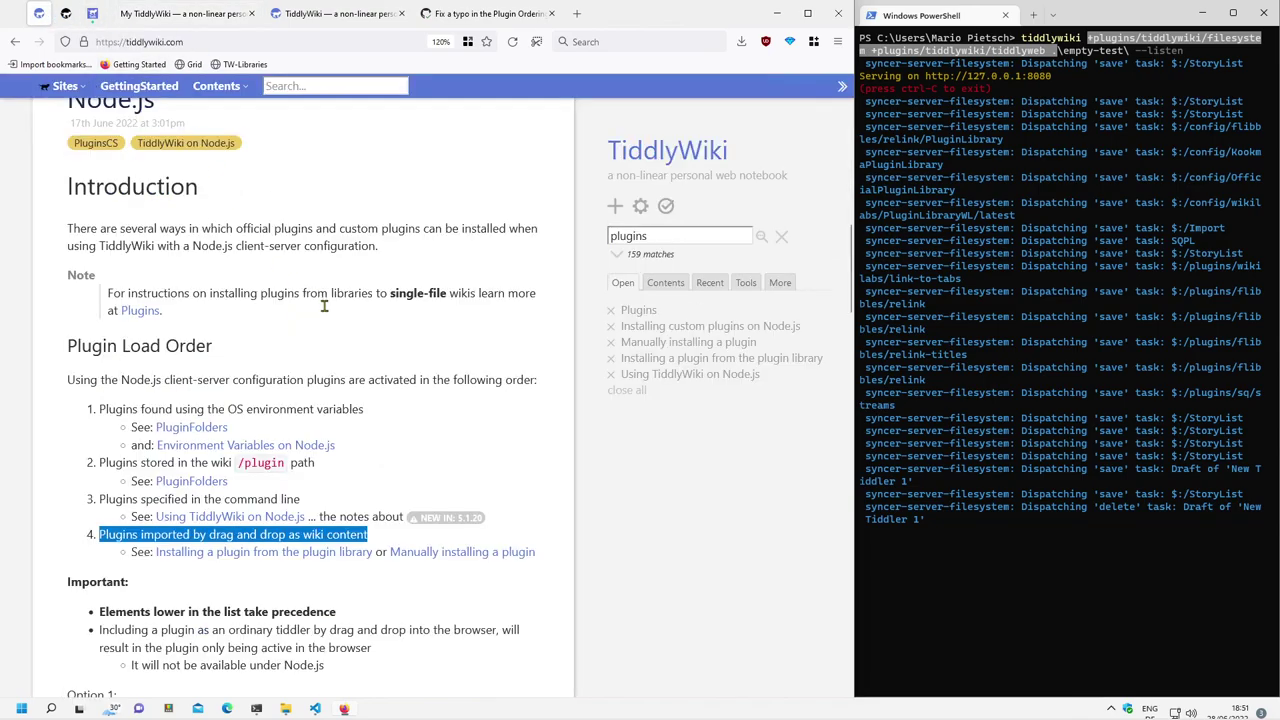
# Step: Read the Node.js plugin load order, highlighting the environment-variable source and lower-entries-take-precedence note
pyautogui.scroll(-3)
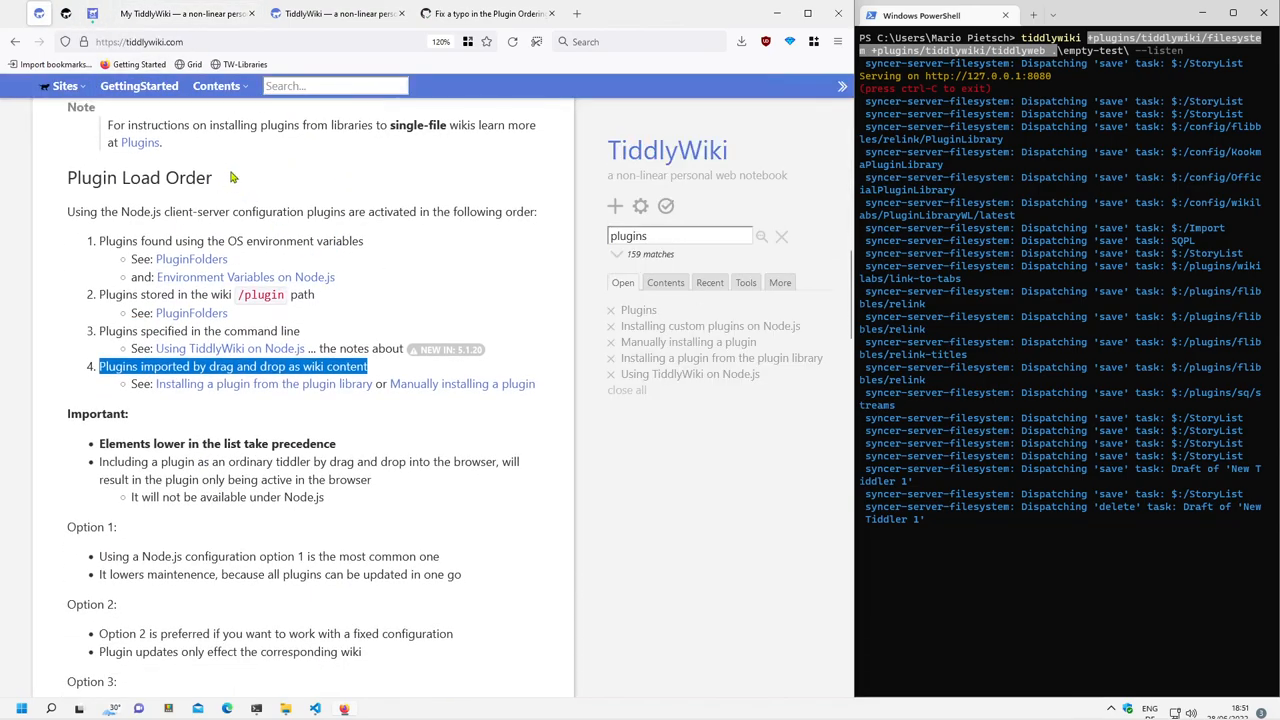
pyautogui.moveTo(62, 192)
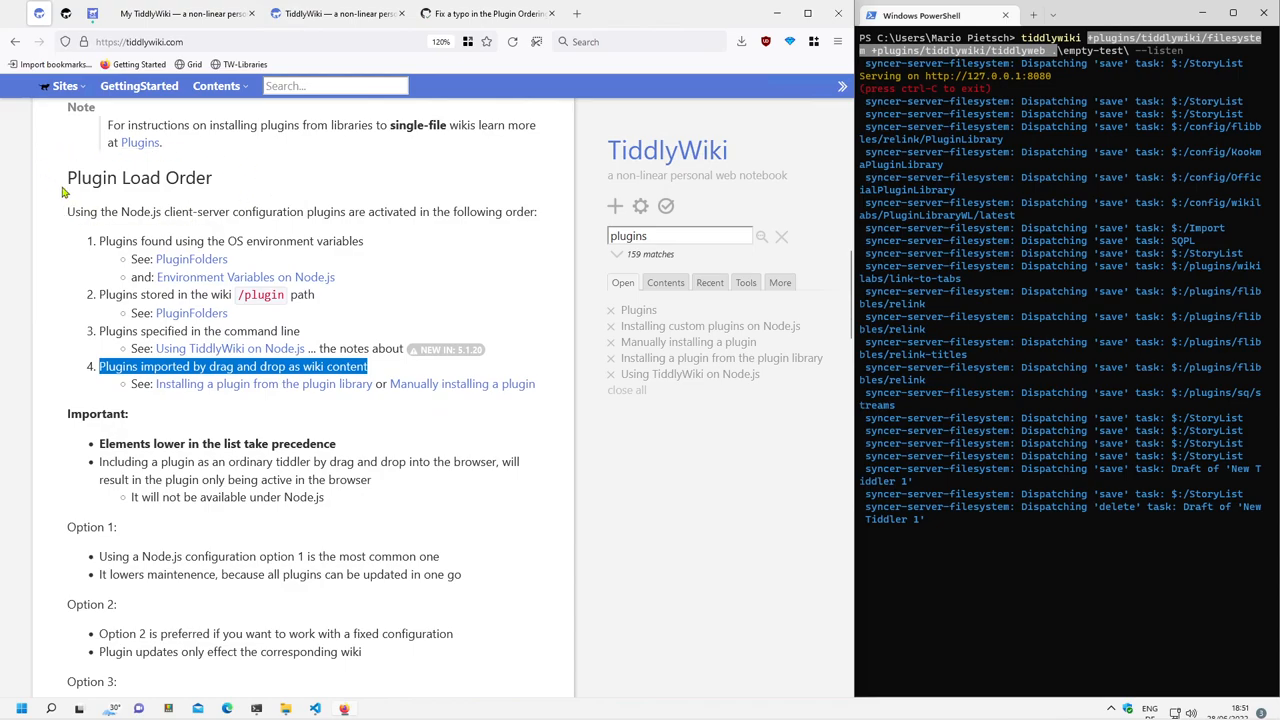
pyautogui.doubleClick(270, 241)
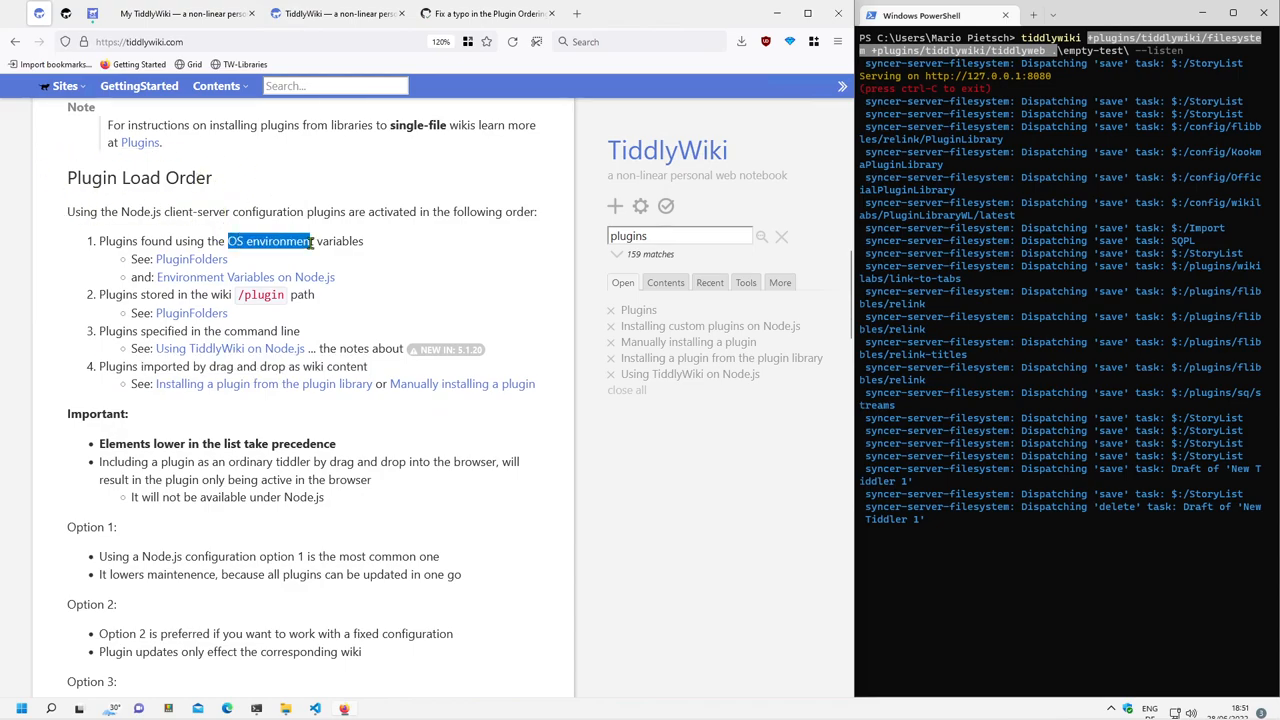
pyautogui.moveTo(332, 307)
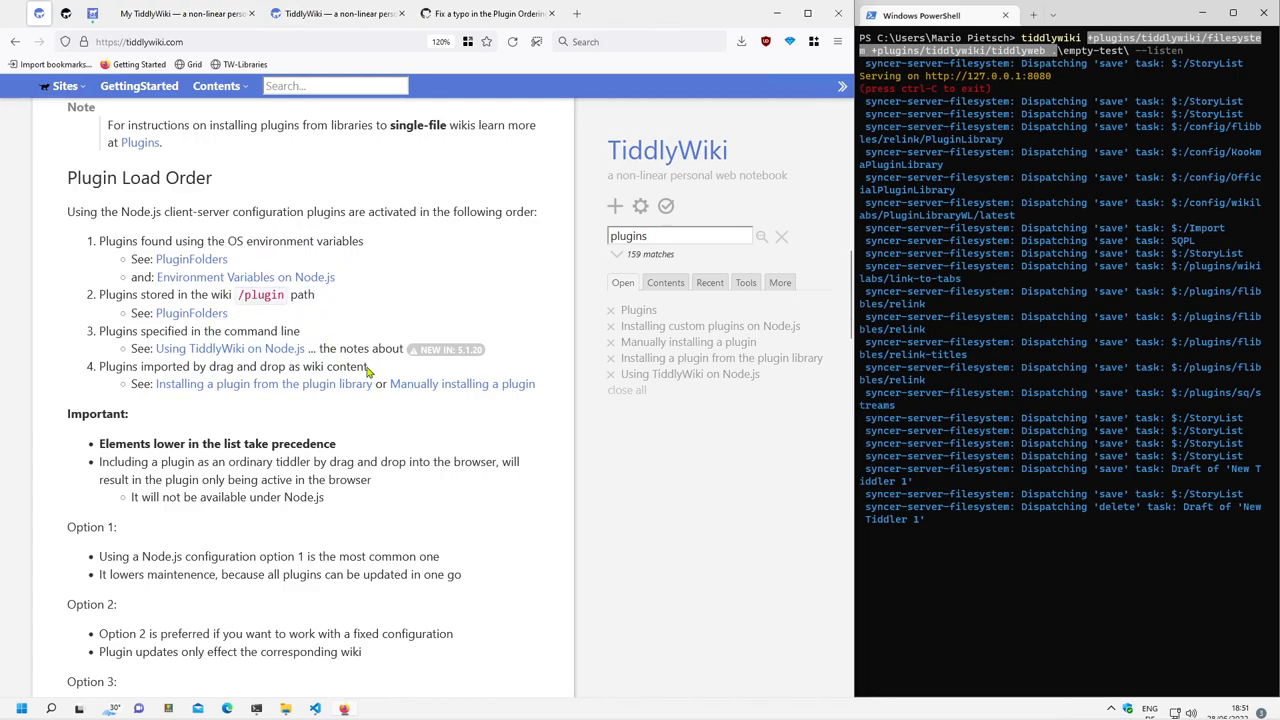
pyautogui.doubleClick(316, 365)
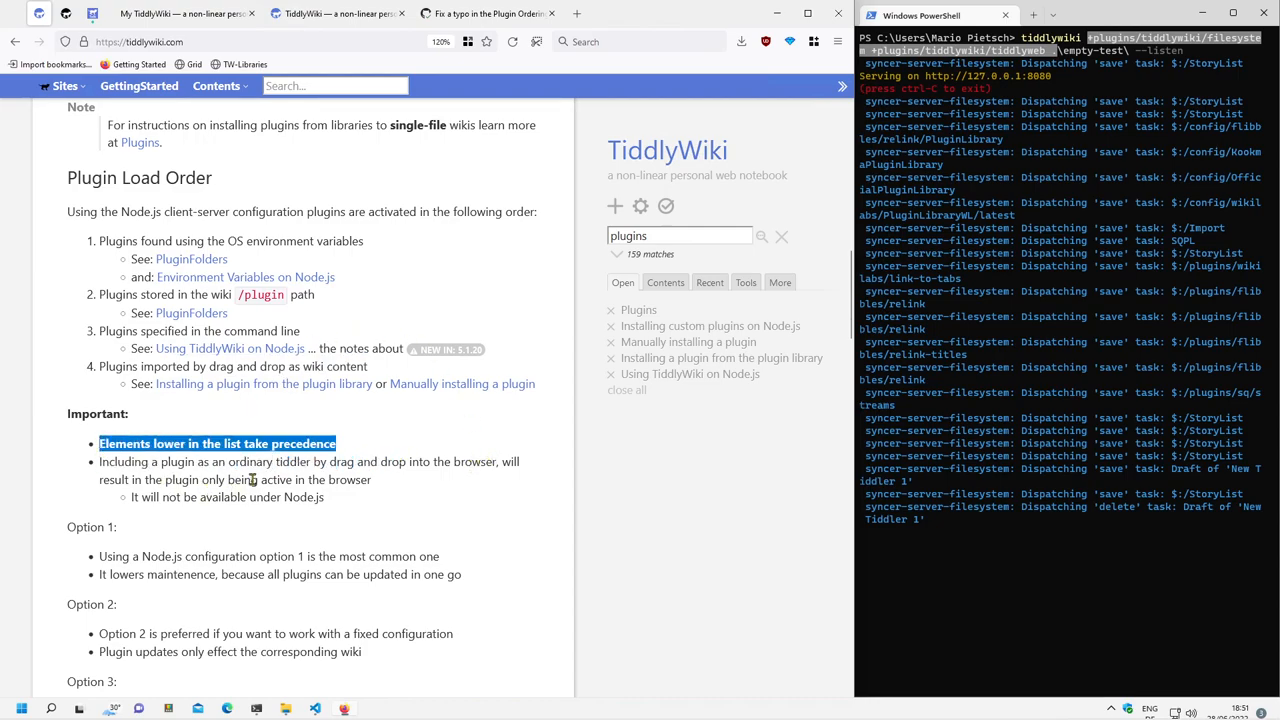
pyautogui.moveTo(320, 409)
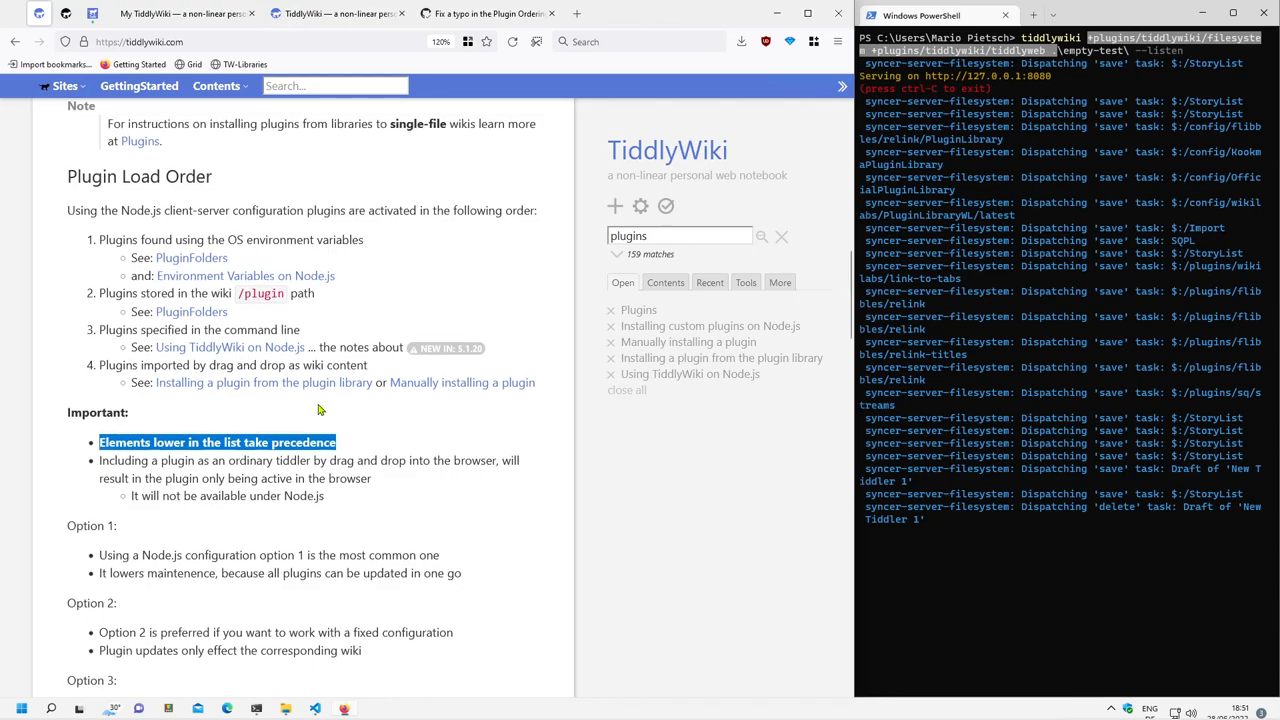
pyautogui.scroll(-3)
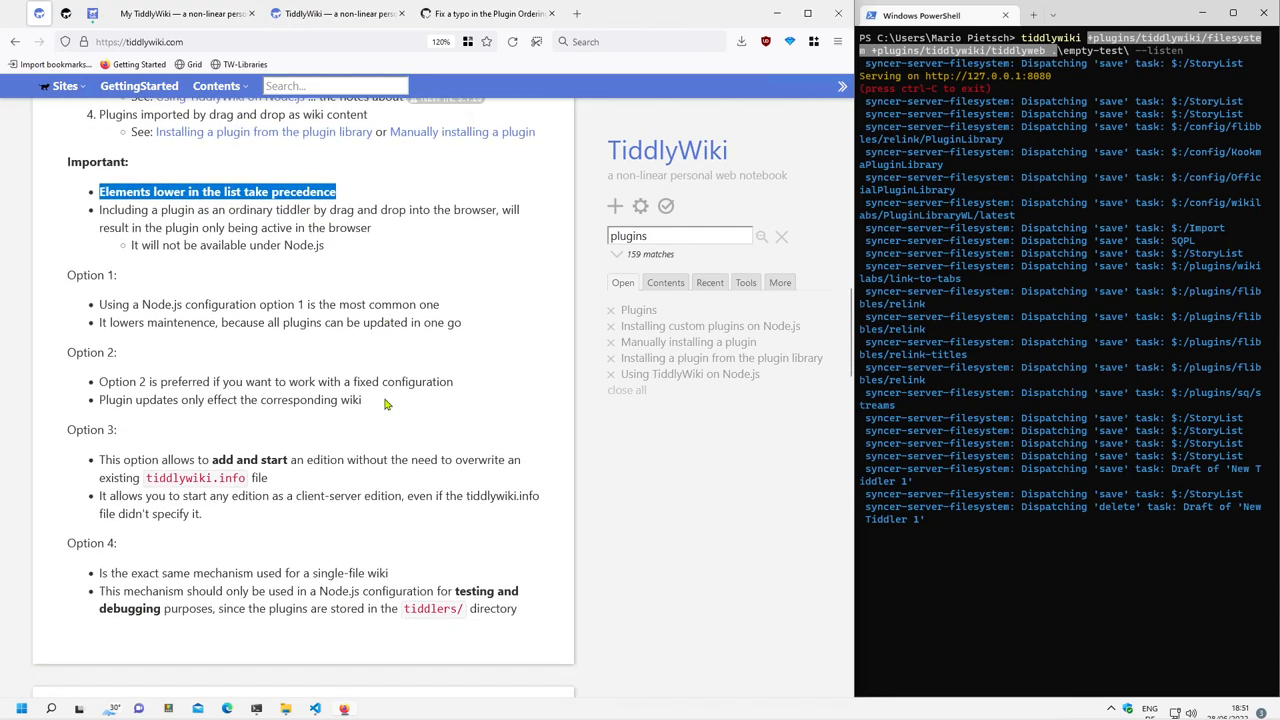
pyautogui.moveTo(415, 390)
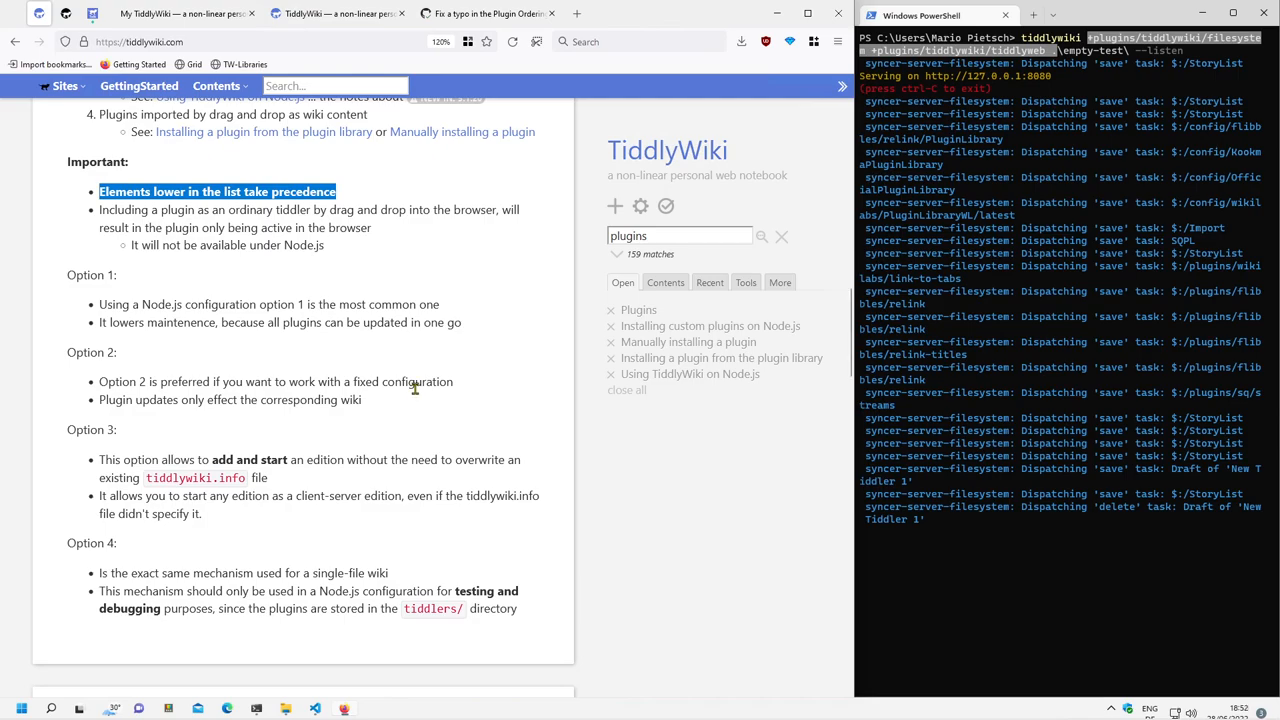
pyautogui.moveTo(435, 428)
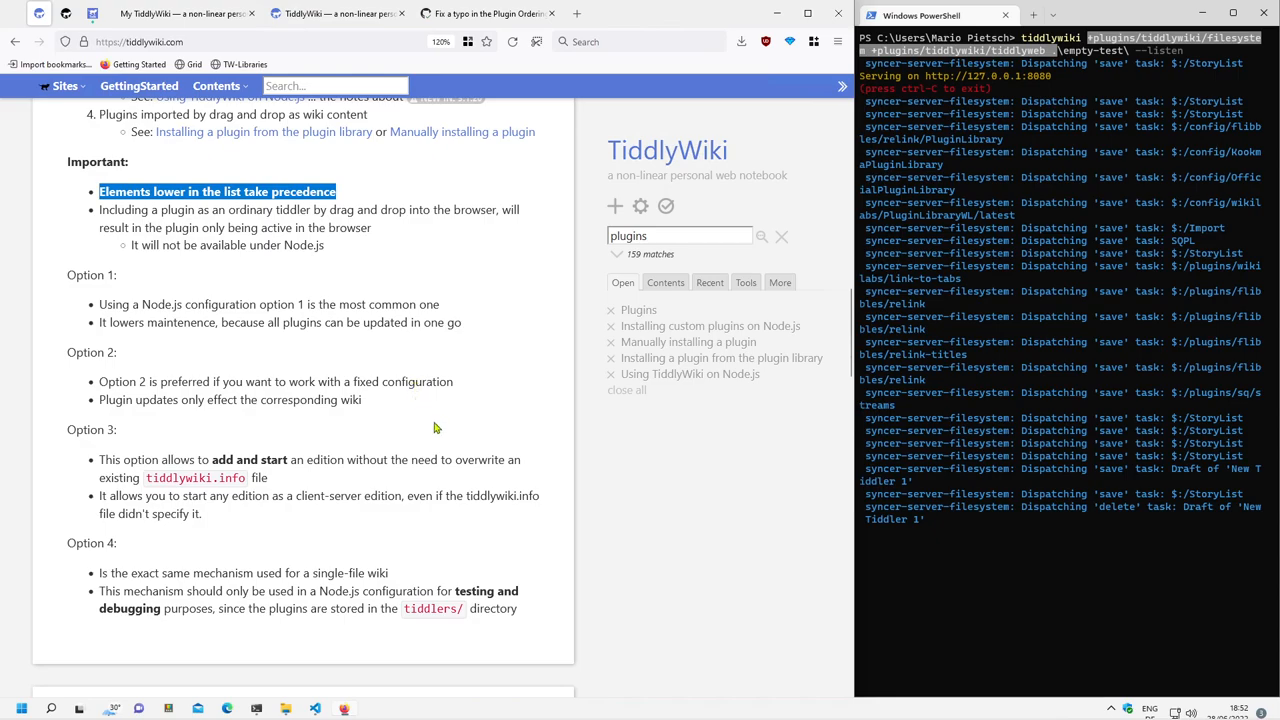